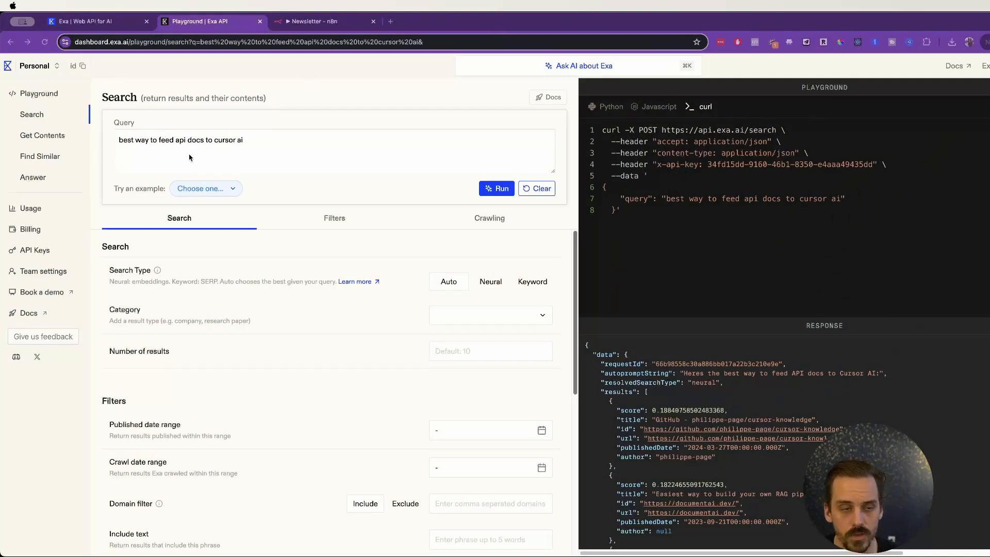
pyautogui.moveTo(51, 430)
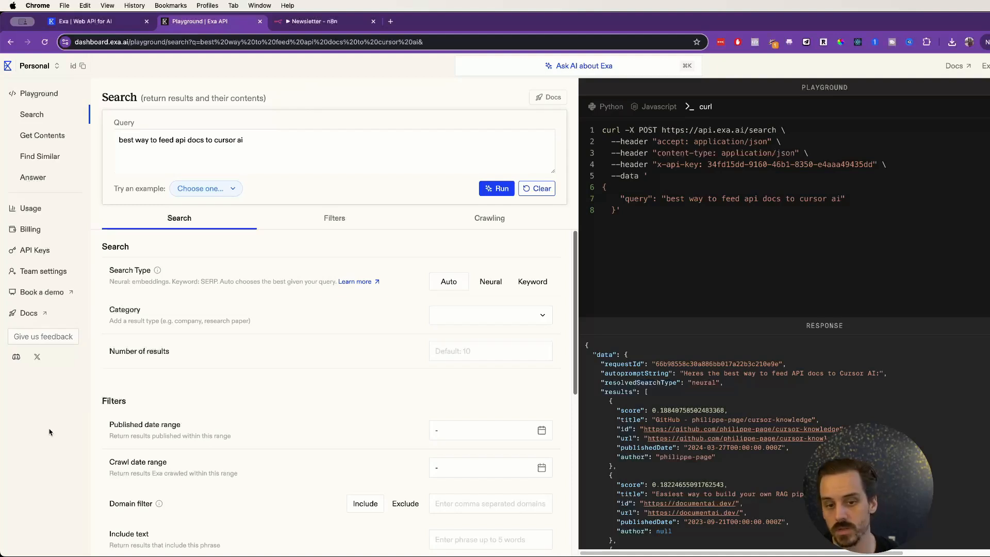
pyautogui.moveTo(78, 433)
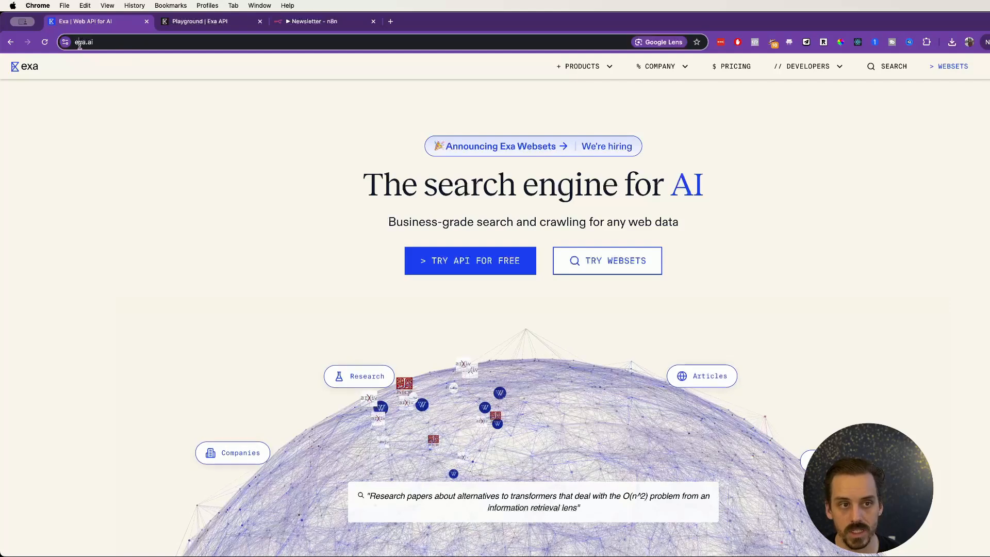
# - Open the Websets product page from Exa's Products menu
pyautogui.click(95, 42)
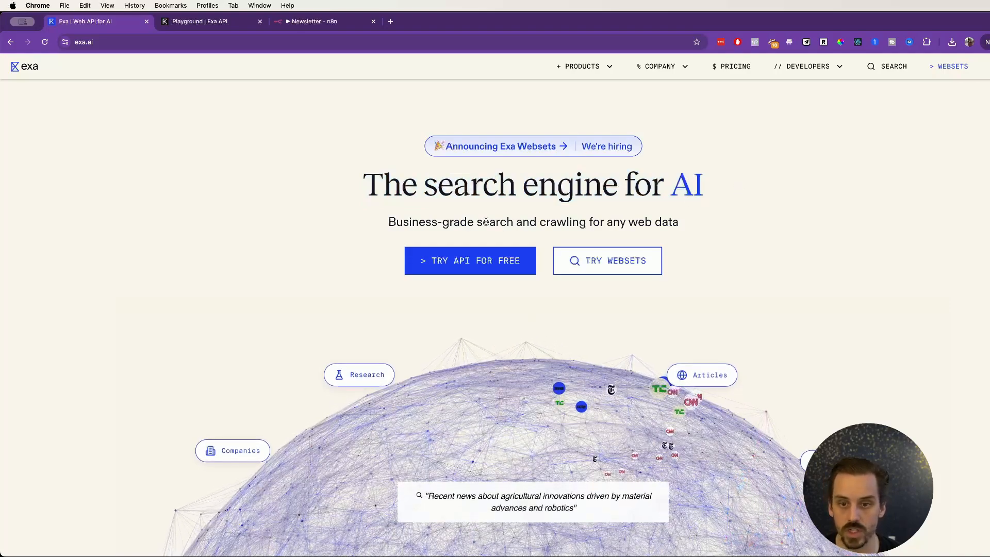
pyautogui.scroll(-3)
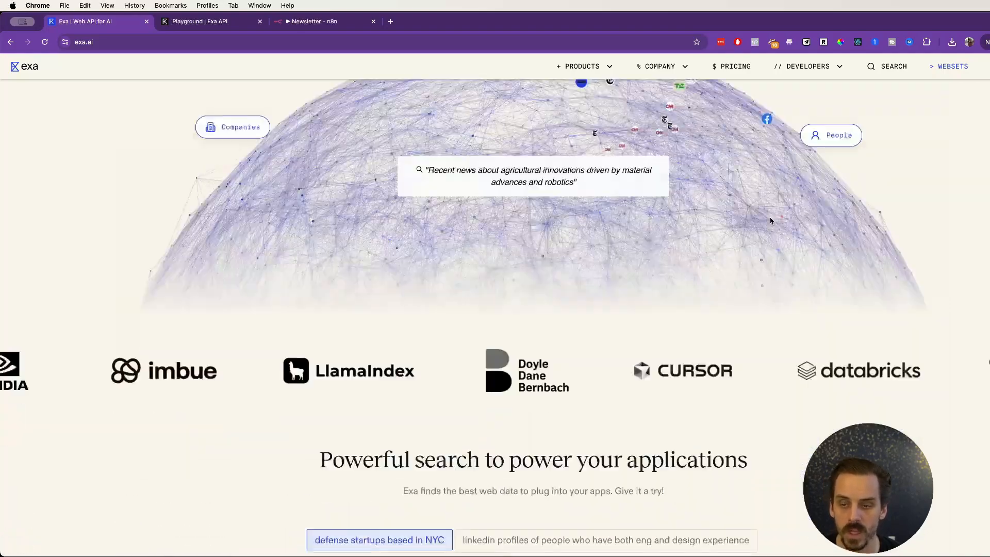
pyautogui.click(580, 65)
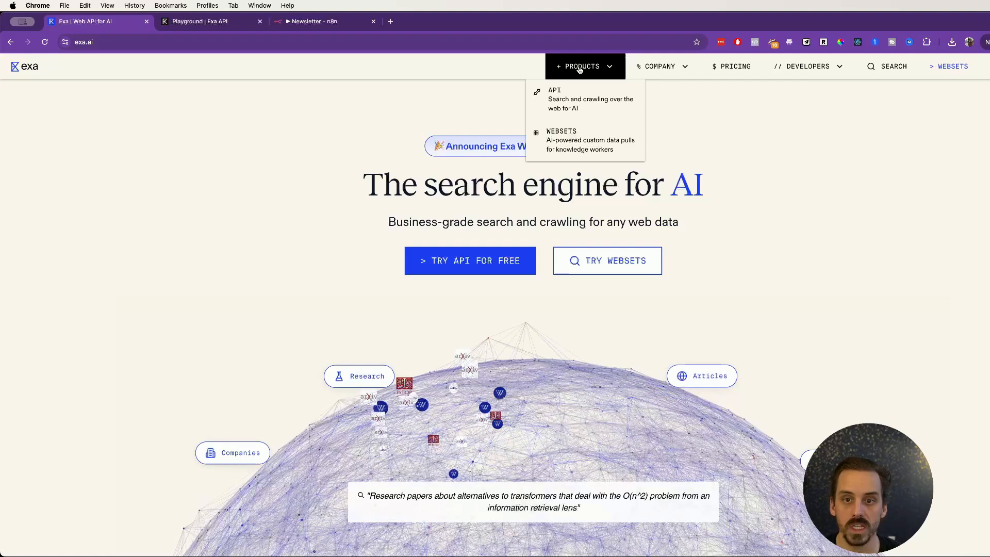
pyautogui.moveTo(585, 99)
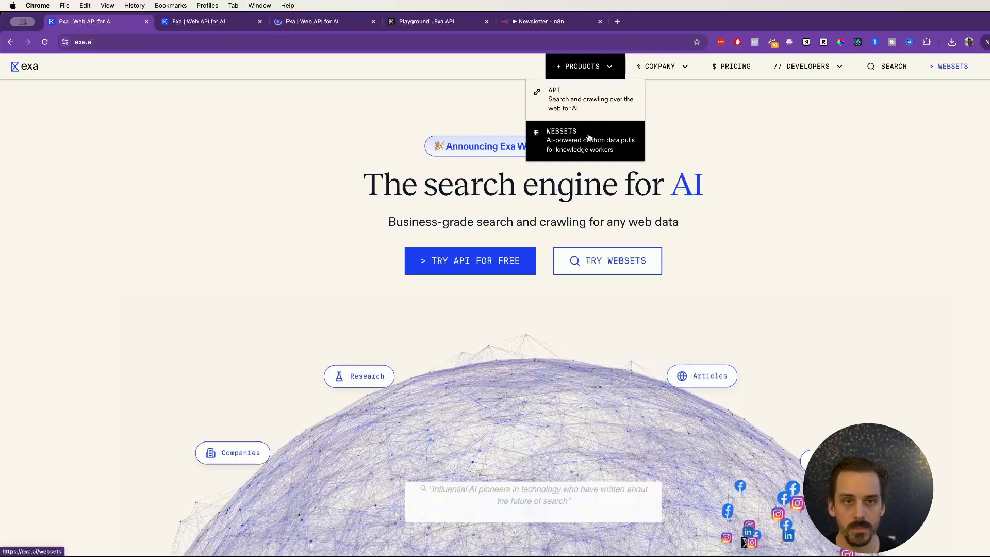
pyautogui.click(560, 140)
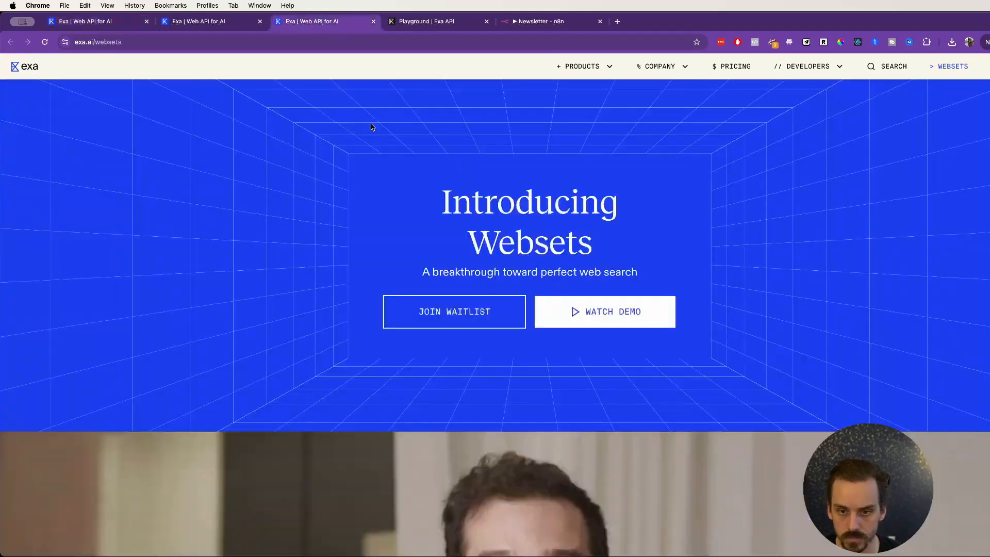
# - Scroll through the Exa API product page, then return to the exa.ai homepage tab
pyautogui.click(211, 21)
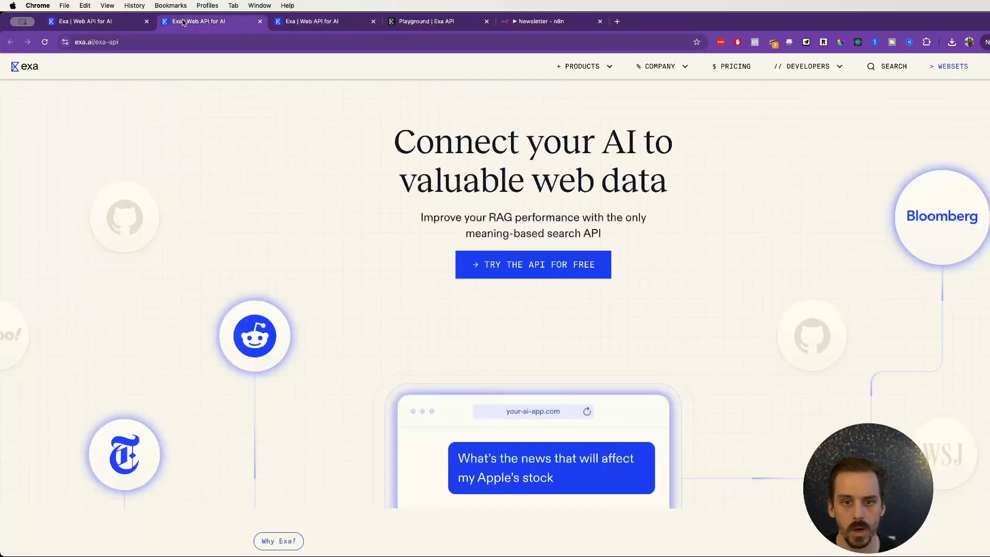
pyautogui.scroll(-3)
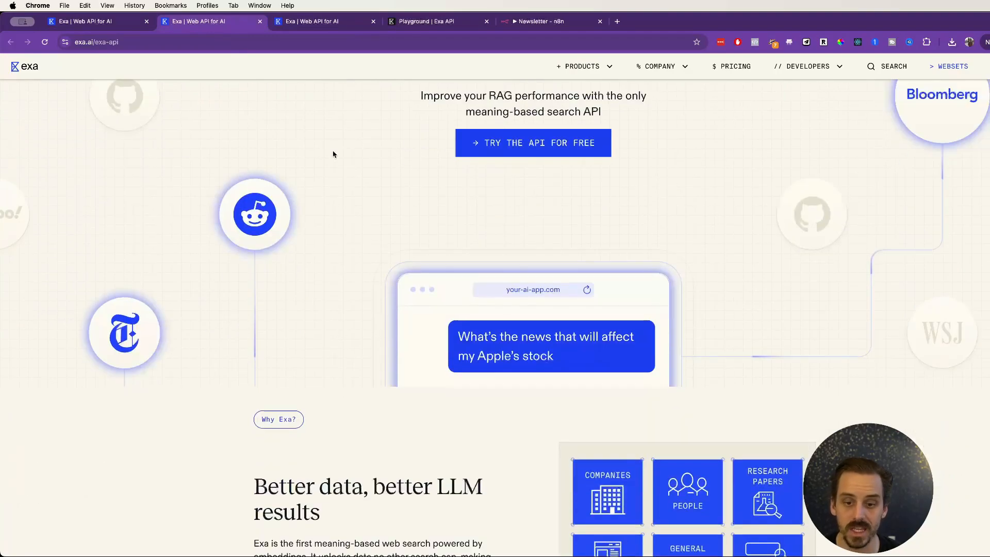
pyautogui.scroll(-3)
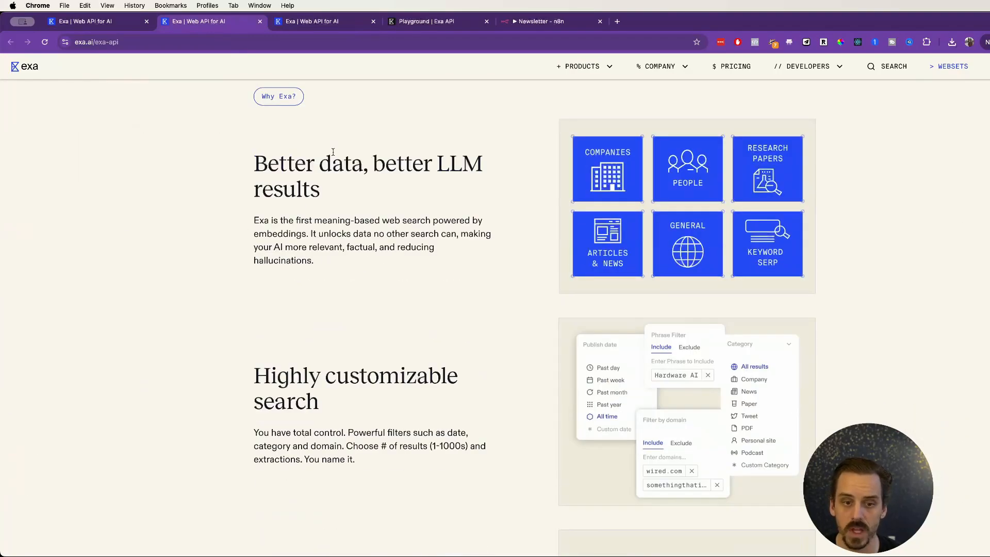
pyautogui.scroll(-3)
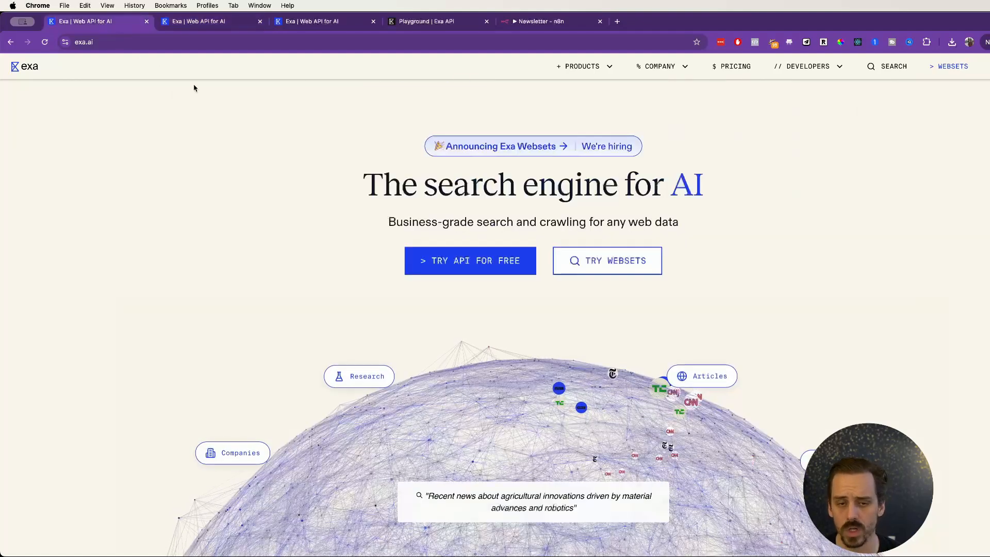
pyautogui.scroll(-3)
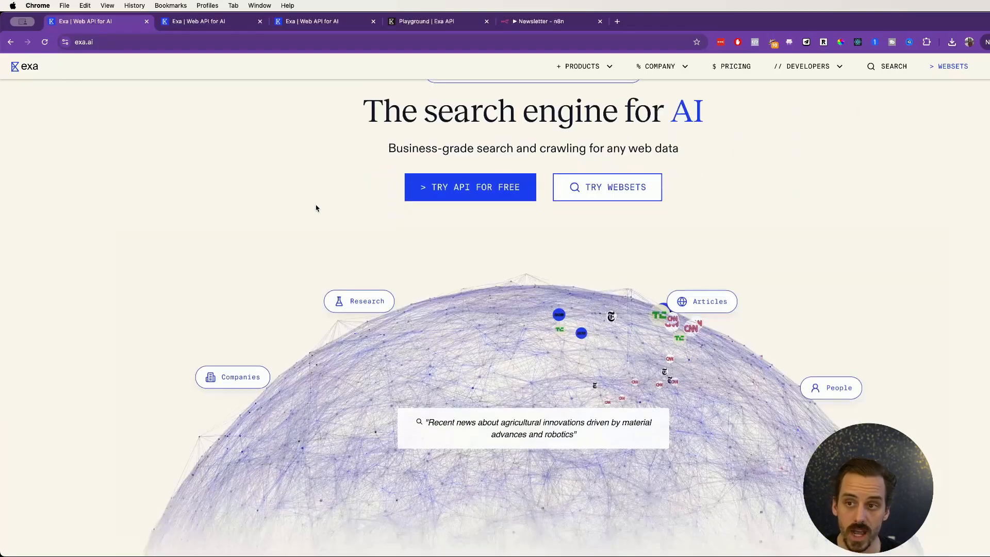
pyautogui.scroll(-3)
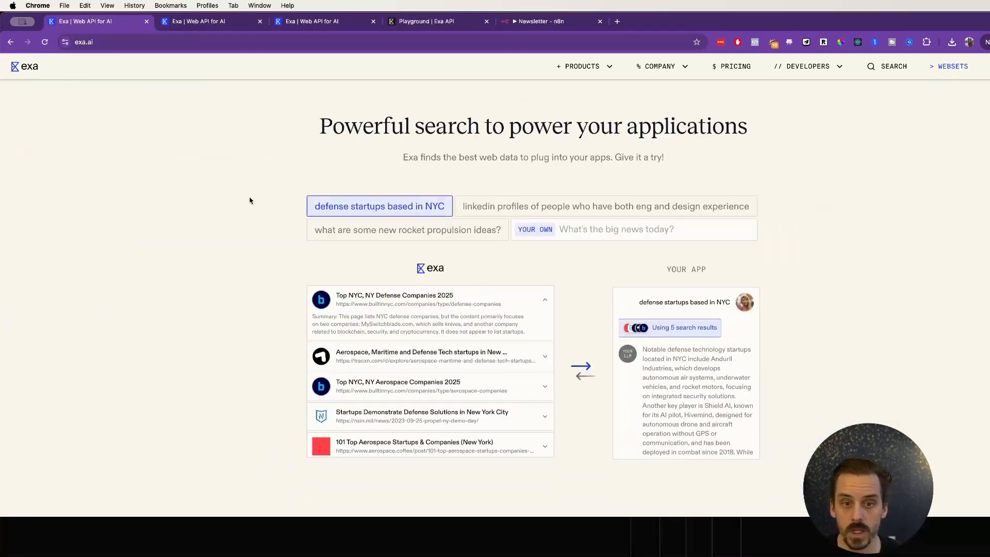
pyautogui.click(29, 65)
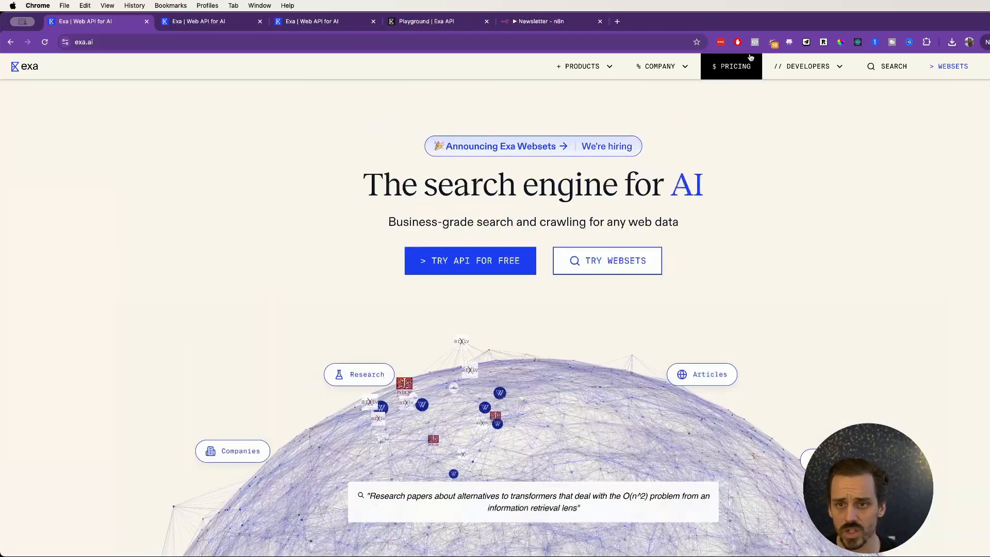
# - Open the API pricing page and review the Search table's neural search pricing
pyautogui.click(731, 65)
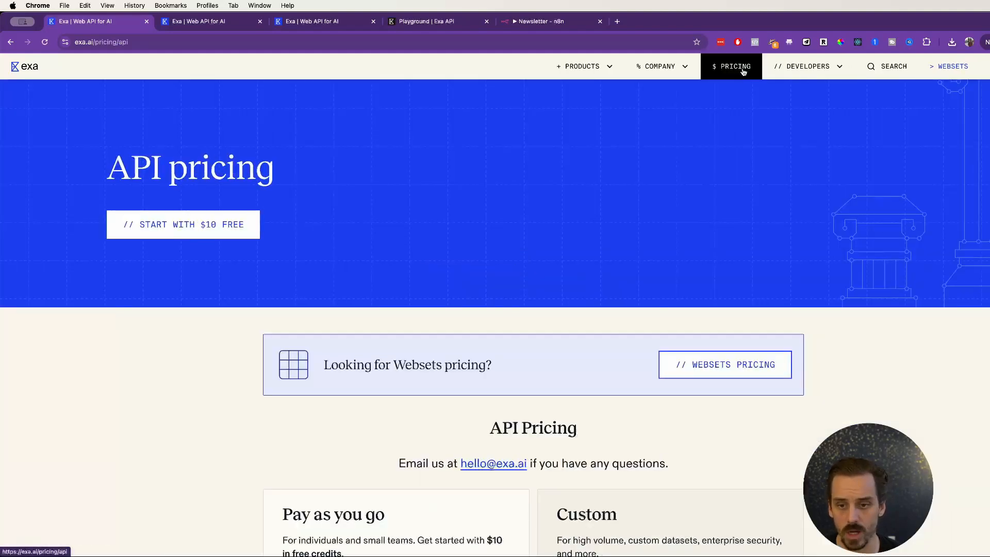
pyautogui.moveTo(499, 245)
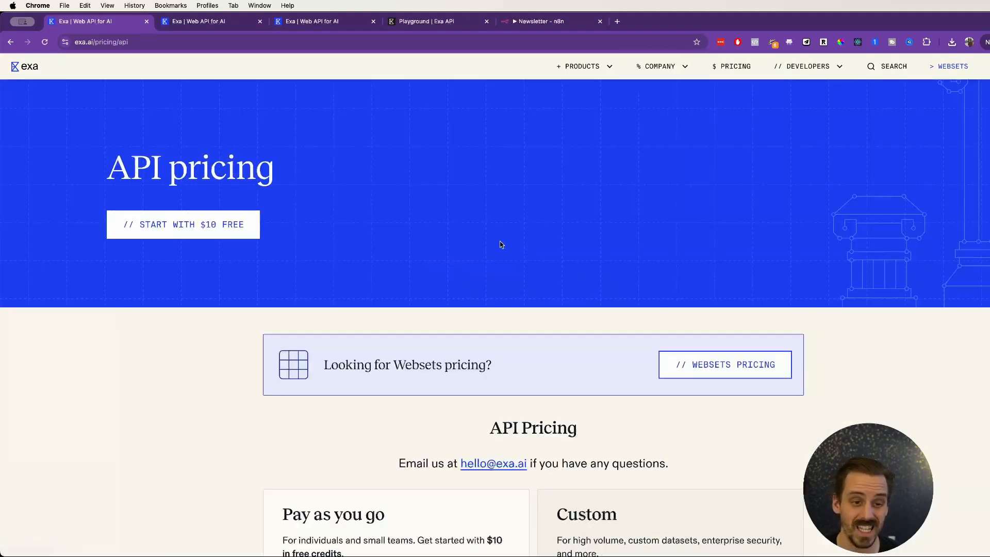
pyautogui.scroll(-3)
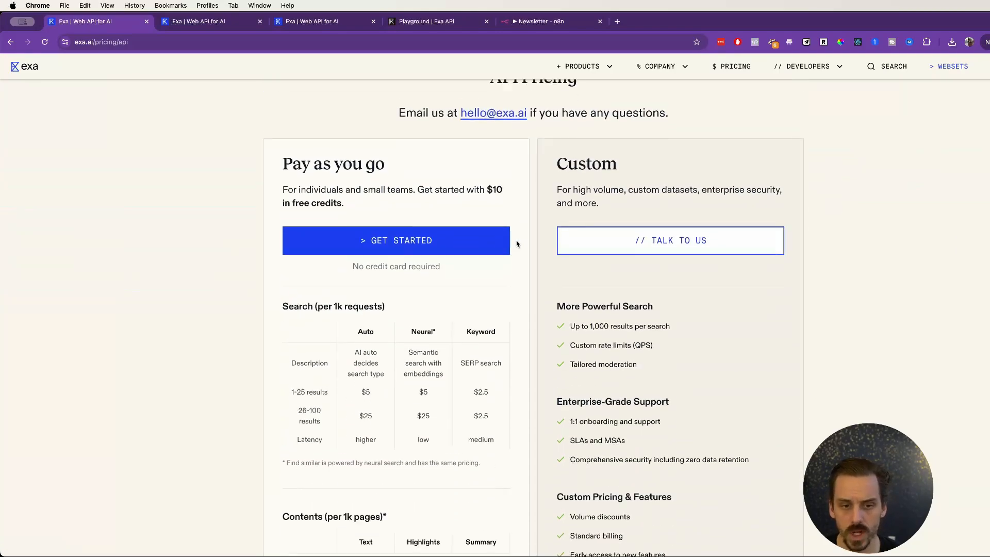
pyautogui.scroll(-3)
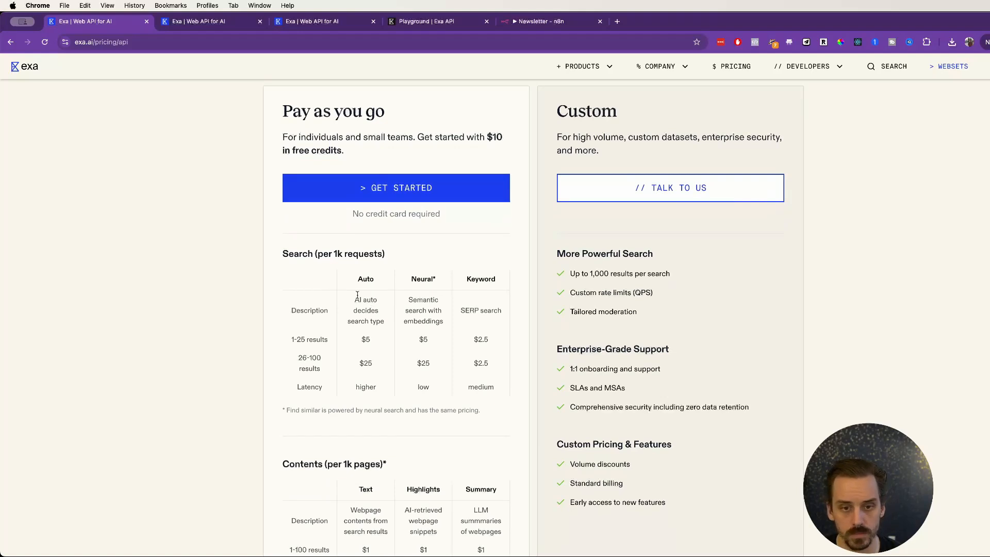
pyautogui.moveTo(355, 291)
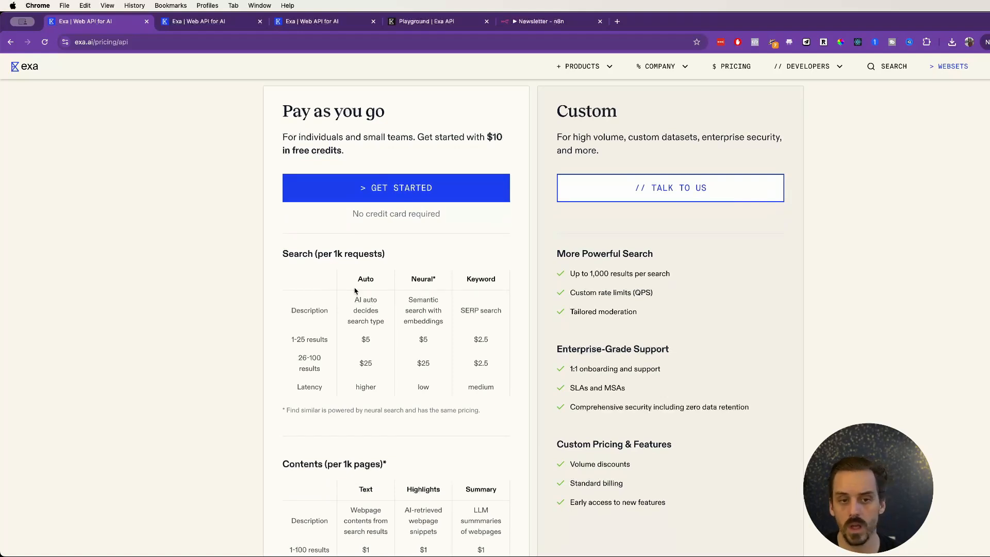
pyautogui.moveTo(289, 265)
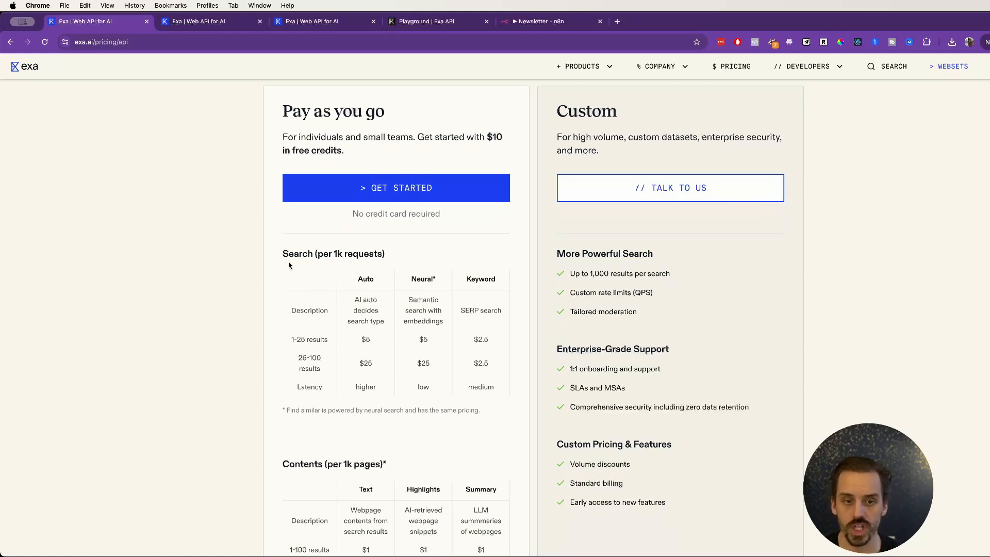
pyautogui.moveTo(387, 267)
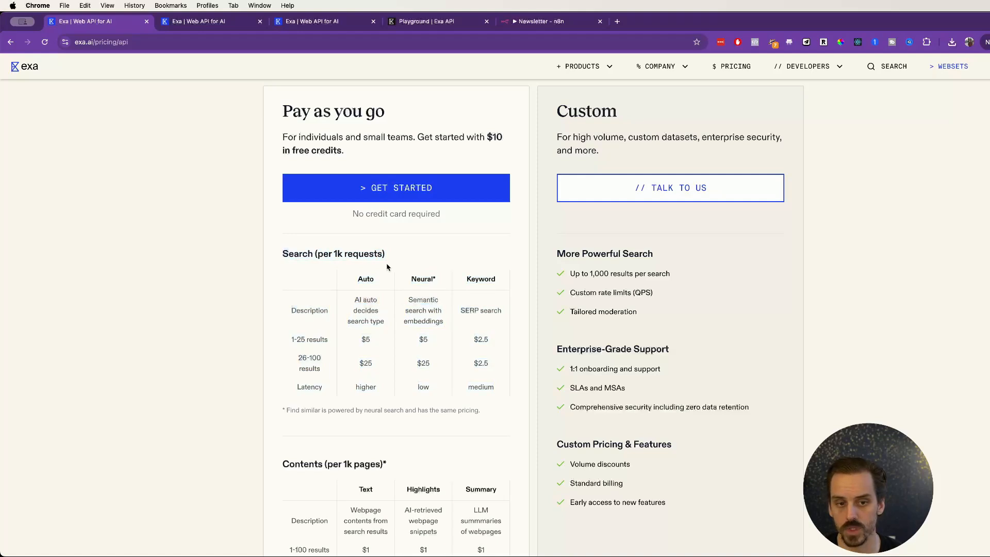
pyautogui.moveTo(411, 277)
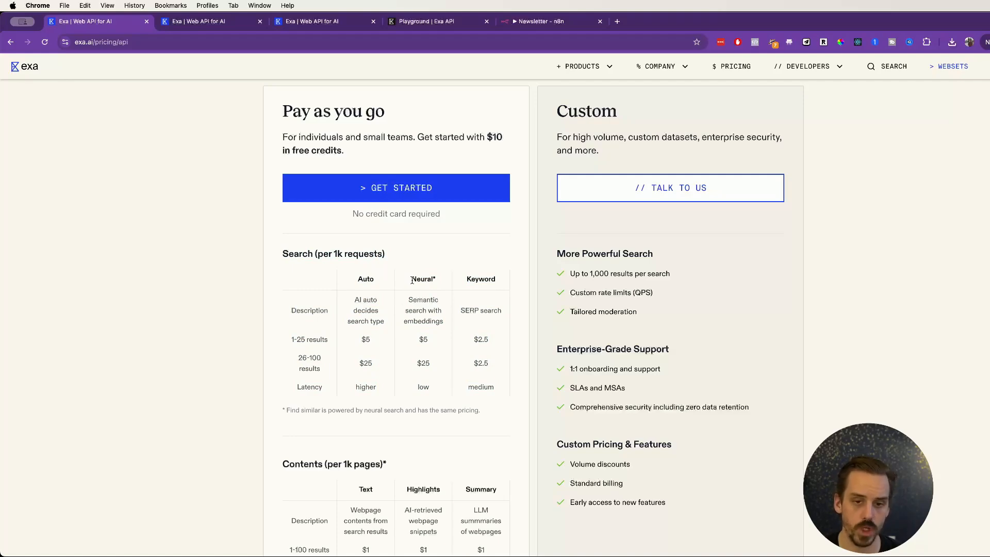
pyautogui.doubleClick(423, 279)
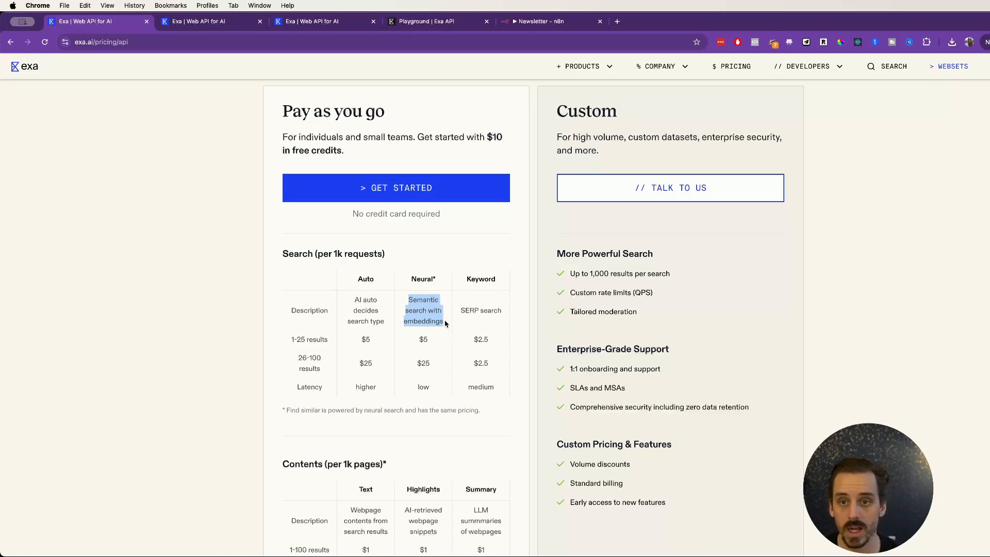
pyautogui.moveTo(440, 320)
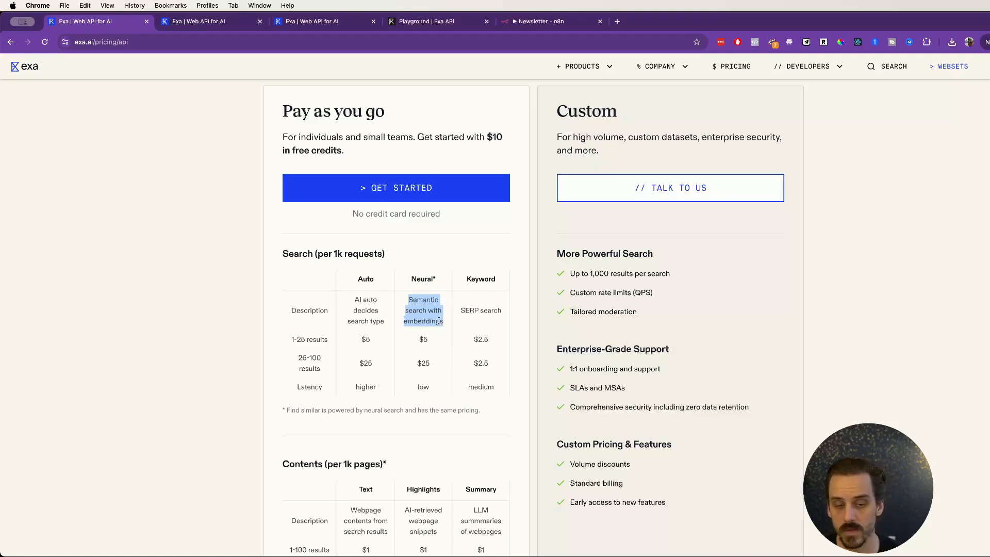
pyautogui.moveTo(458, 320)
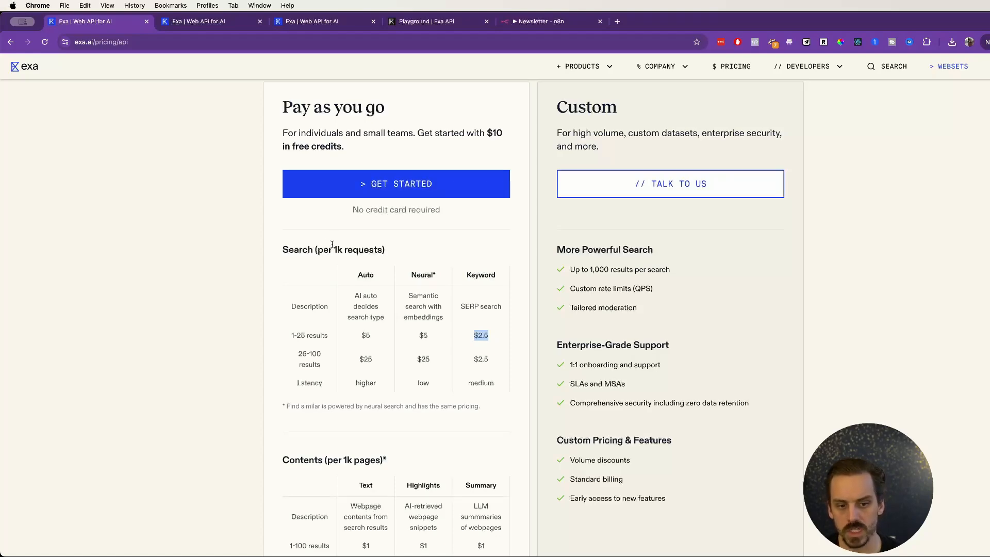
# - Review the Contents pricing table, then switch back to the Websets tab
pyautogui.scroll(-3)
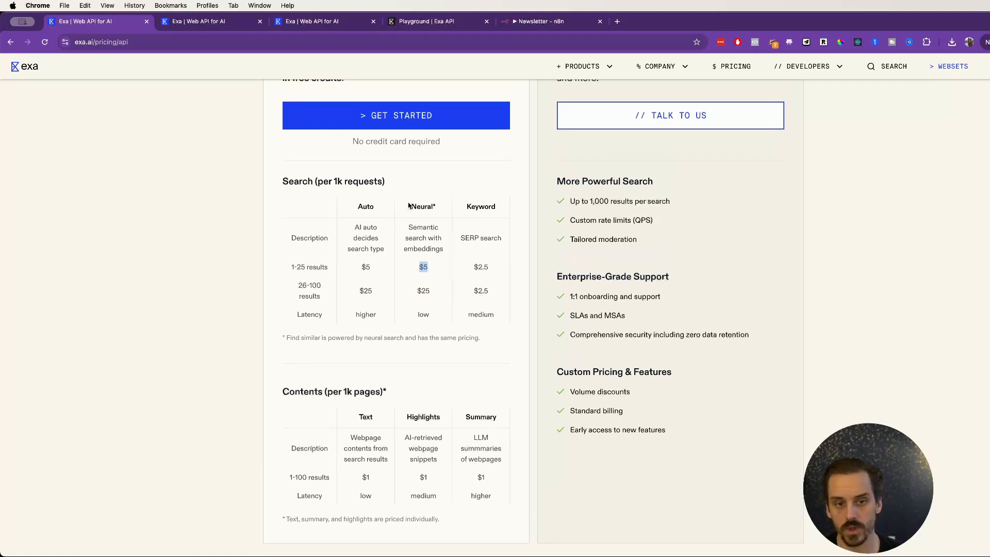
pyautogui.scroll(-3)
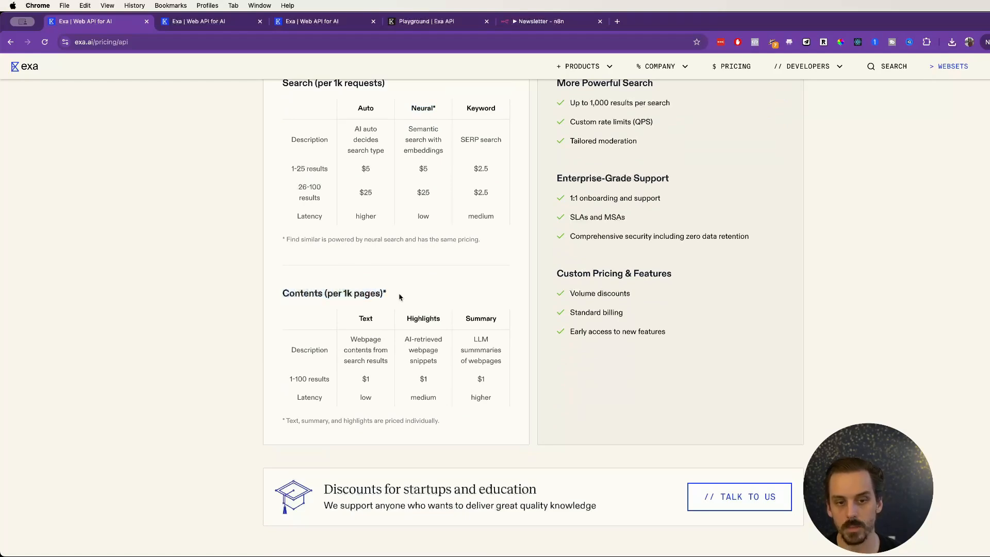
pyautogui.scroll(3)
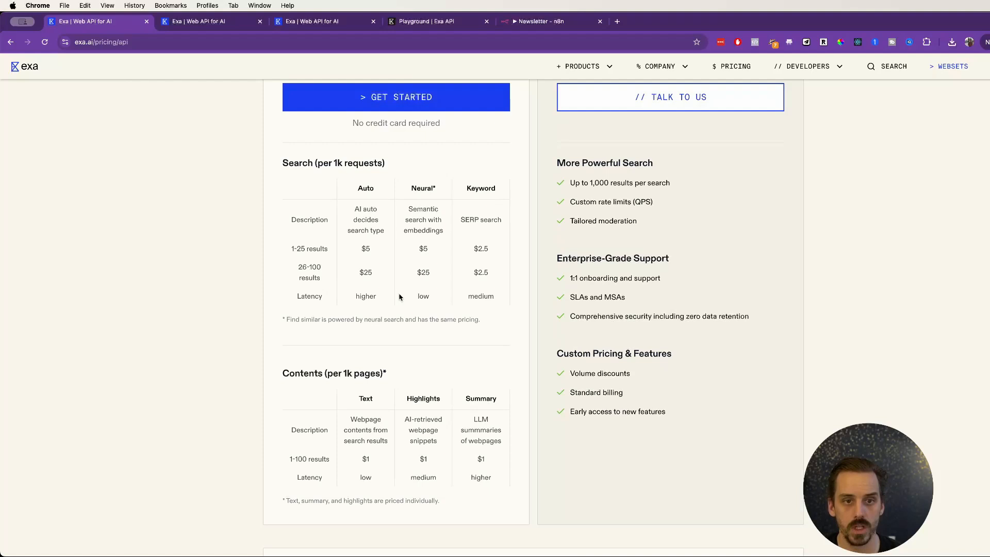
pyautogui.moveTo(391, 165)
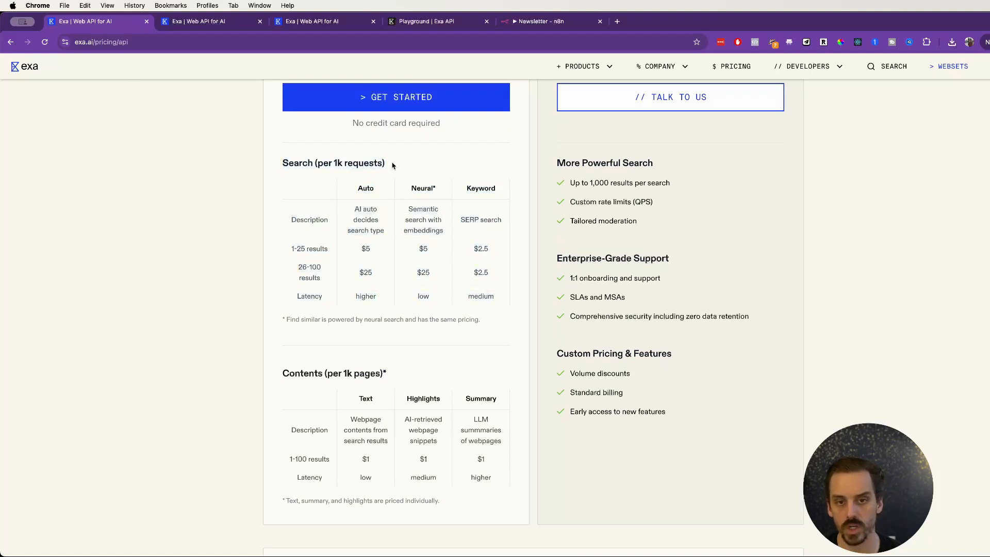
pyautogui.doubleClick(332, 163)
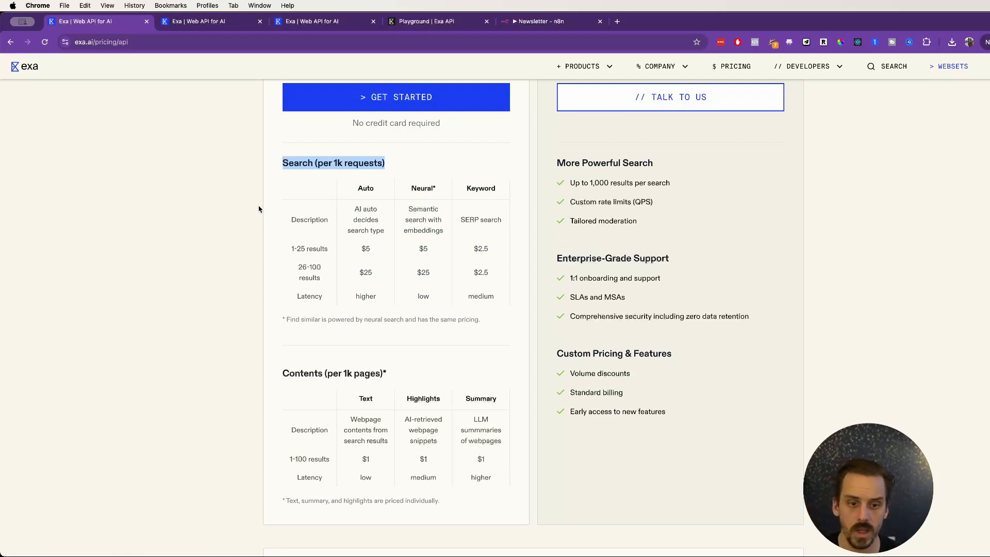
pyautogui.scroll(-3)
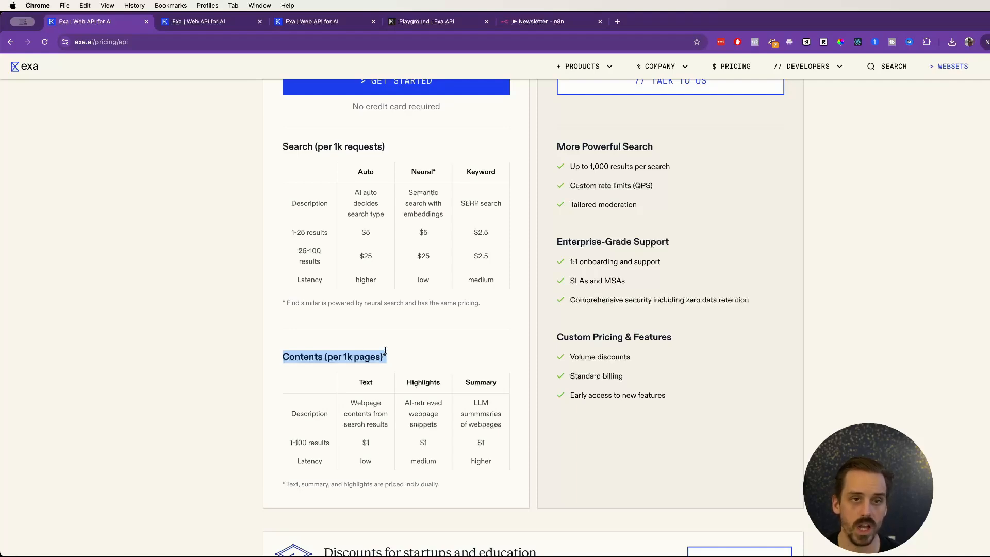
pyautogui.scroll(3)
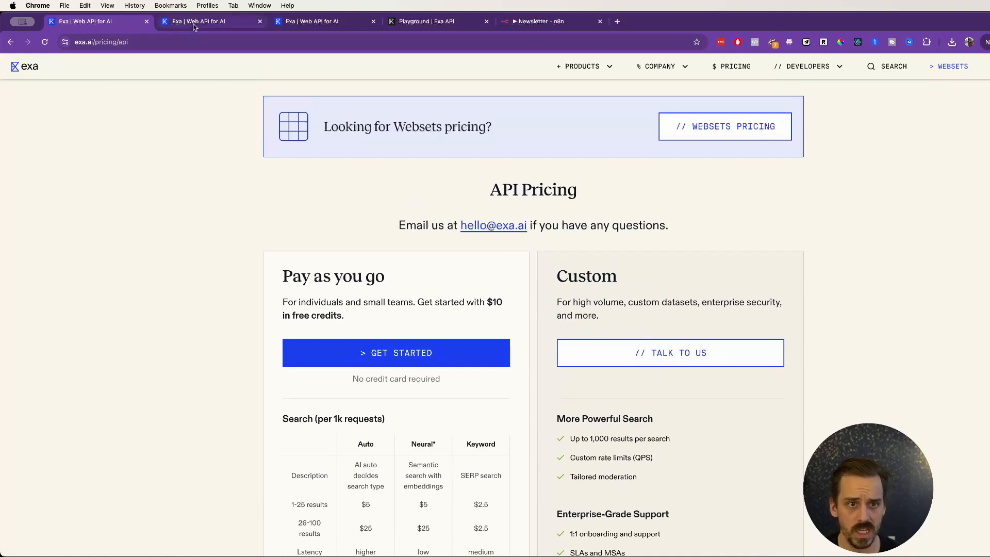
pyautogui.click(325, 21)
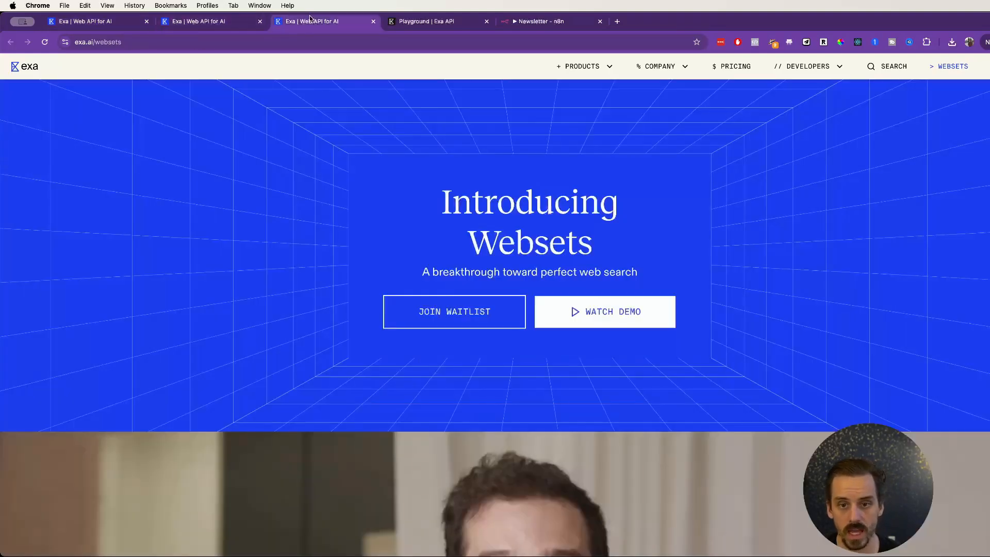
# - Scroll through the playground's JSON results for the Cursor AI docs query
pyautogui.click(438, 20)
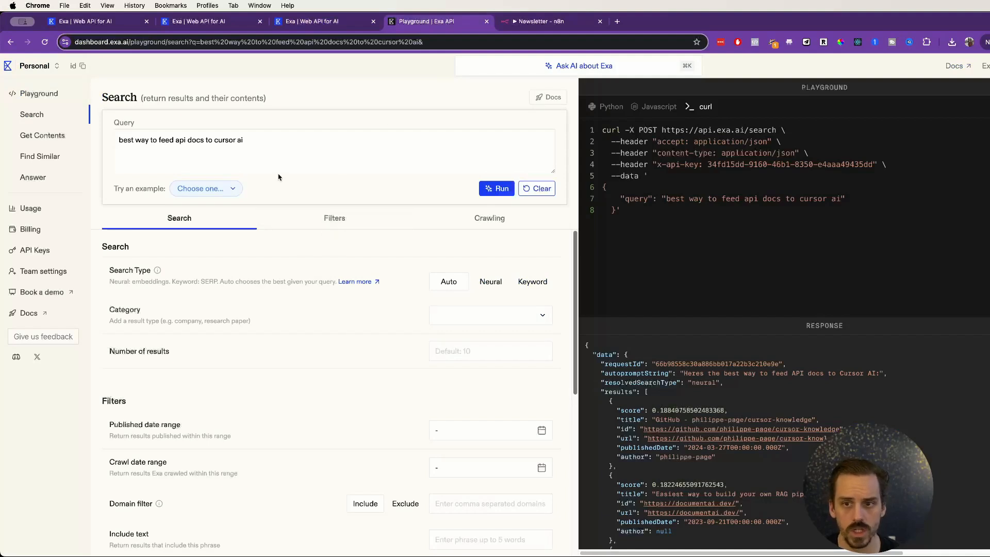
pyautogui.moveTo(280, 210)
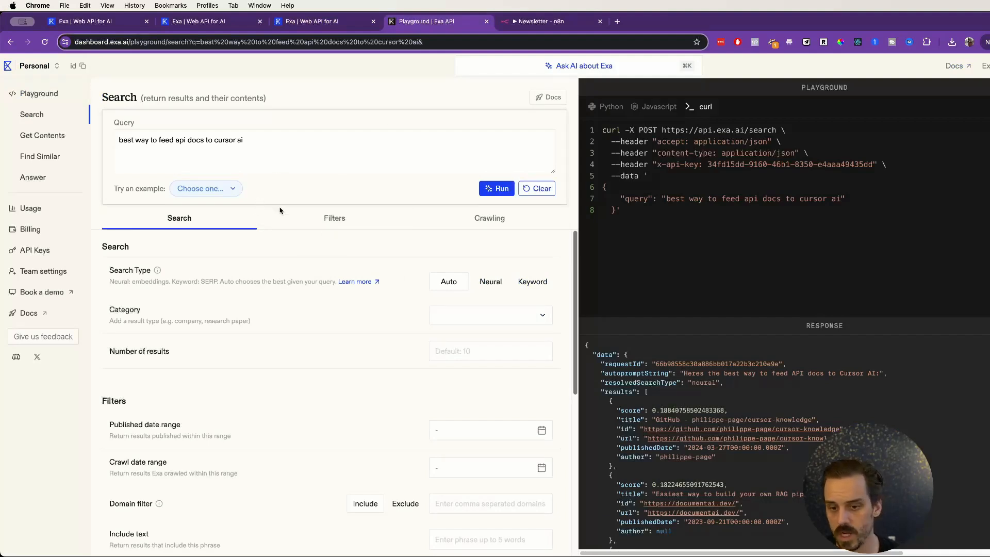
pyautogui.moveTo(327, 188)
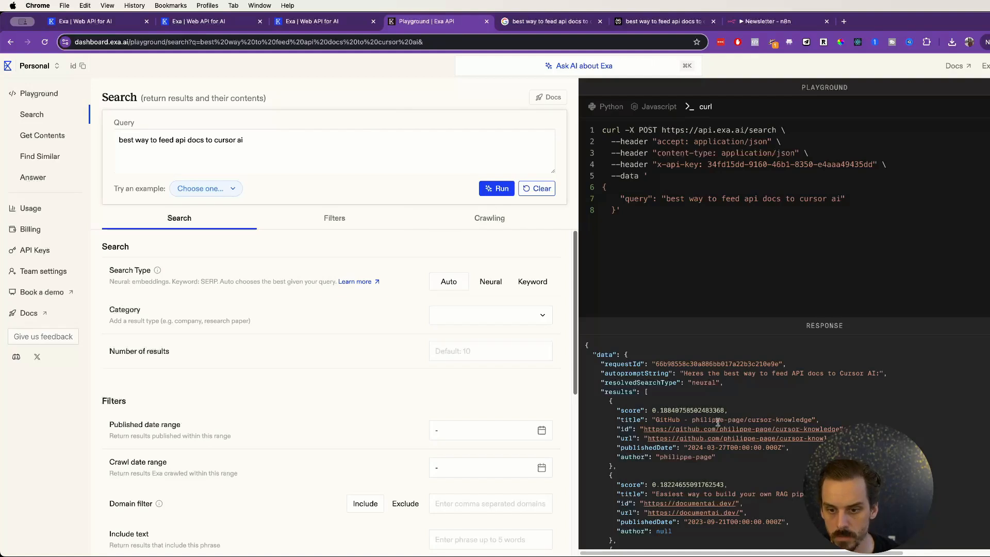
pyautogui.scroll(-3)
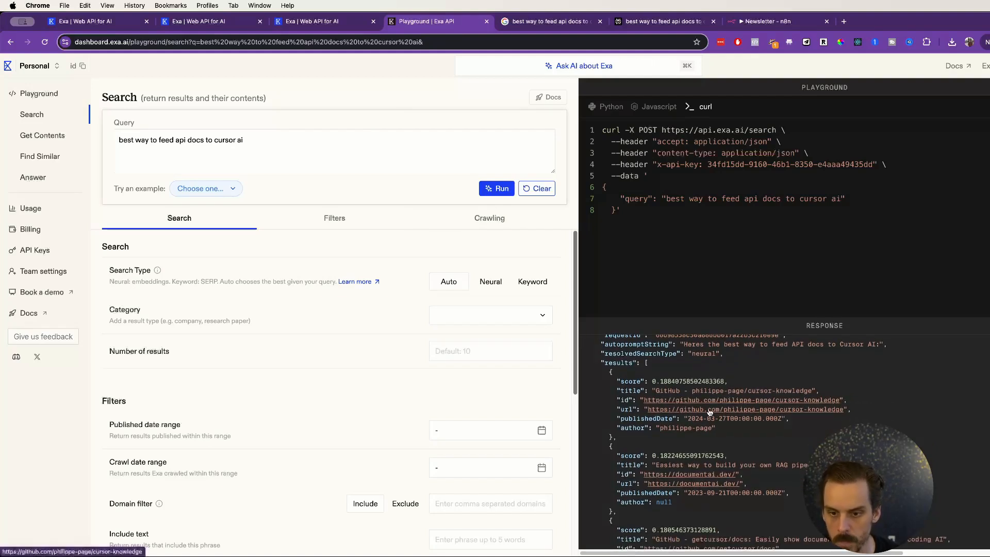
pyautogui.scroll(-3)
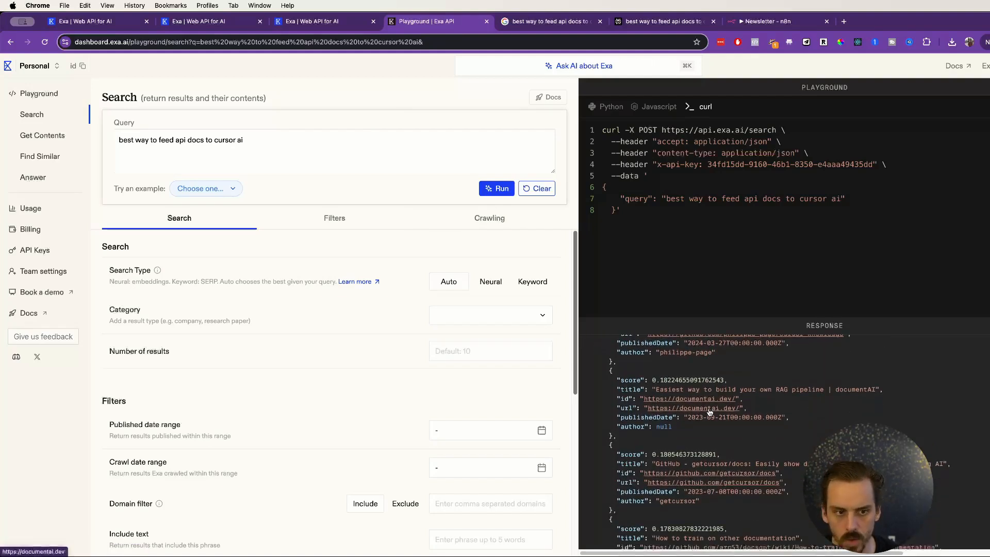
pyautogui.scroll(-3)
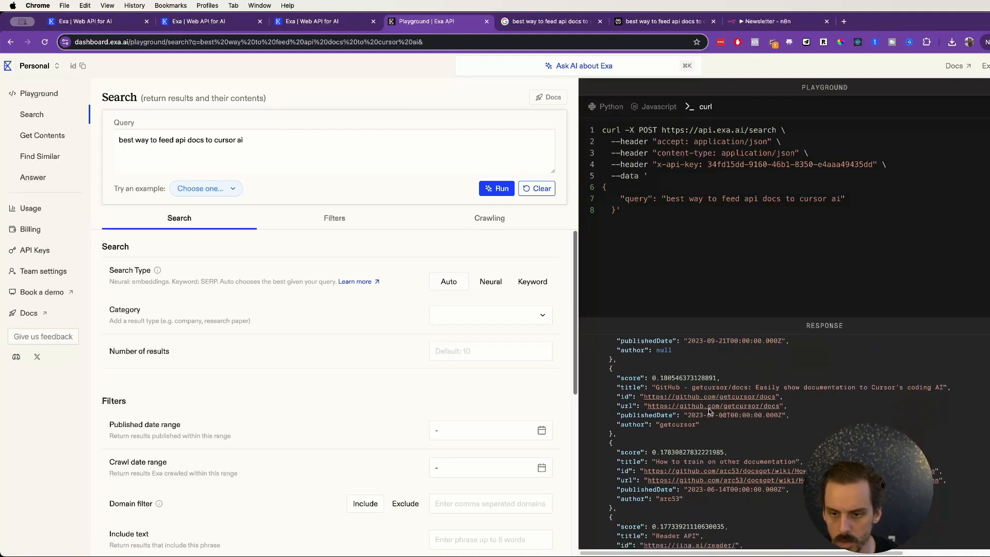
pyautogui.scroll(-3)
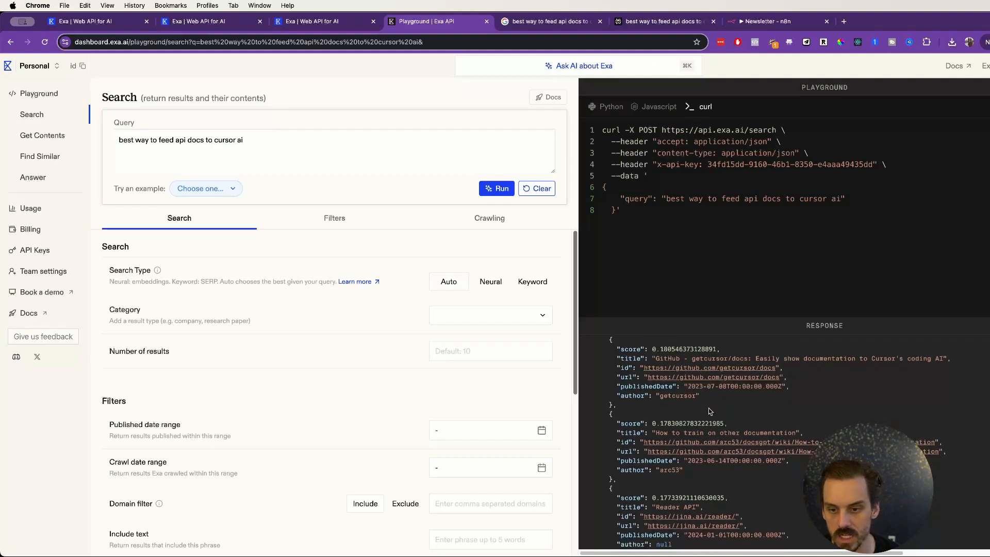
pyautogui.scroll(3)
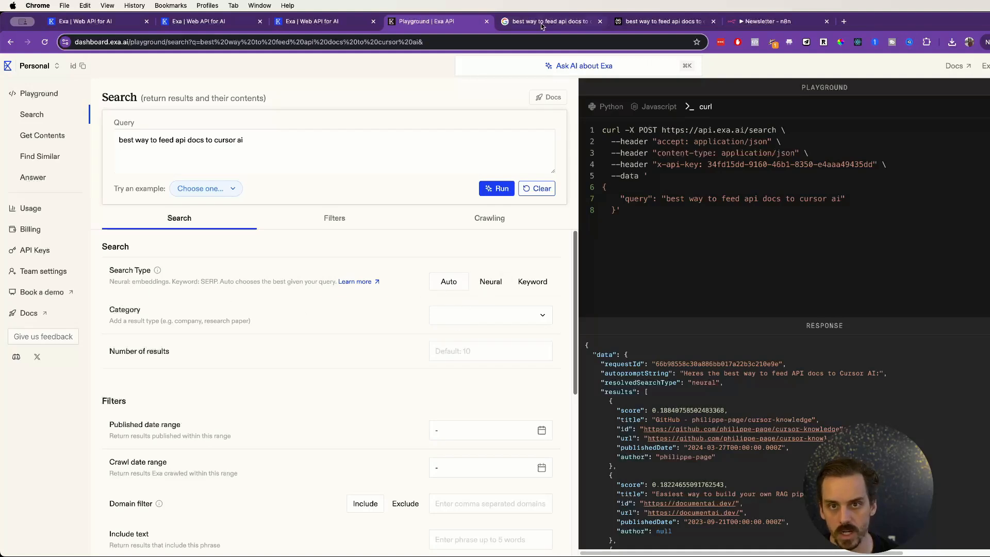
# - Browse Google's results and AI Overview for the Cursor AI docs query
pyautogui.click(550, 21)
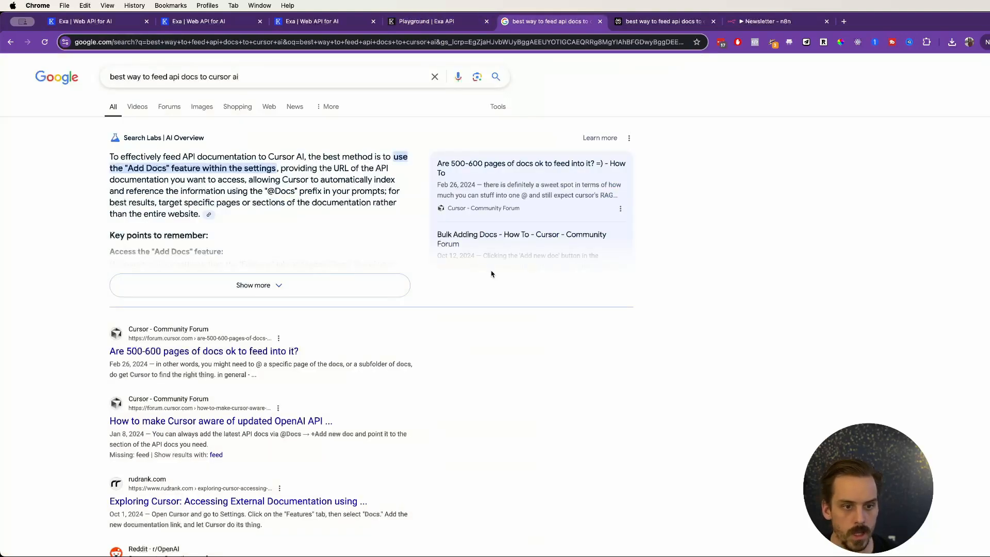
pyautogui.scroll(-3)
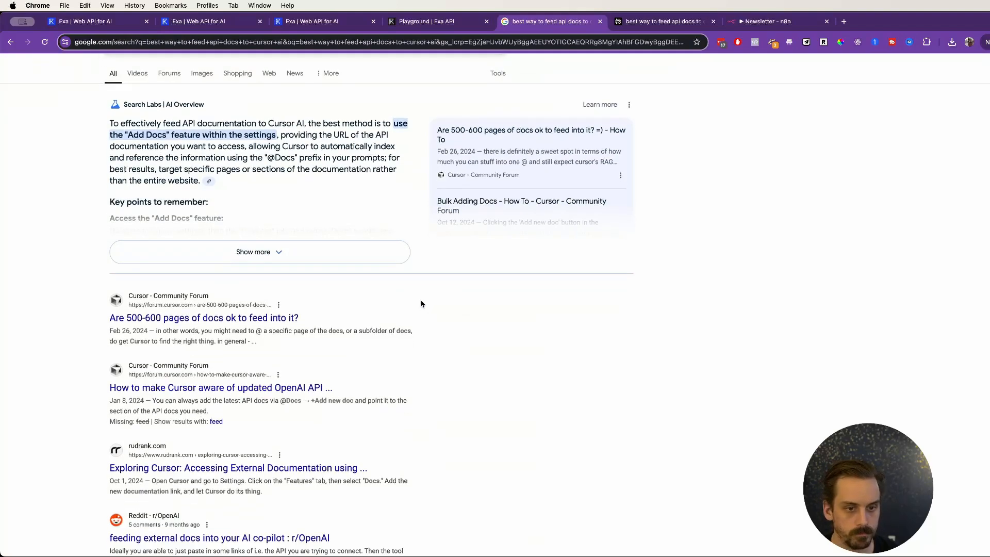
pyautogui.scroll(-3)
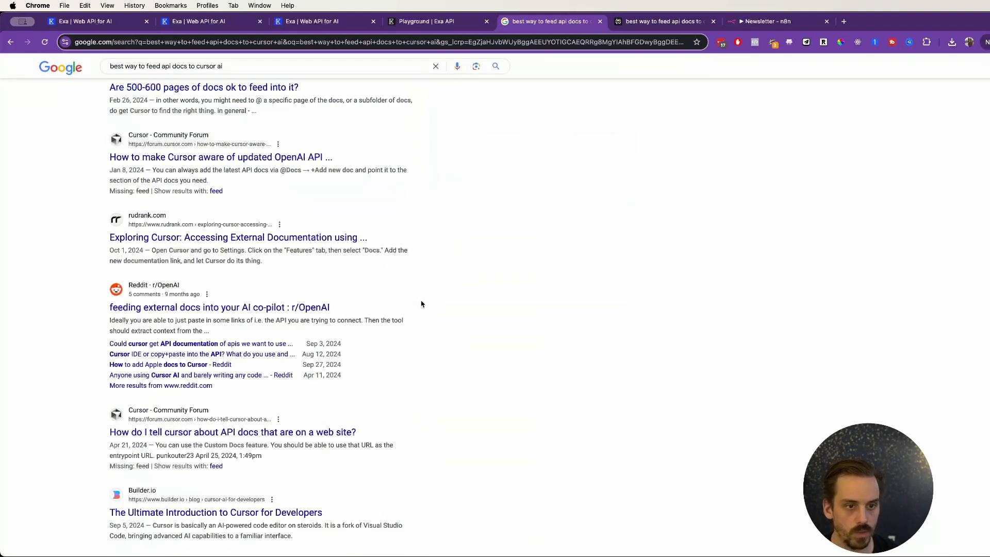
pyautogui.scroll(-3)
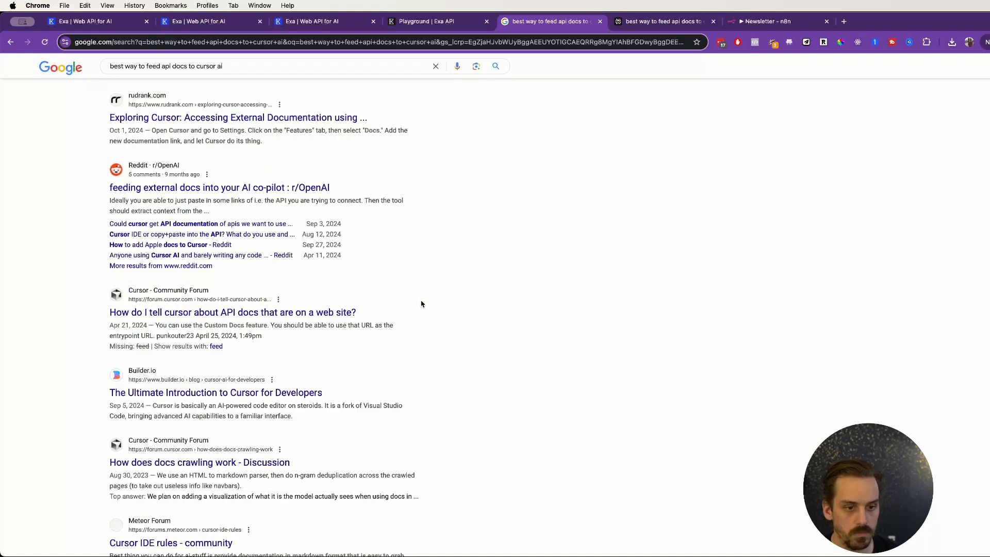
pyautogui.scroll(-3)
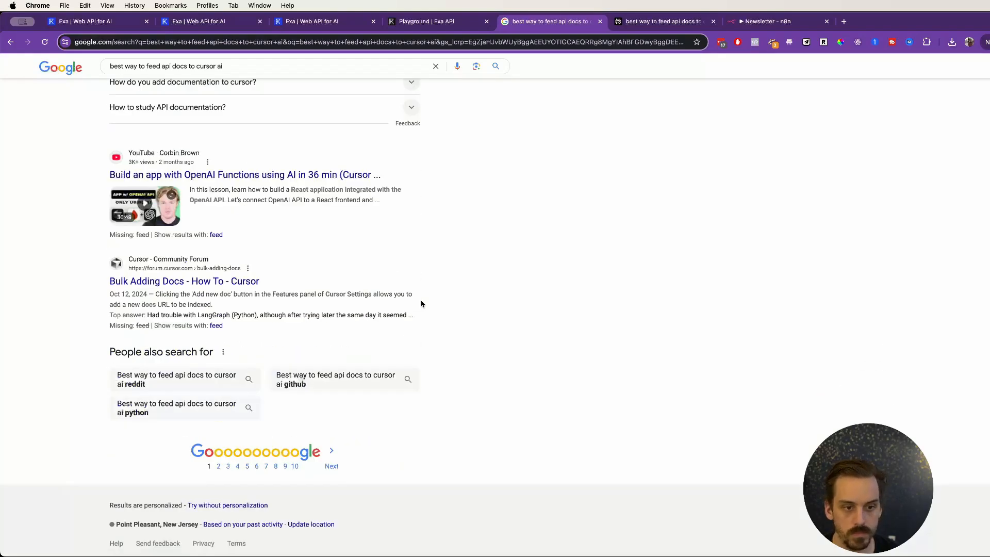
pyautogui.scroll(3)
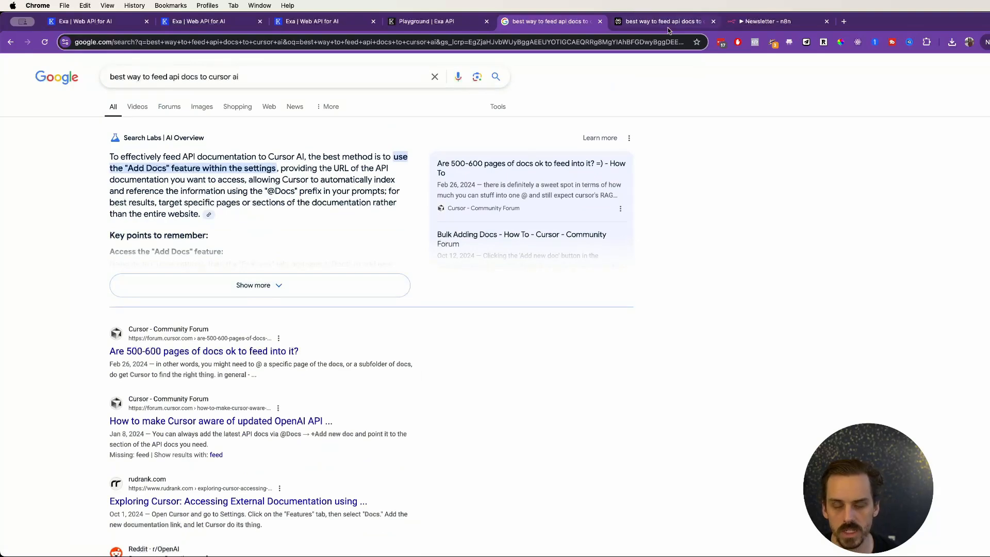
pyautogui.click(660, 20)
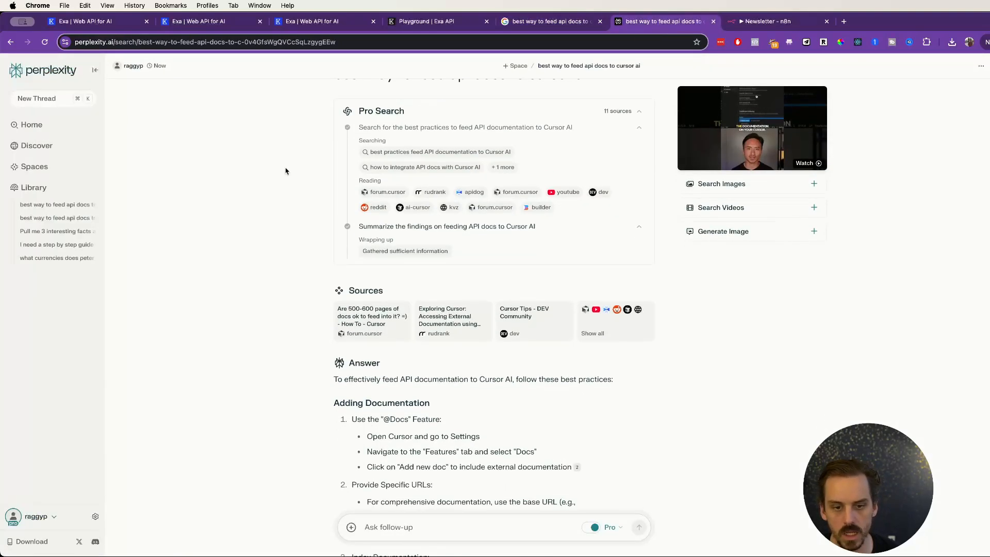
pyautogui.scroll(-3)
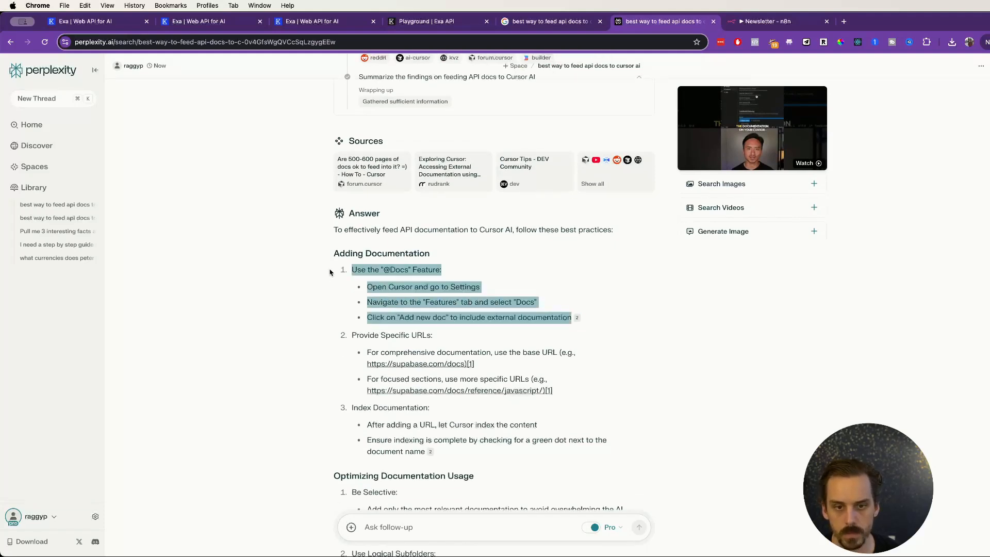
pyautogui.click(353, 265)
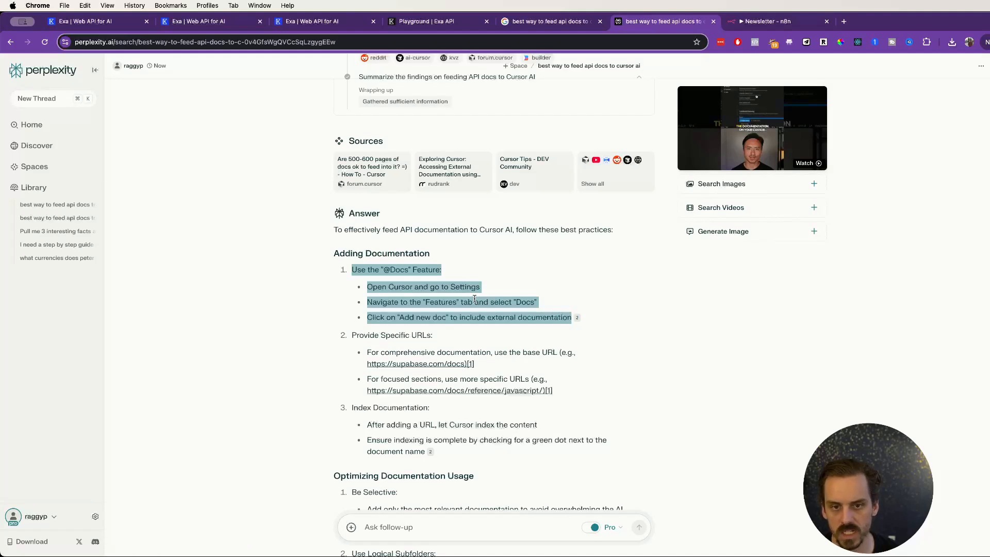
pyautogui.scroll(3)
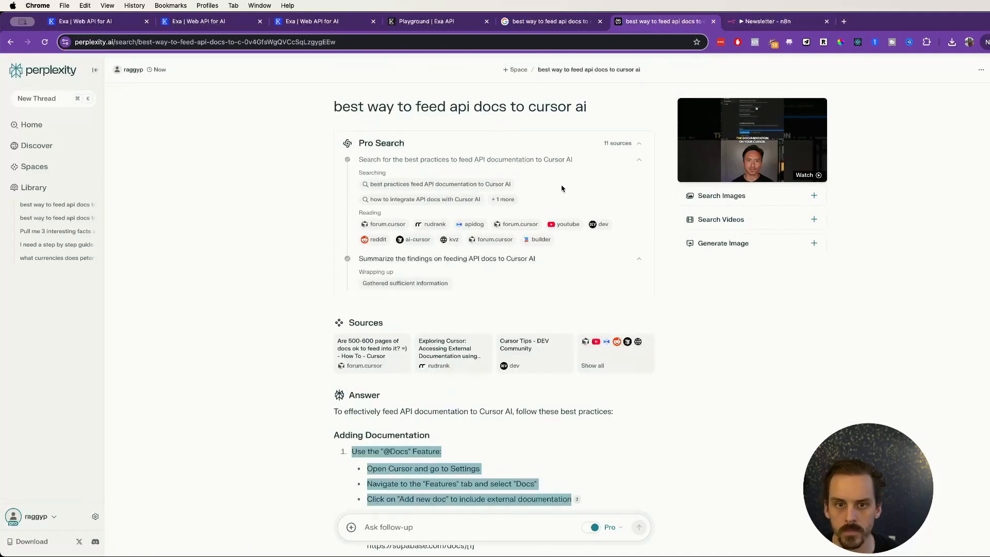
pyautogui.moveTo(384, 225)
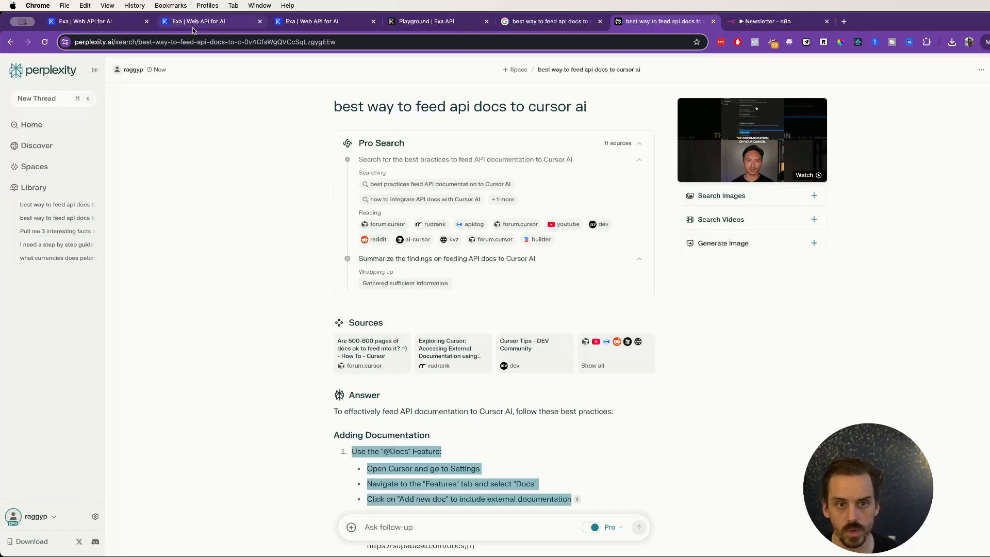
pyautogui.click(85, 20)
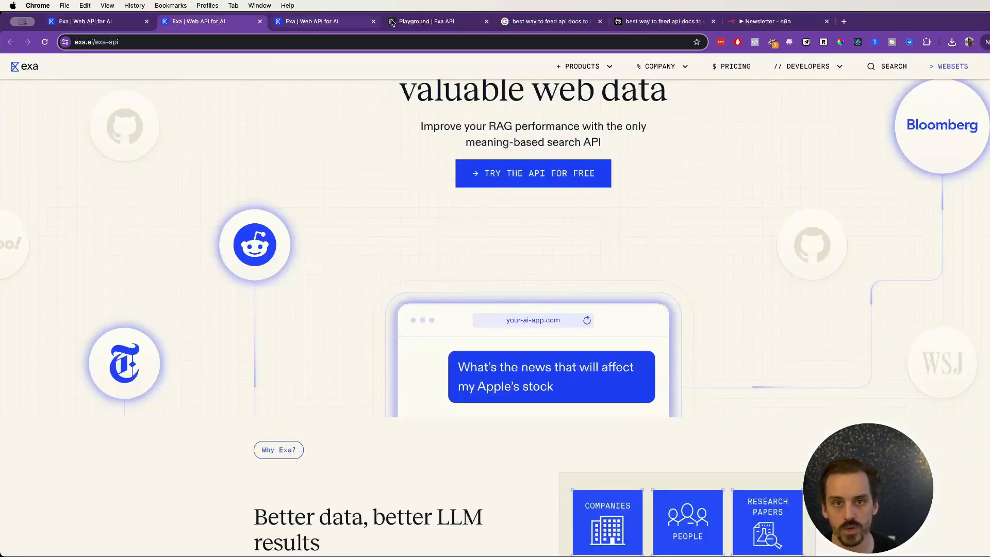
# - Return to the search playground and view the request as JavaScript and Python code
pyautogui.click(423, 20)
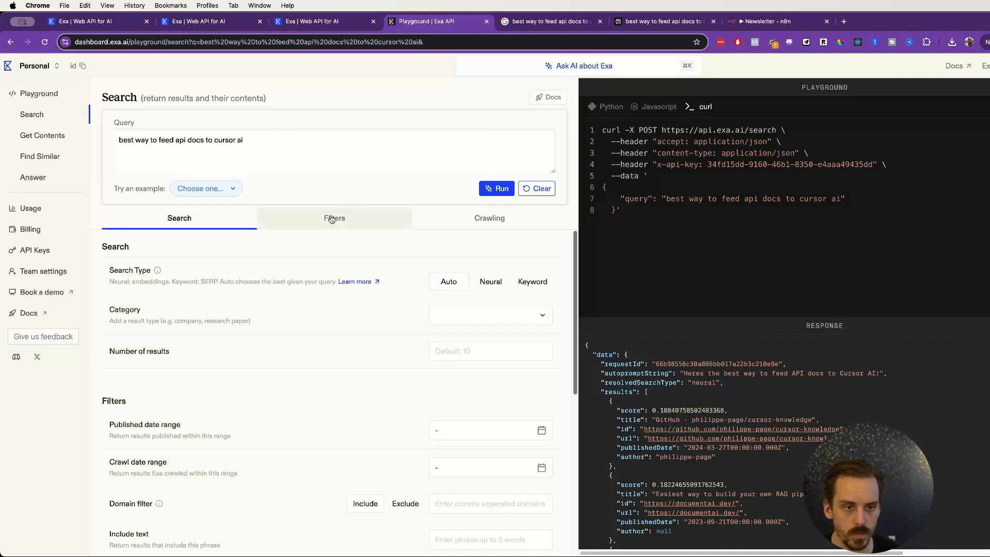
pyautogui.moveTo(157, 271)
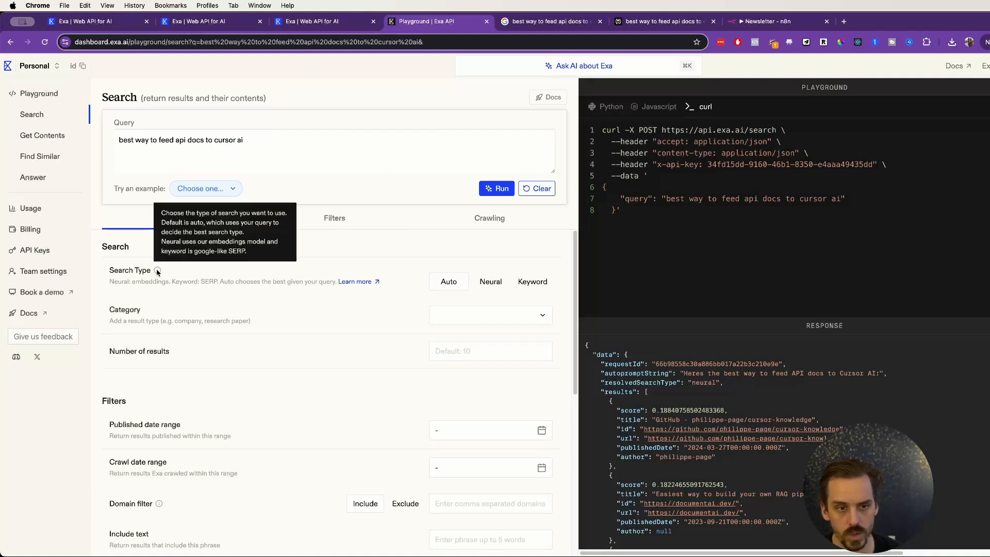
pyautogui.moveTo(210, 280)
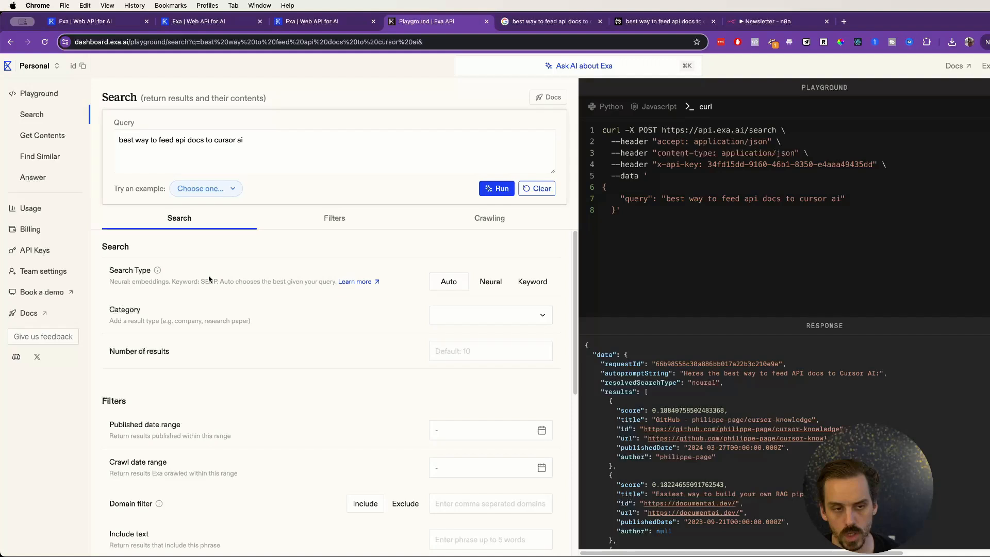
pyautogui.moveTo(247, 259)
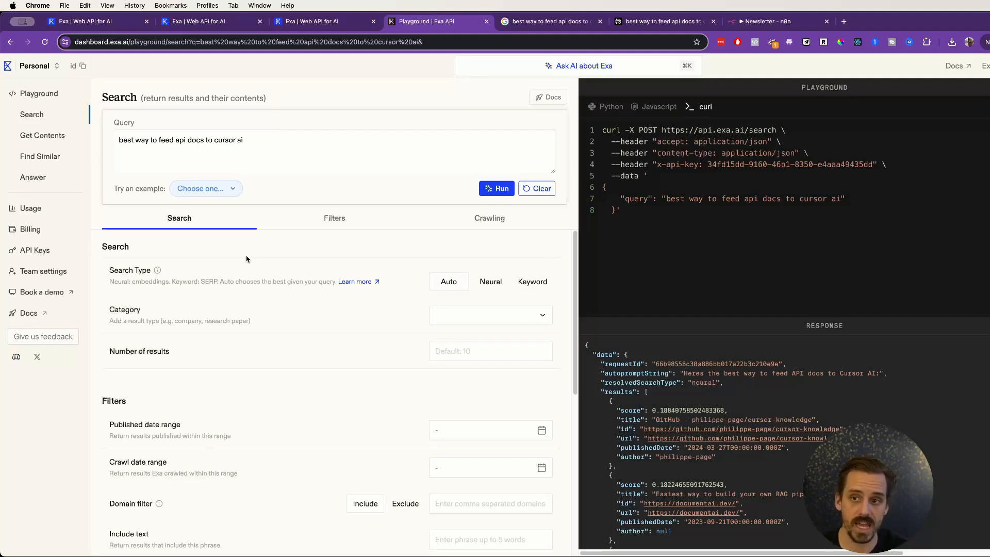
pyautogui.moveTo(265, 250)
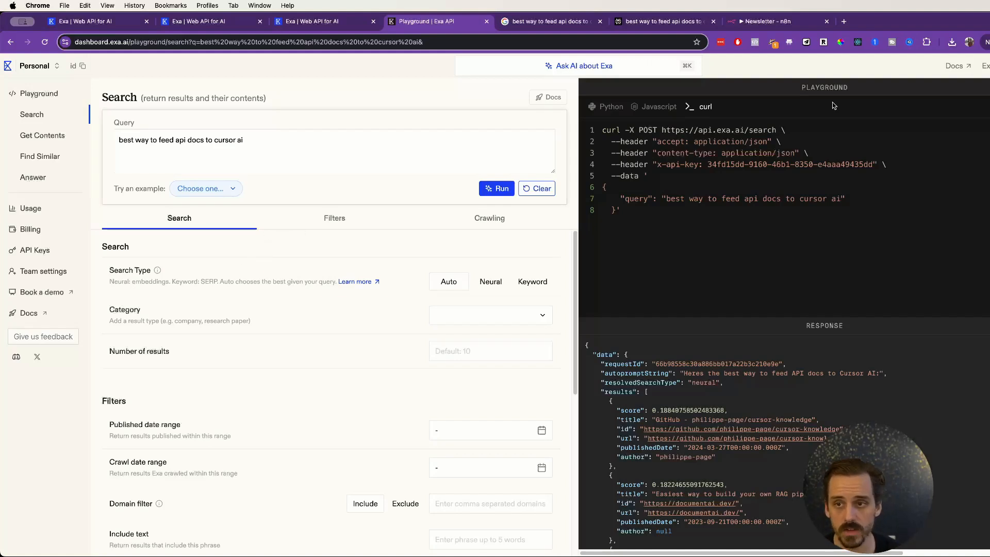
pyautogui.click(658, 106)
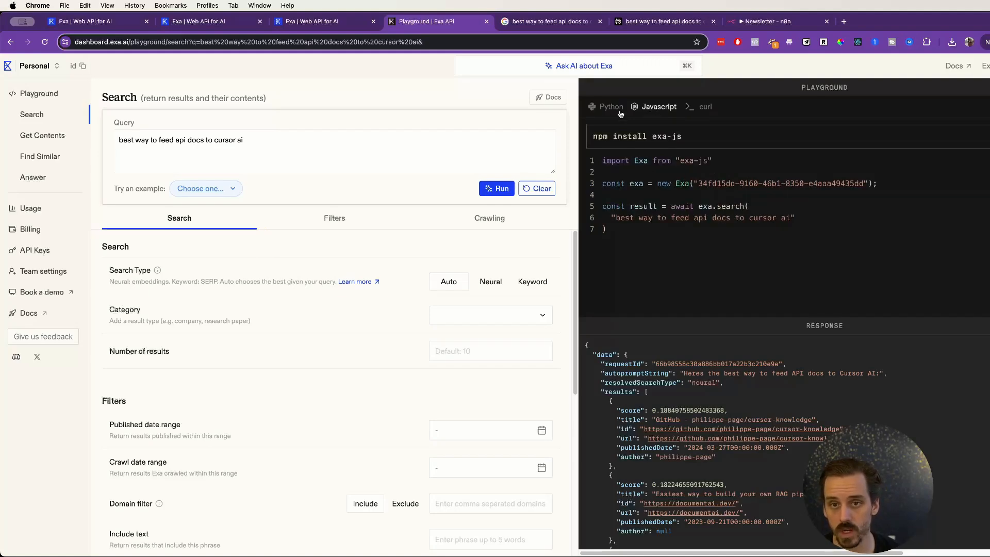
pyautogui.click(705, 106)
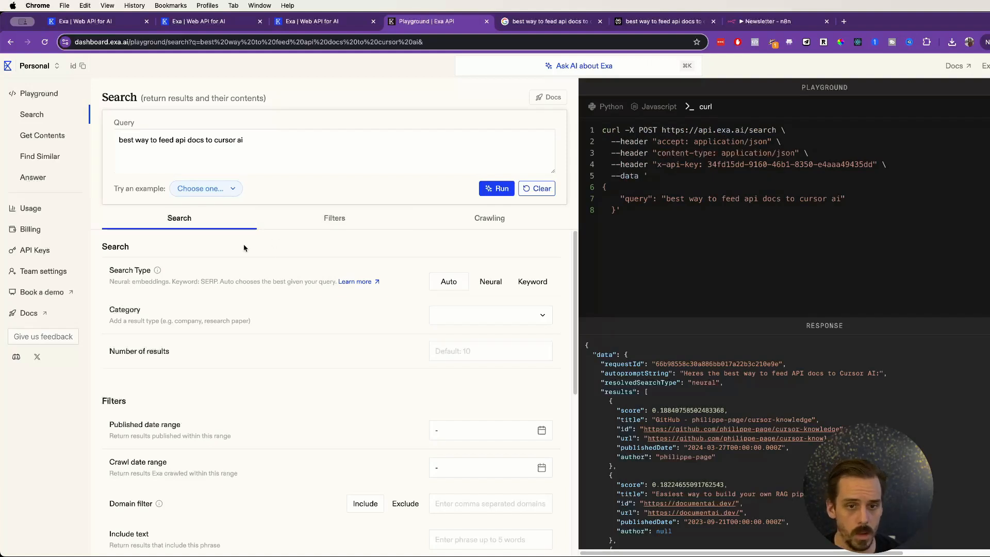
pyautogui.moveTo(141, 279)
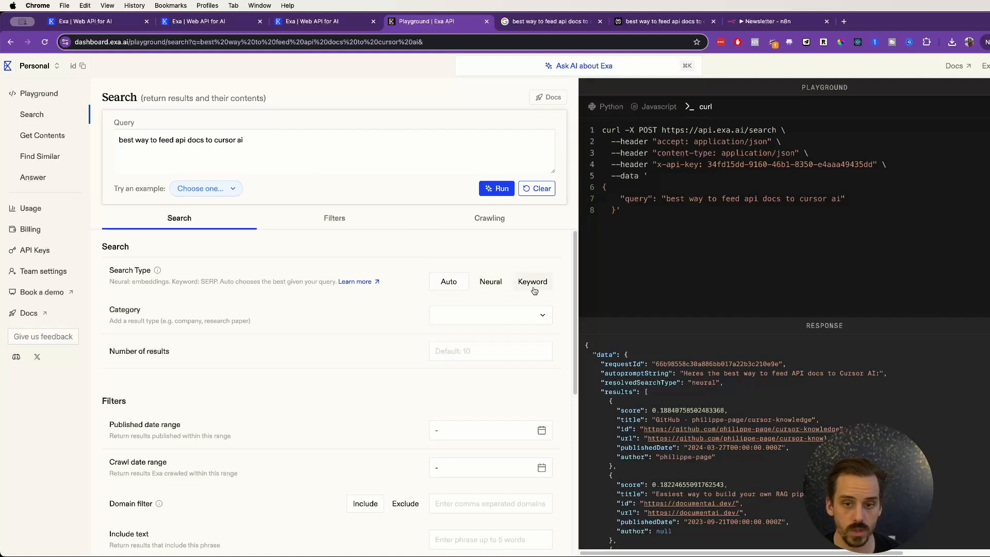
# - Try Keyword then Auto search type, and set the category to Github
pyautogui.click(533, 281)
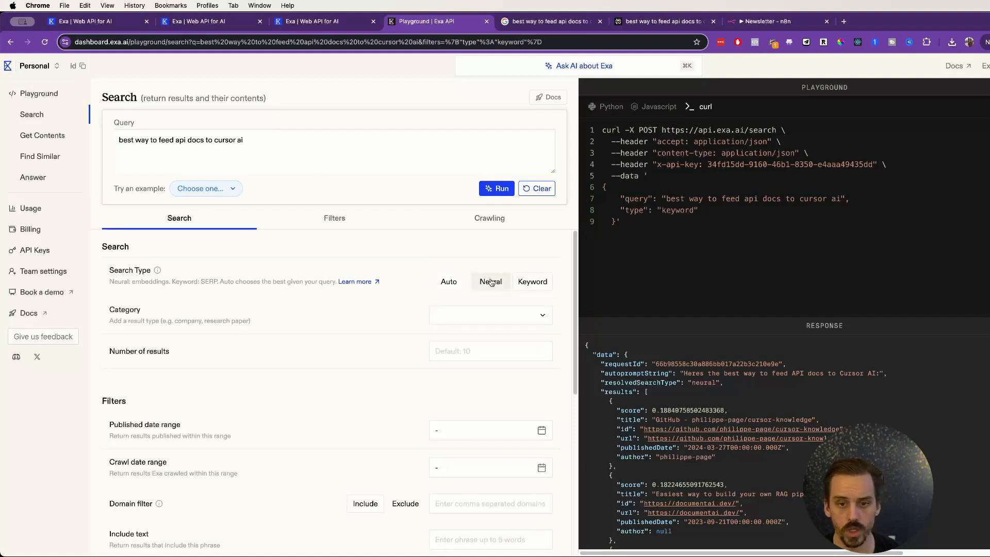
pyautogui.click(448, 282)
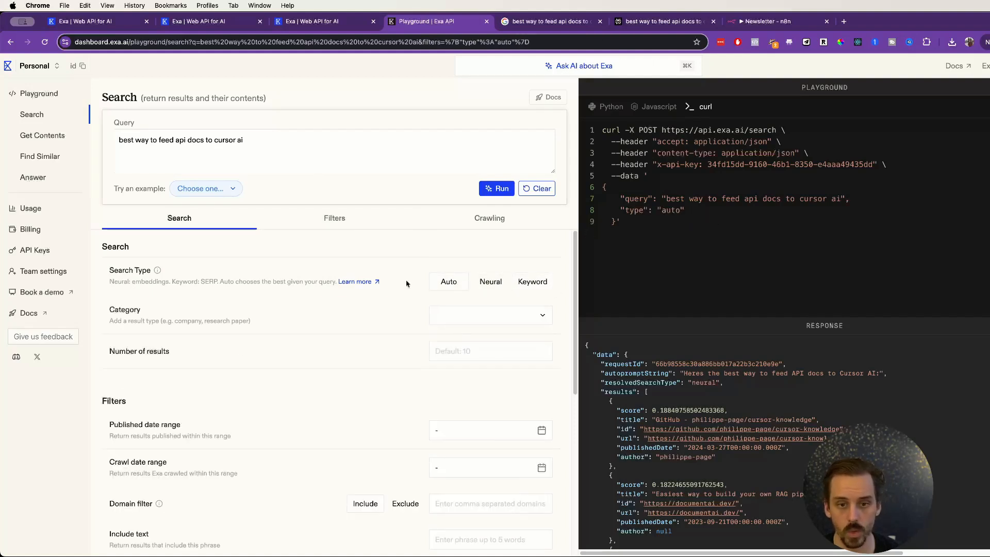
pyautogui.click(490, 315)
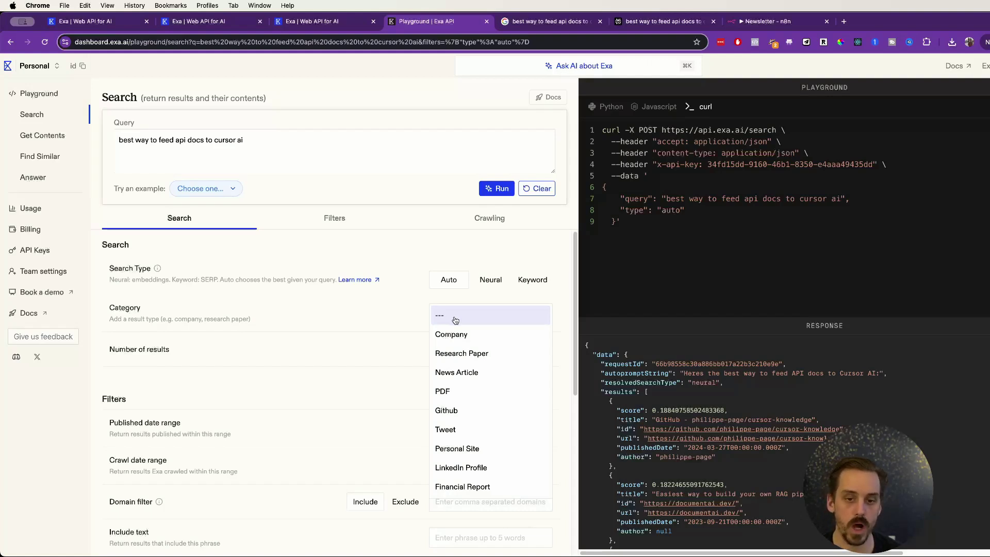
pyautogui.moveTo(451, 335)
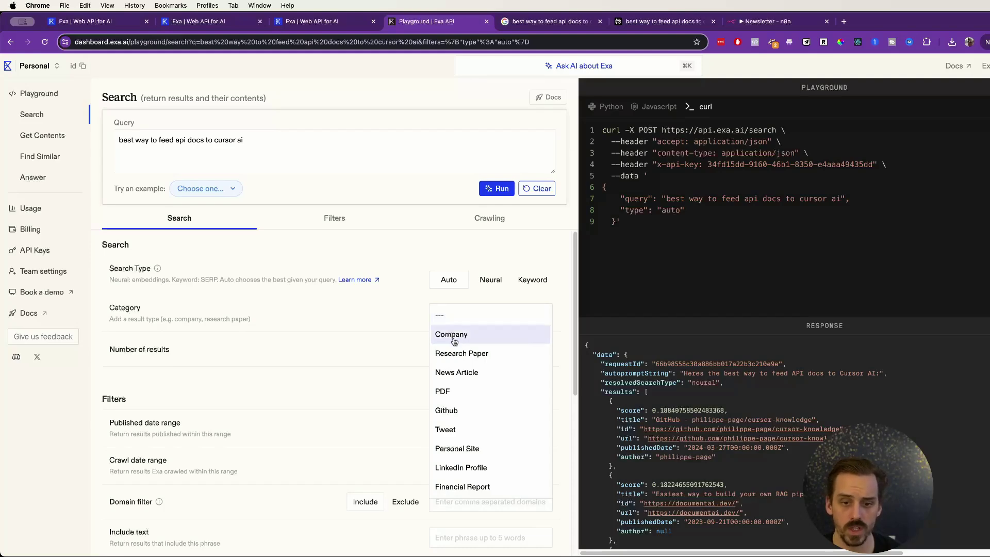
pyautogui.click(446, 410)
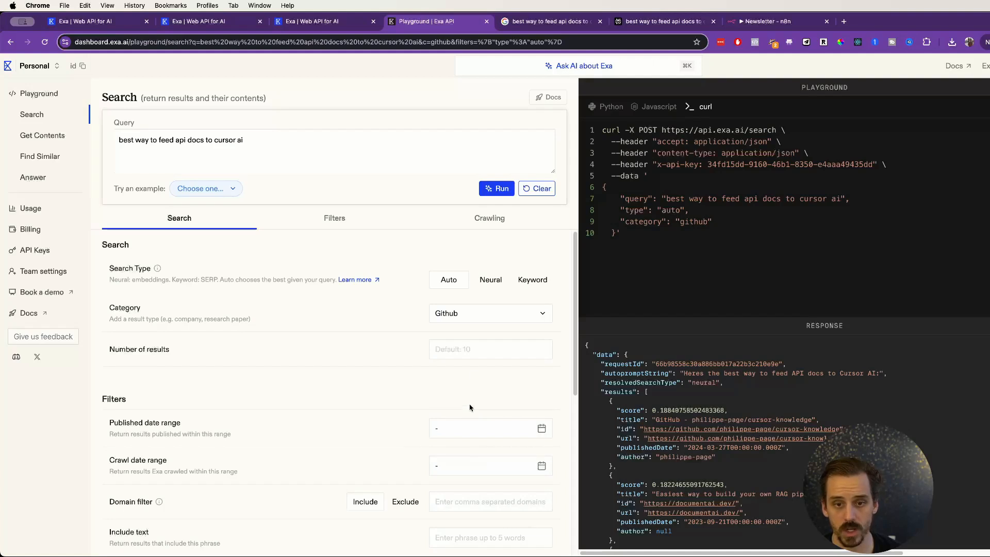
pyautogui.moveTo(667, 233)
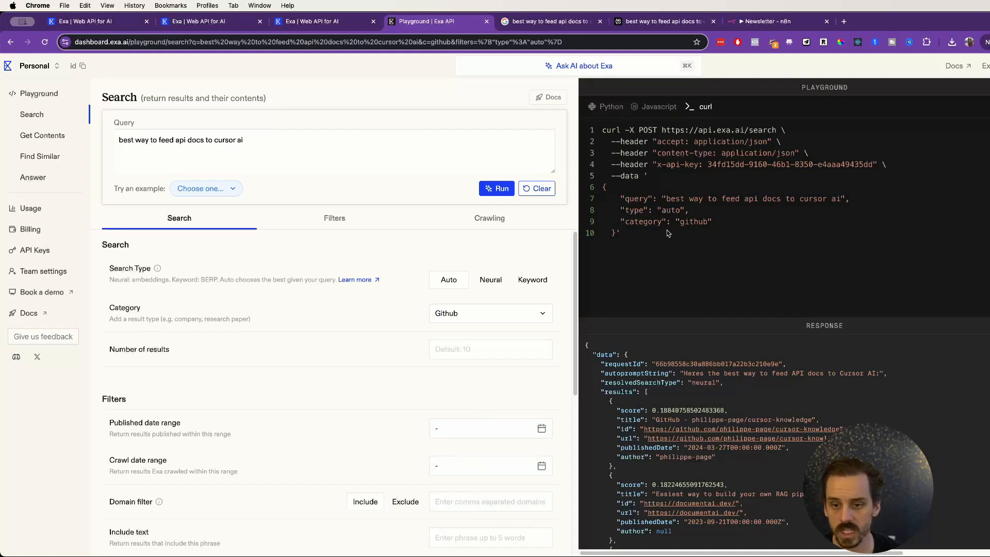
# - Change the category to Tweet and rerun the search
pyautogui.click(490, 313)
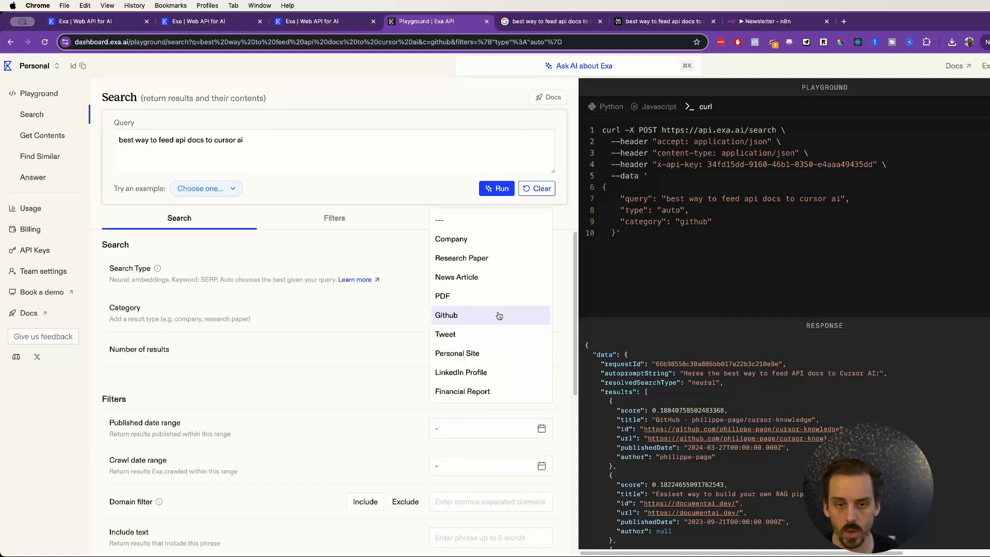
pyautogui.click(445, 334)
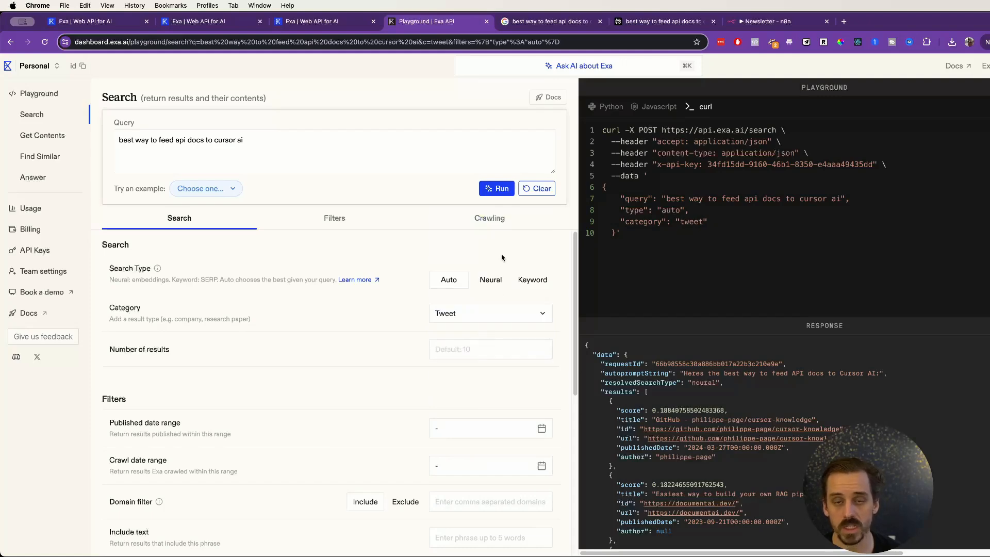
pyautogui.click(497, 189)
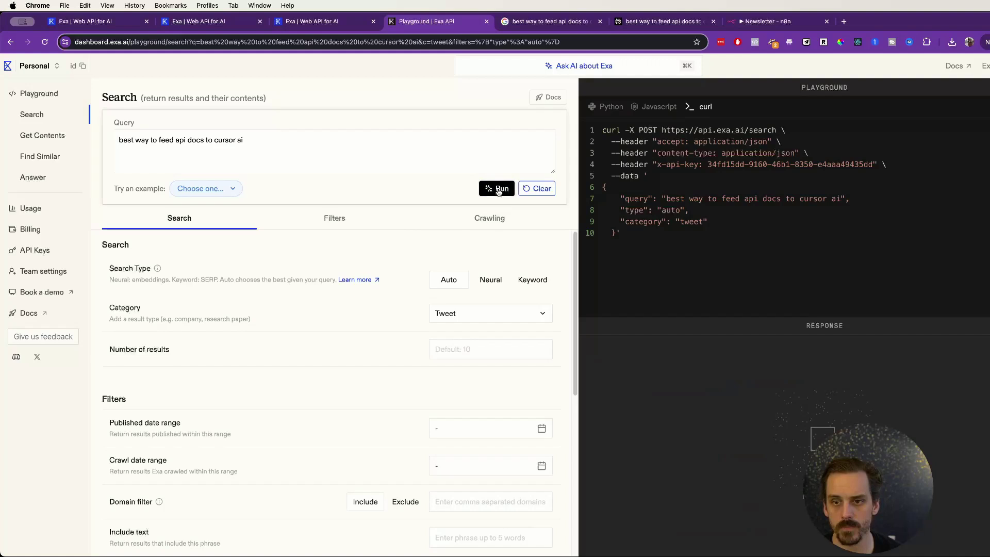
pyautogui.click(497, 188)
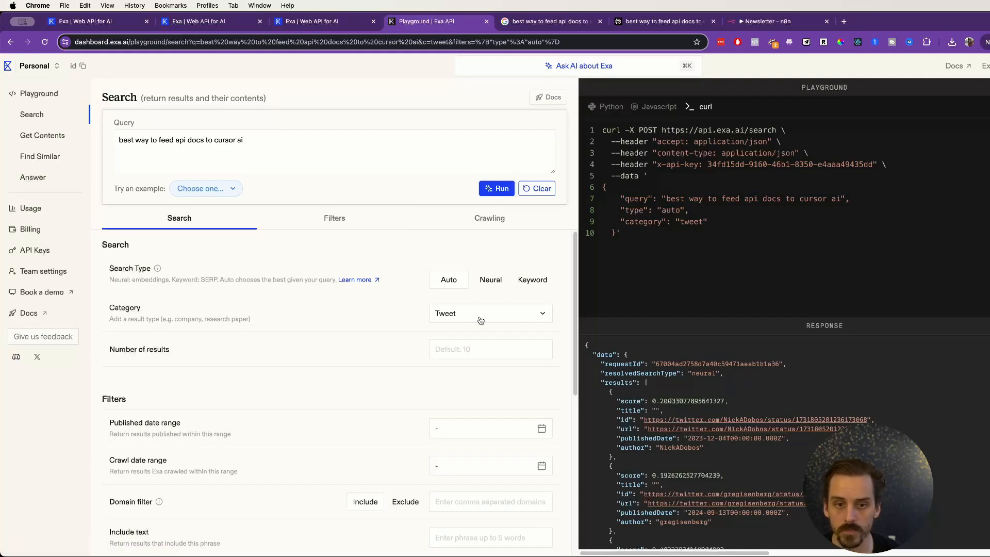
pyautogui.moveTo(443, 334)
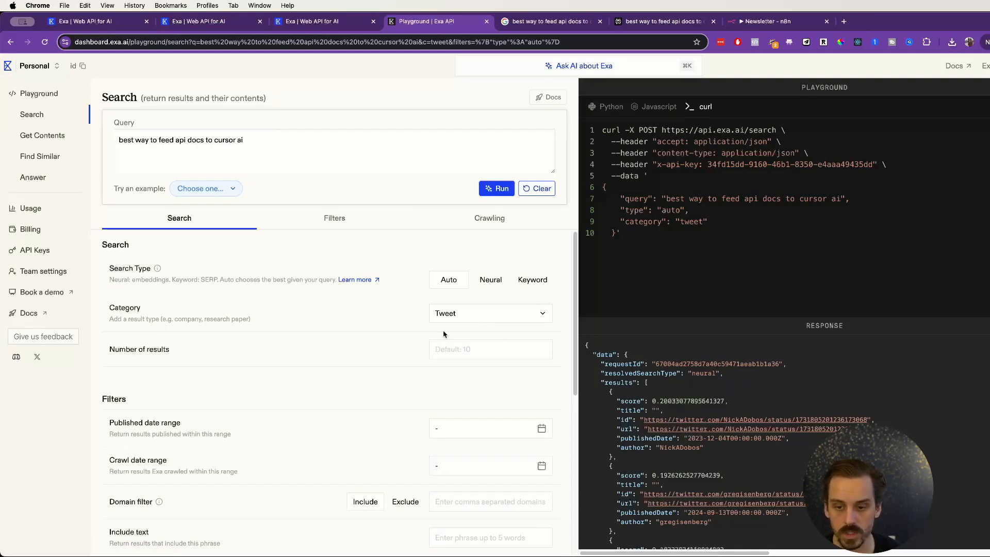
pyautogui.click(489, 313)
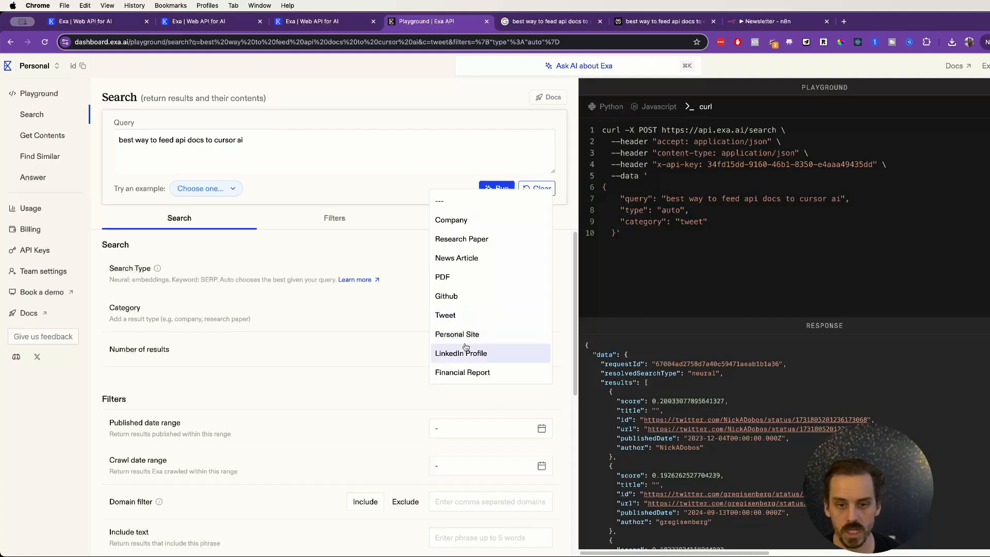
pyautogui.moveTo(460, 360)
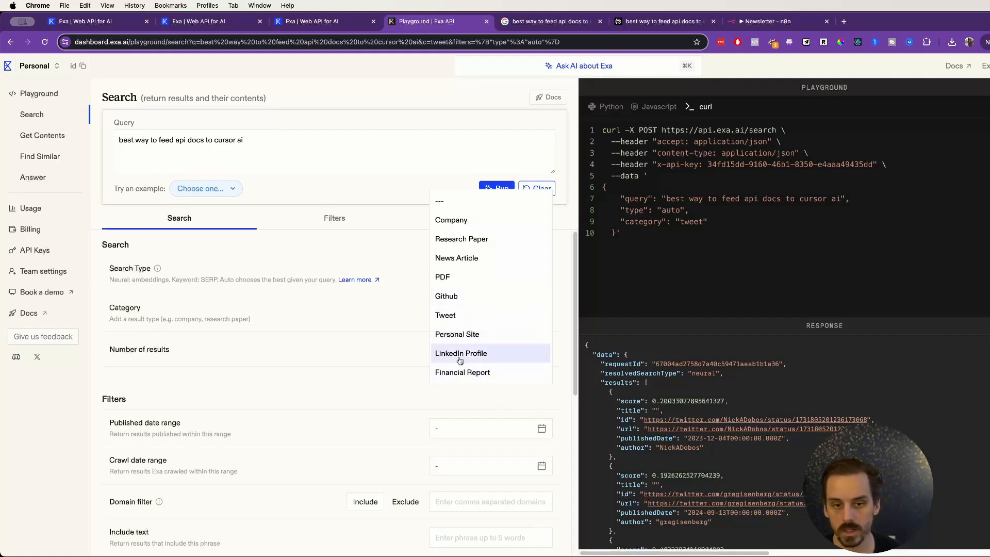
pyautogui.moveTo(456, 258)
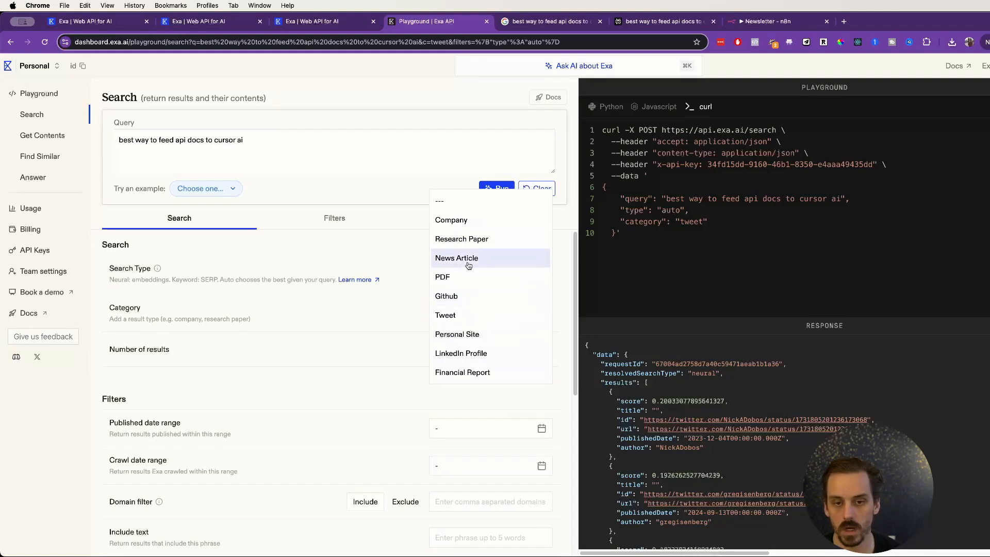
pyautogui.moveTo(388, 224)
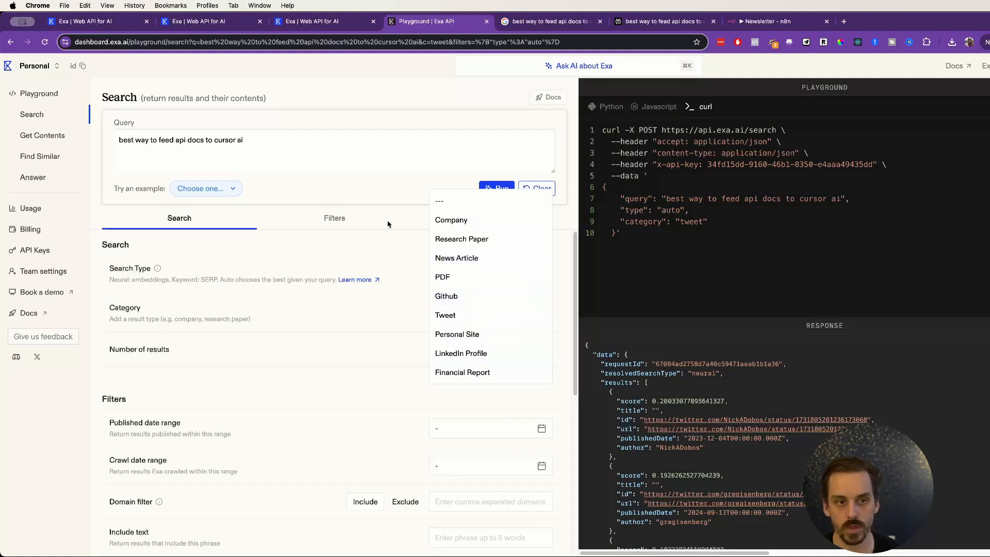
pyautogui.moveTo(293, 145)
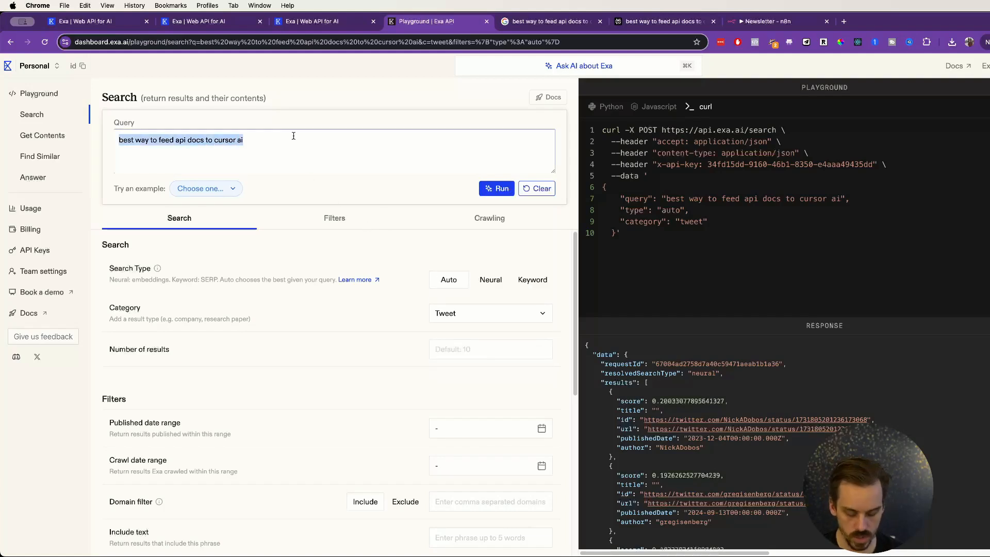
# - Search tweets for 'how is Deepseek impacting the open source AI ecosystem'
pyautogui.write('how is')
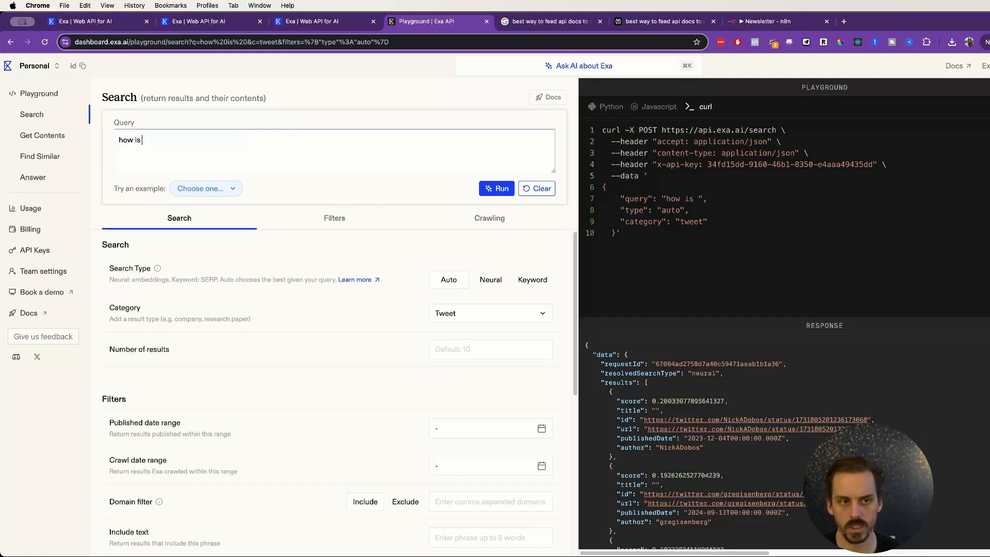
pyautogui.write('Deepseek impacting')
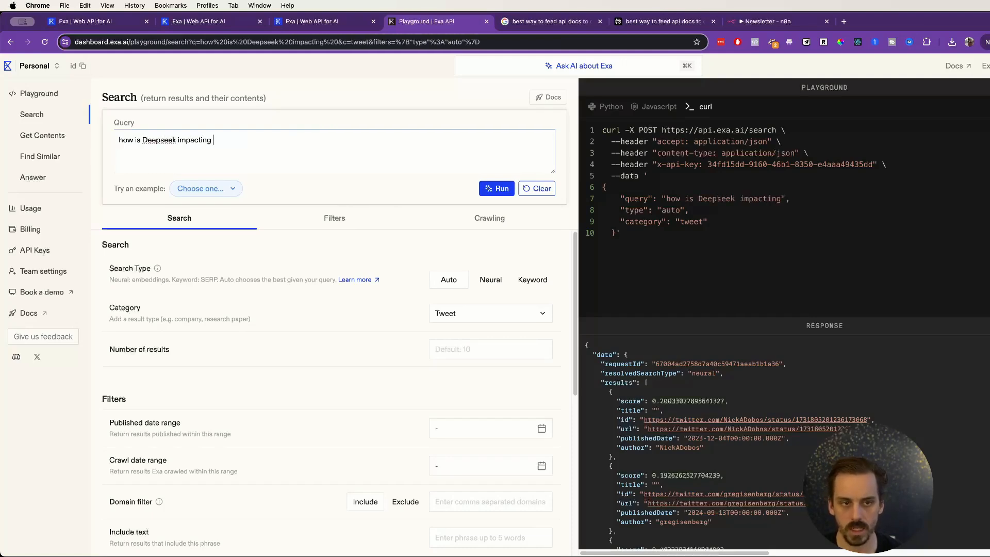
pyautogui.write('the open so')
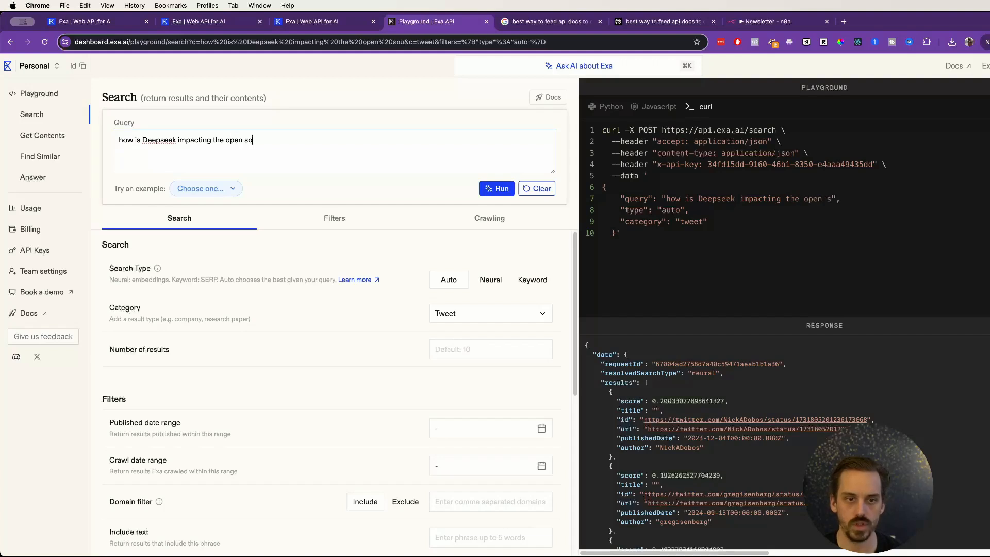
pyautogui.write('urce AI ecosystem?')
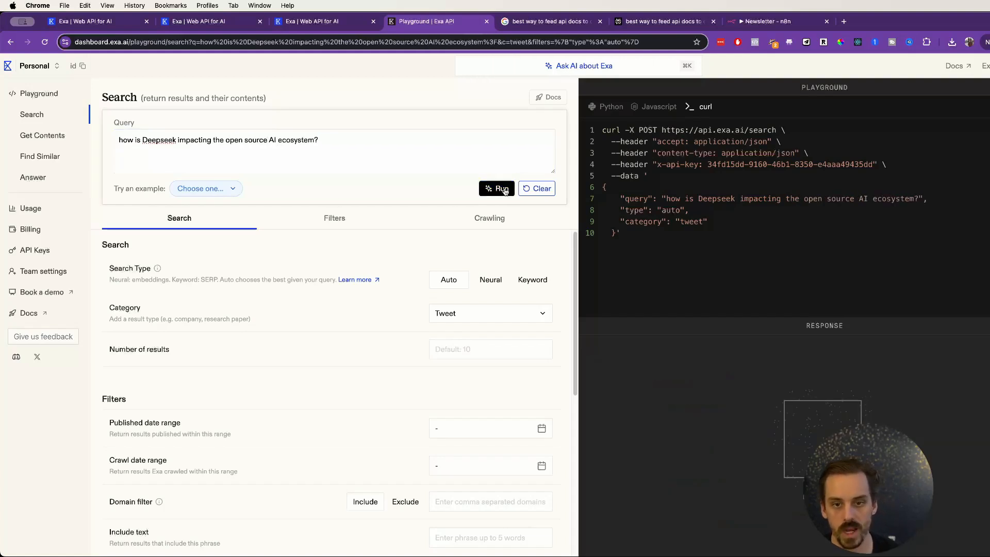
pyautogui.moveTo(651, 250)
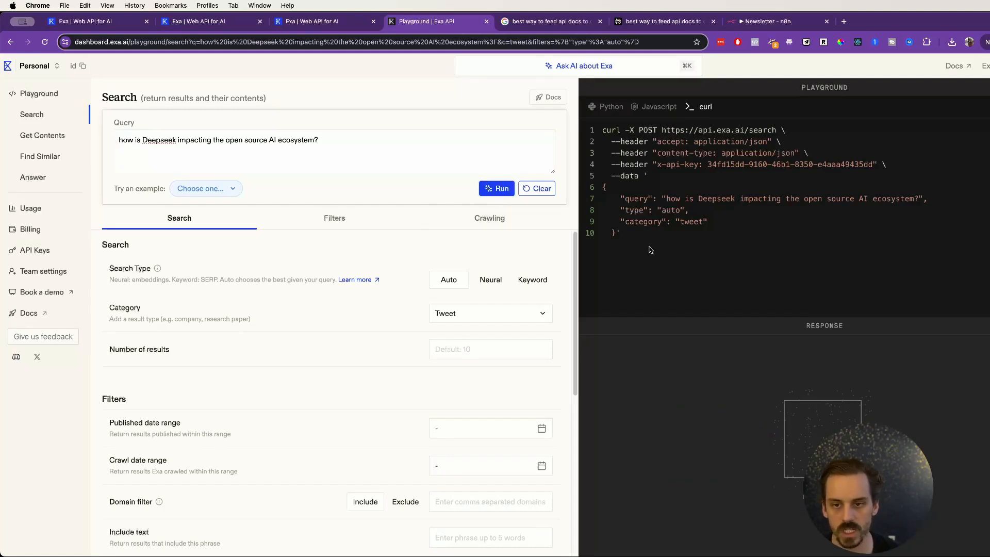
pyautogui.click(498, 188)
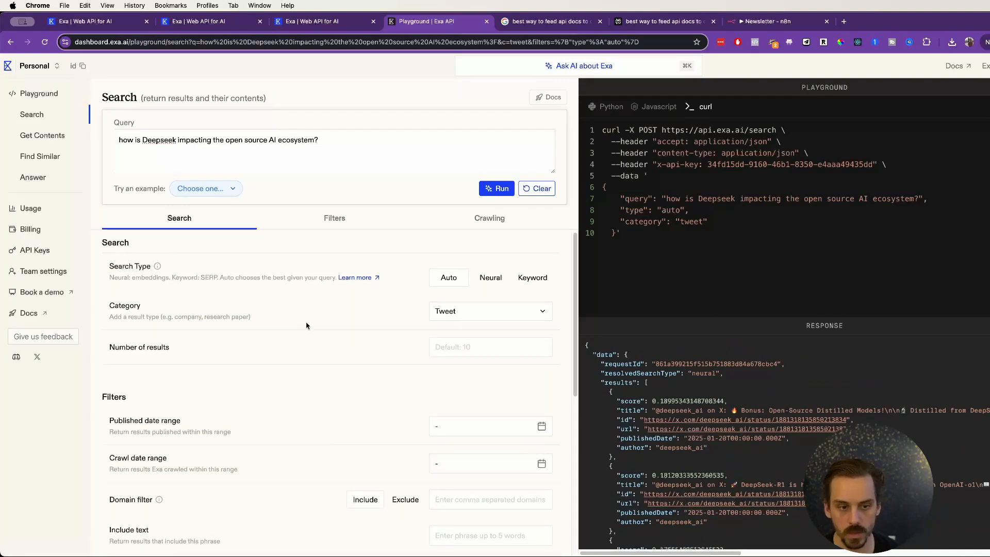
# - Toggle Full page text and Include HTML tags in the Crawling options, leaving both off
pyautogui.click(334, 218)
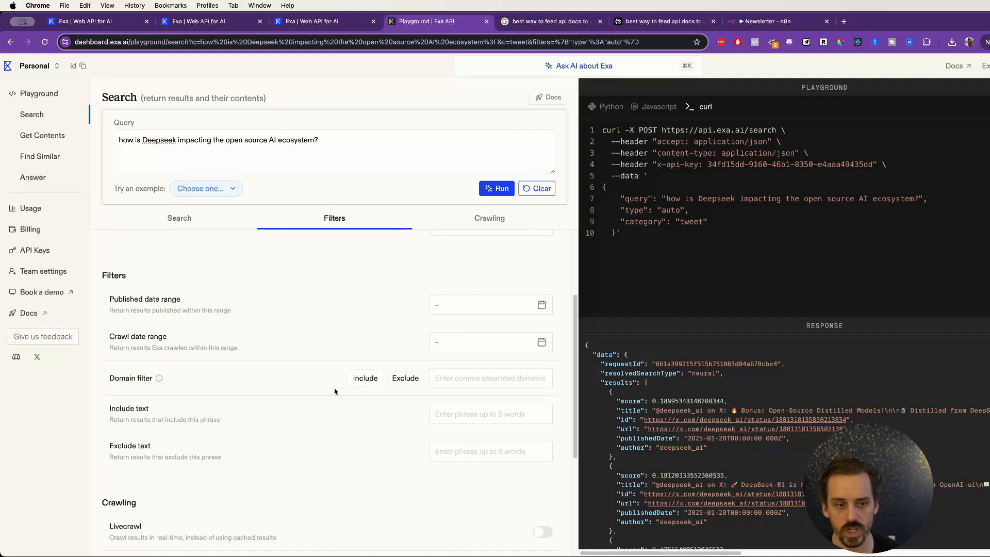
pyautogui.moveTo(381, 388)
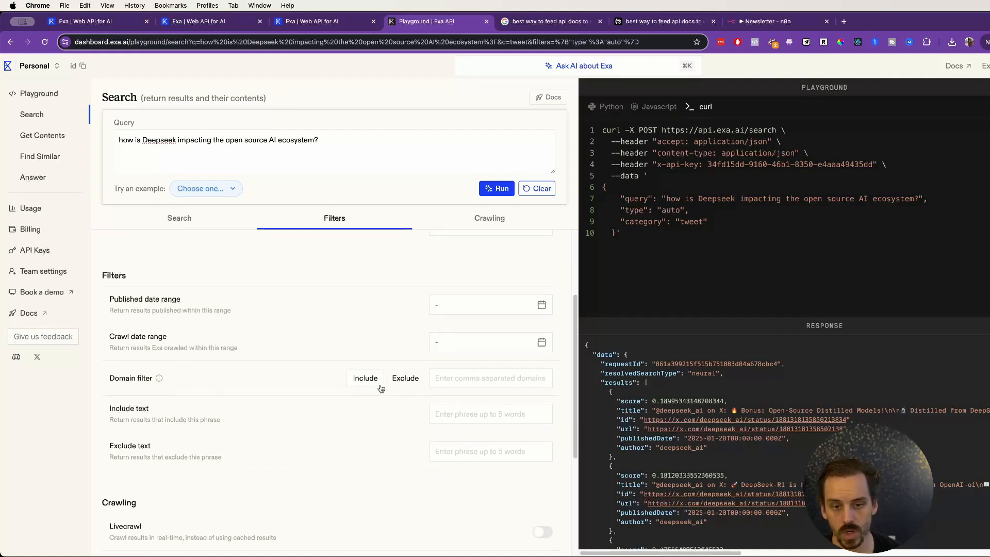
pyautogui.scroll(-3)
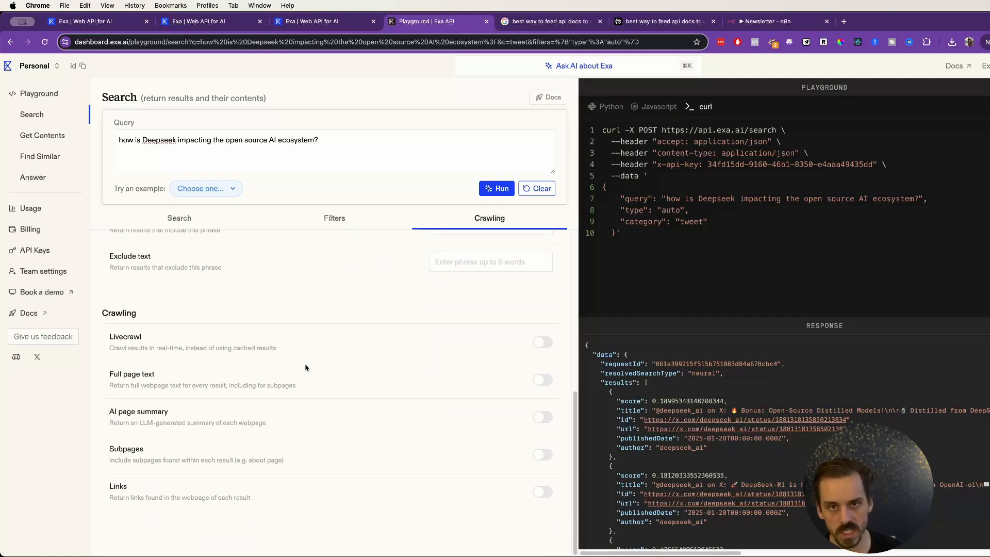
pyautogui.moveTo(315, 358)
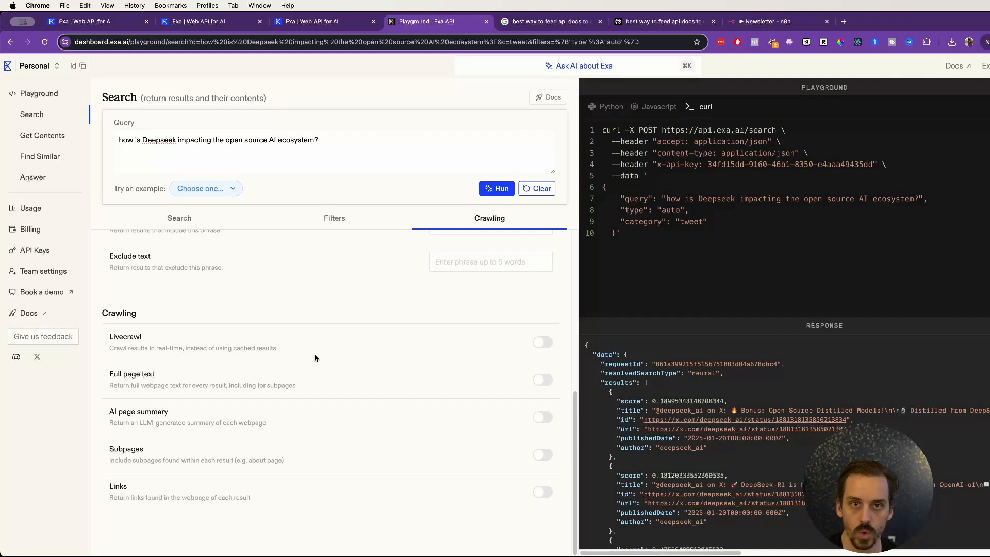
pyautogui.moveTo(307, 351)
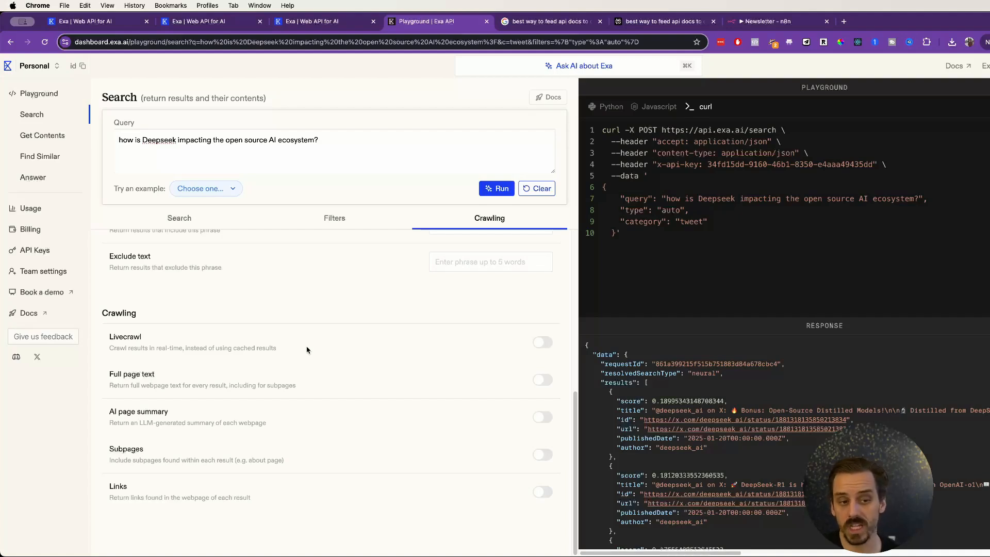
pyautogui.moveTo(296, 350)
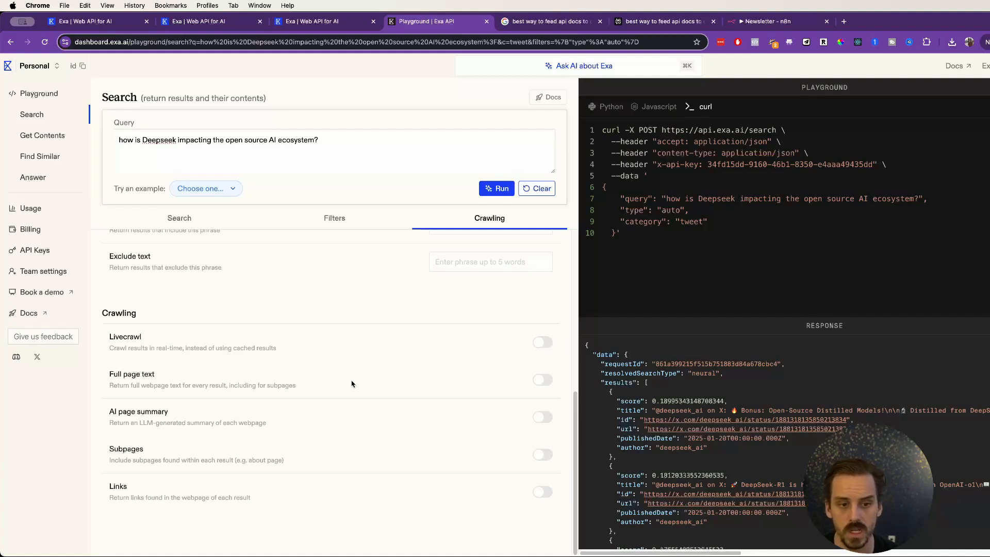
pyautogui.click(541, 380)
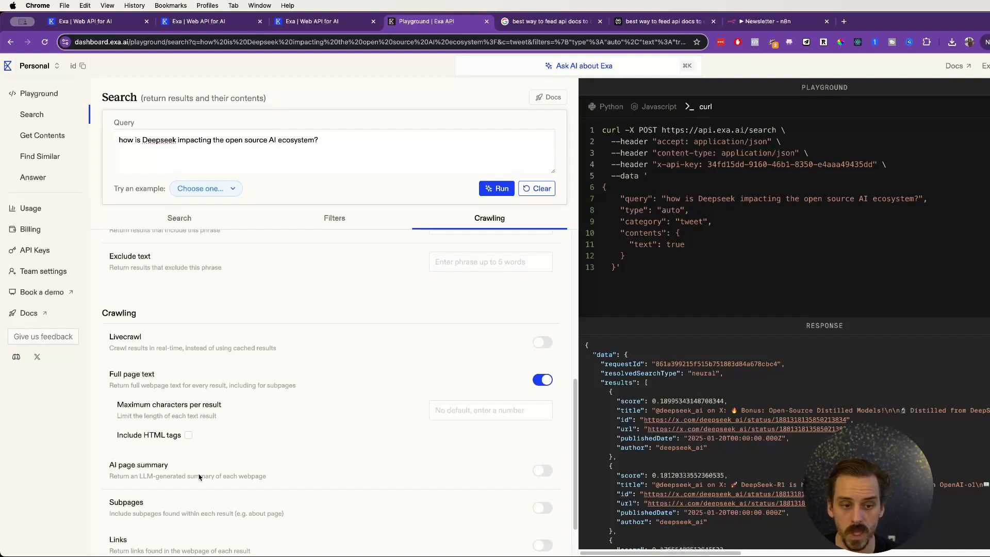
pyautogui.click(188, 435)
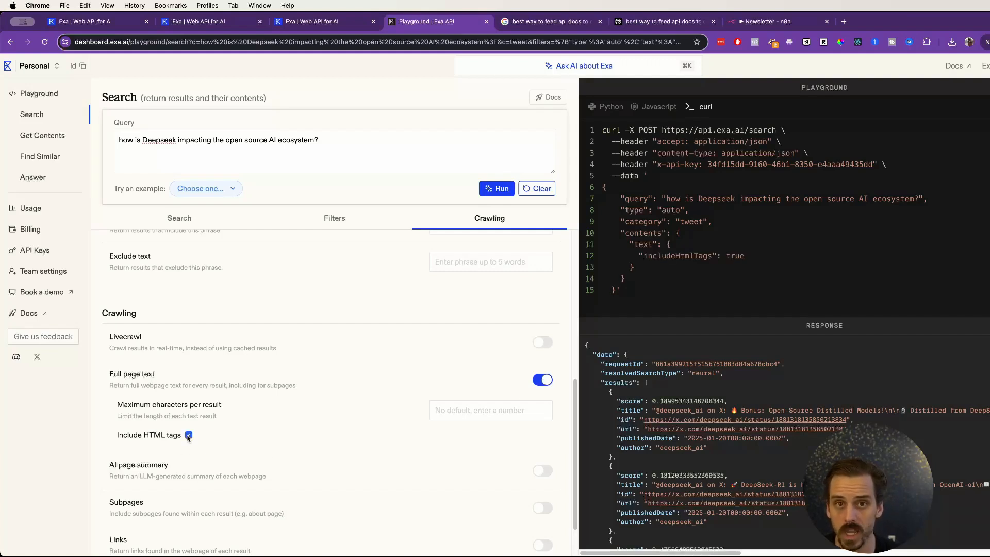
pyautogui.click(188, 435)
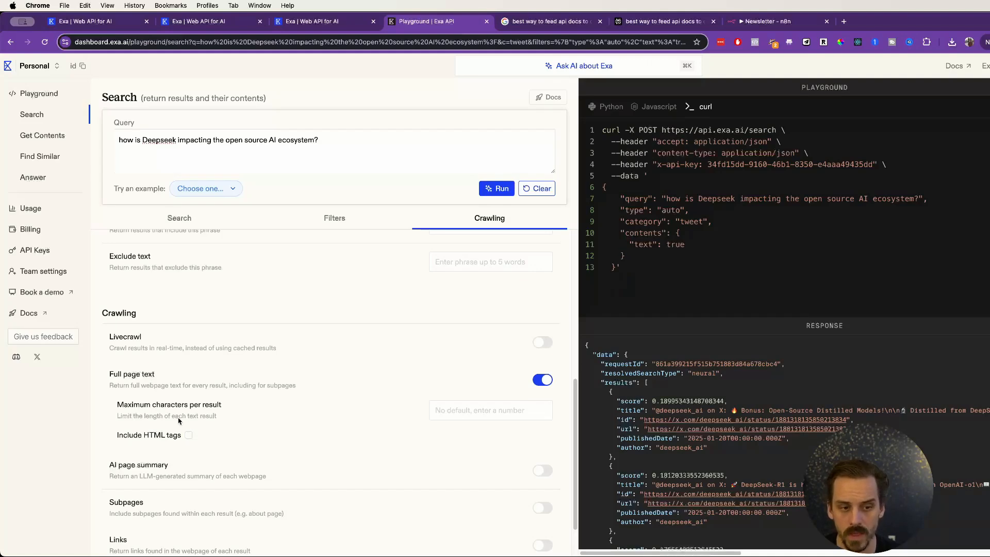
pyautogui.doubleClick(168, 404)
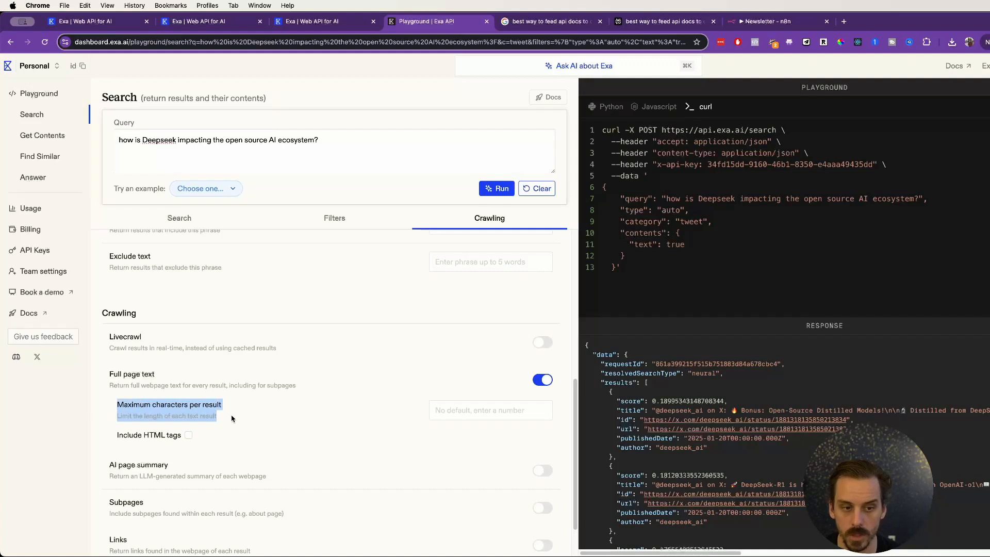
pyautogui.moveTo(619, 340)
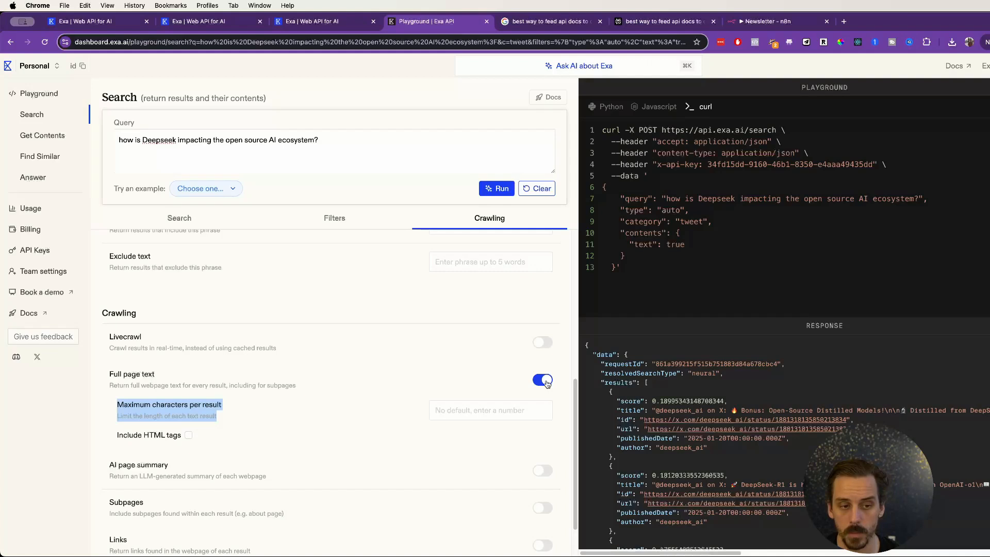
pyautogui.click(541, 380)
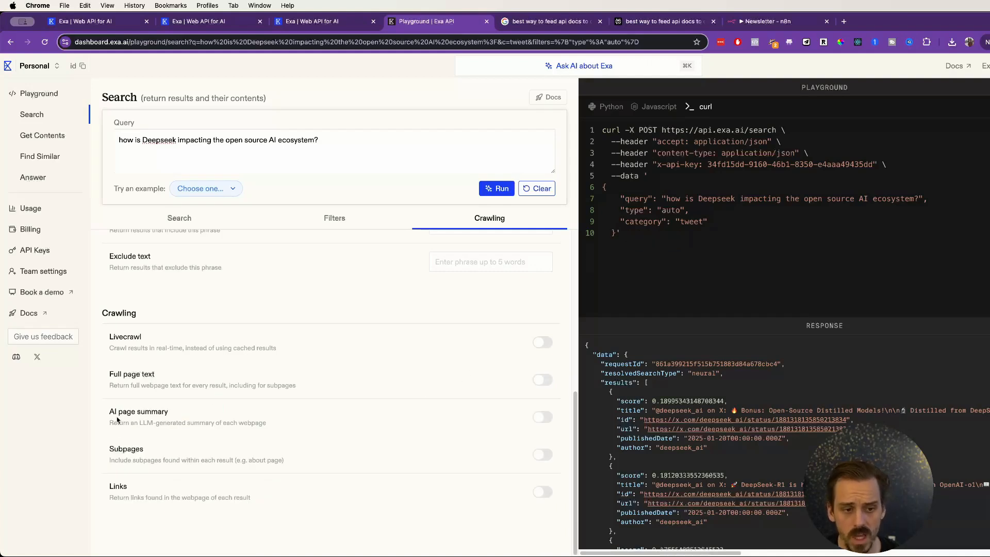
# - Enable AI page summary with a prompt asking for summaries a 90-year-old grandma would understand
pyautogui.click(542, 399)
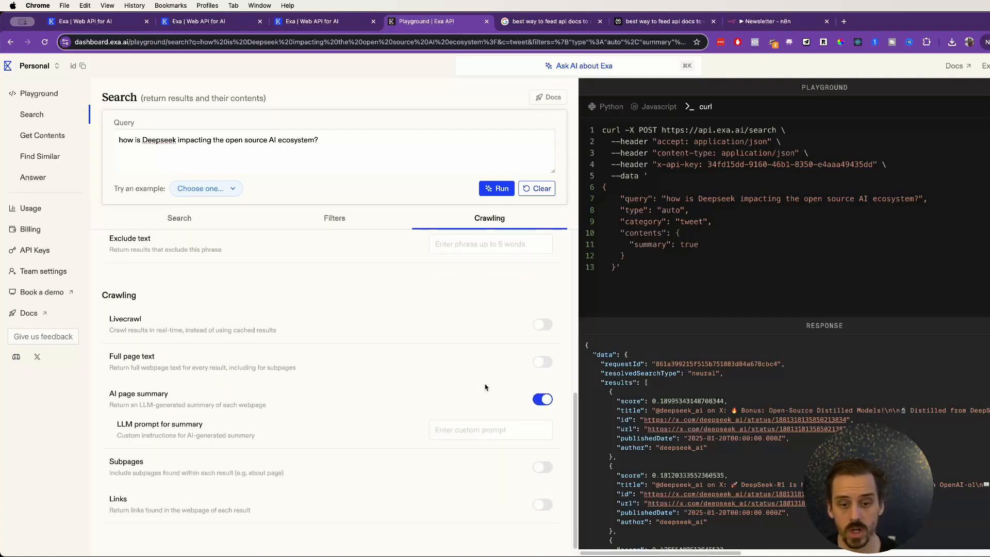
pyautogui.click(490, 429)
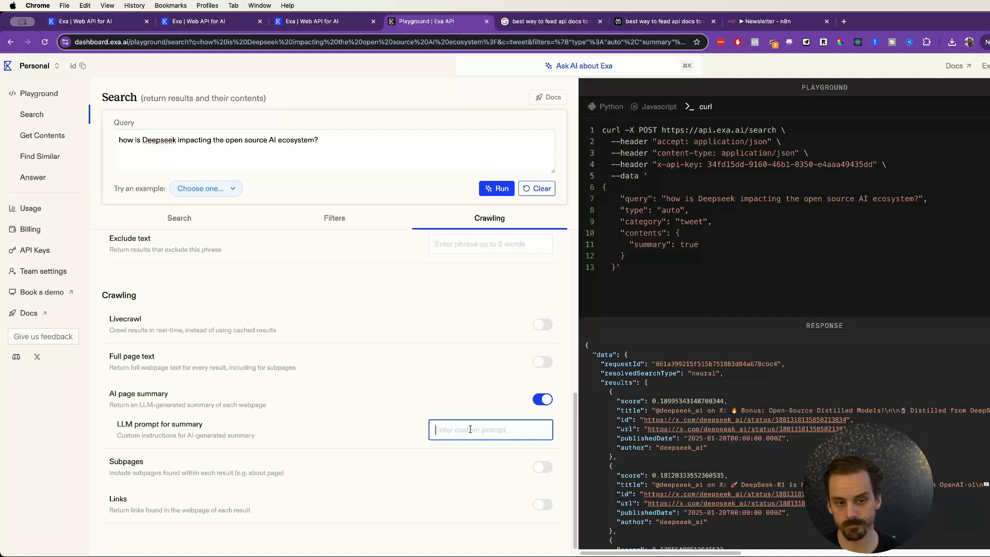
pyautogui.write('Give the summary')
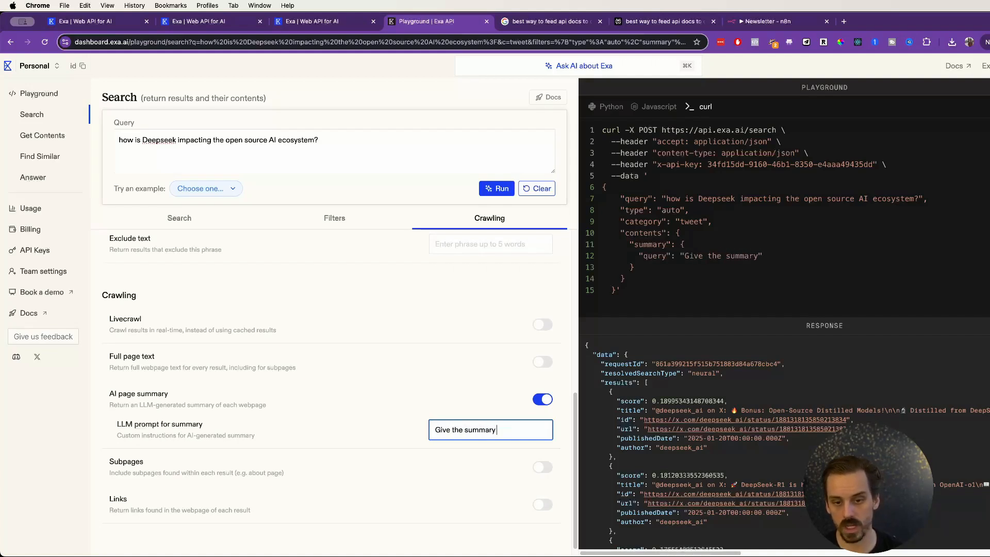
pyautogui.write('as something a 90 year grandma would unders')
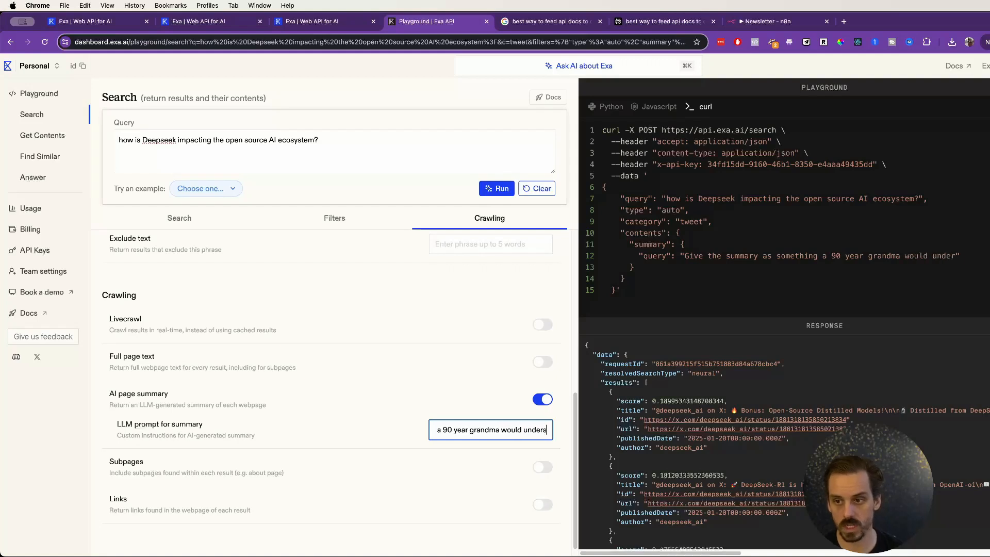
pyautogui.write('tand')
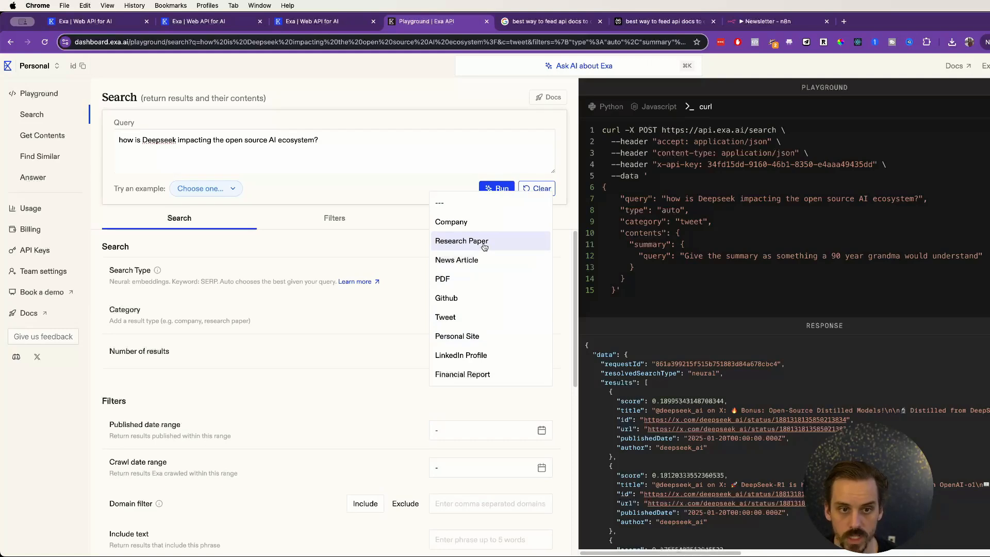
# - Rerun the Deepseek search as Research Paper and scroll through the grandma-friendly summaries
pyautogui.click(461, 241)
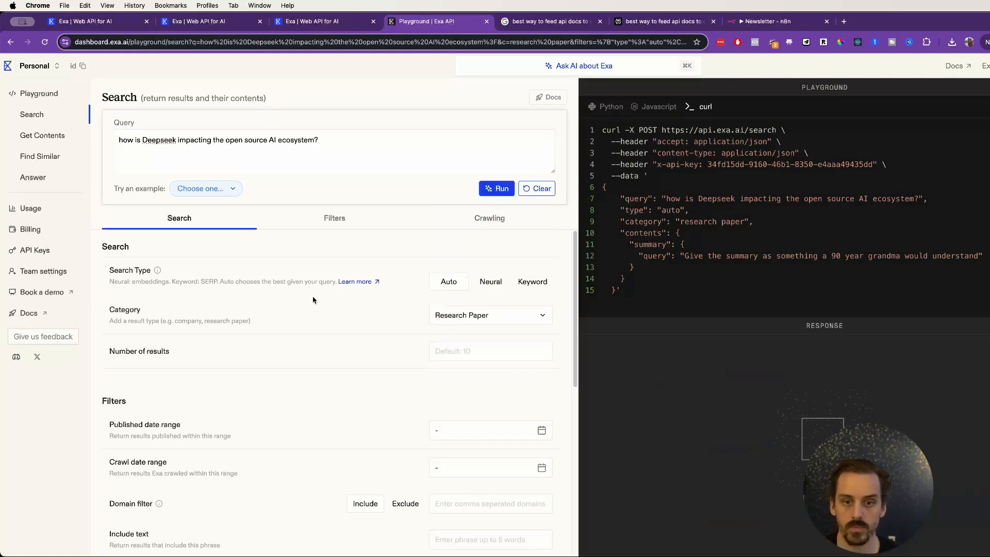
pyautogui.moveTo(343, 328)
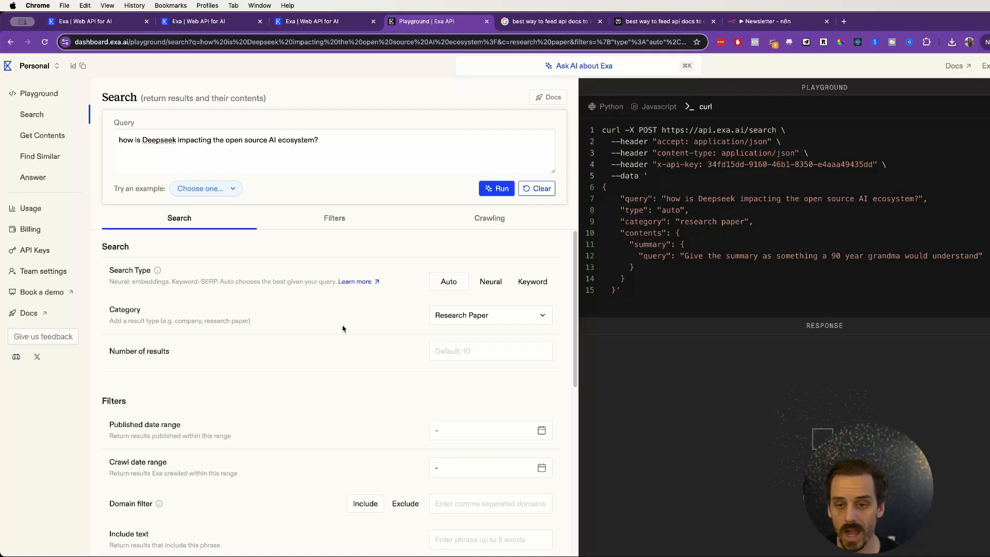
pyautogui.moveTo(344, 334)
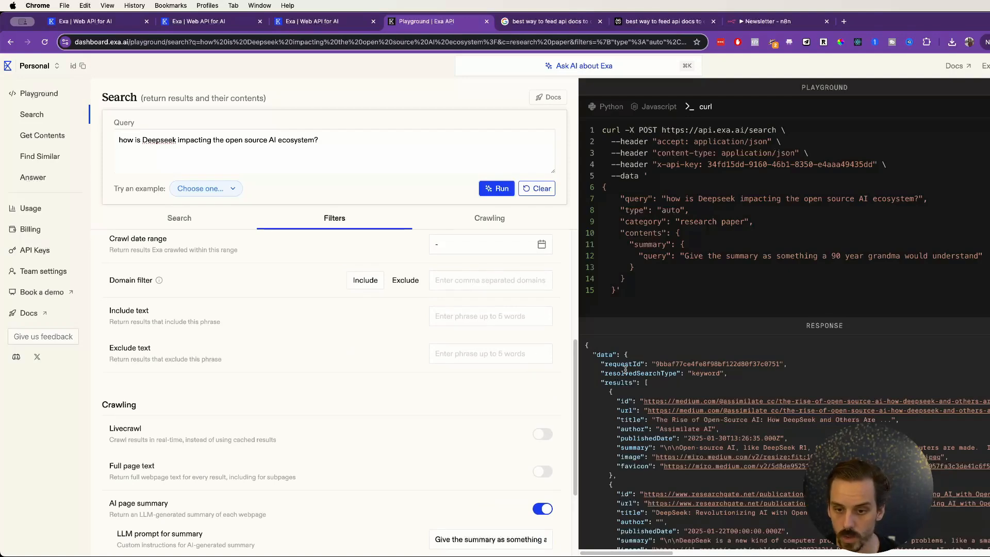
pyautogui.moveTo(672, 440)
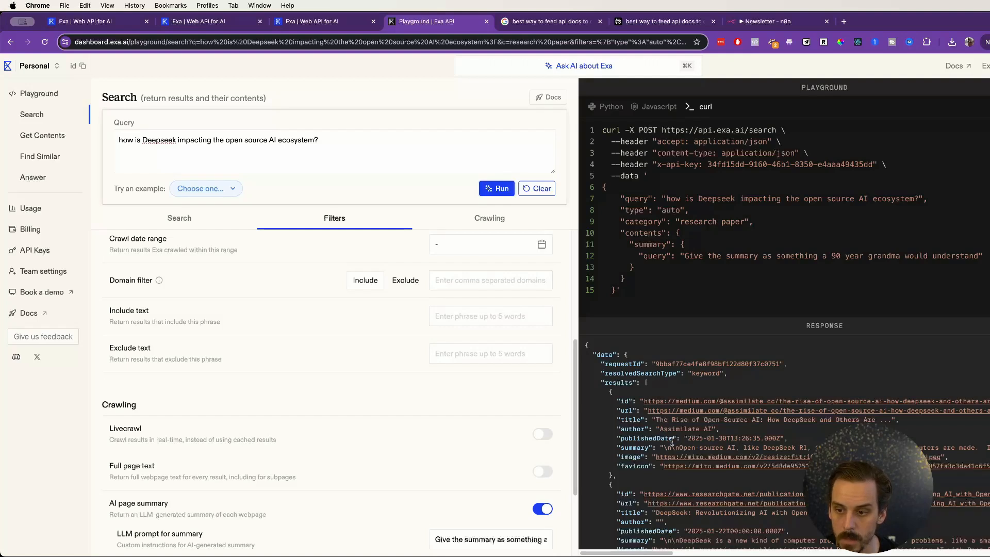
pyautogui.moveTo(609, 447)
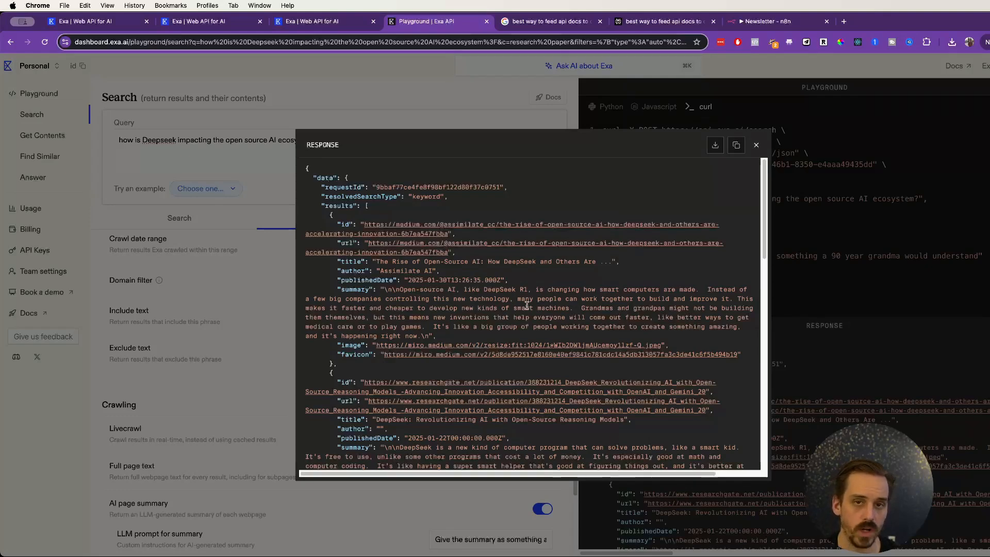
pyautogui.scroll(-3)
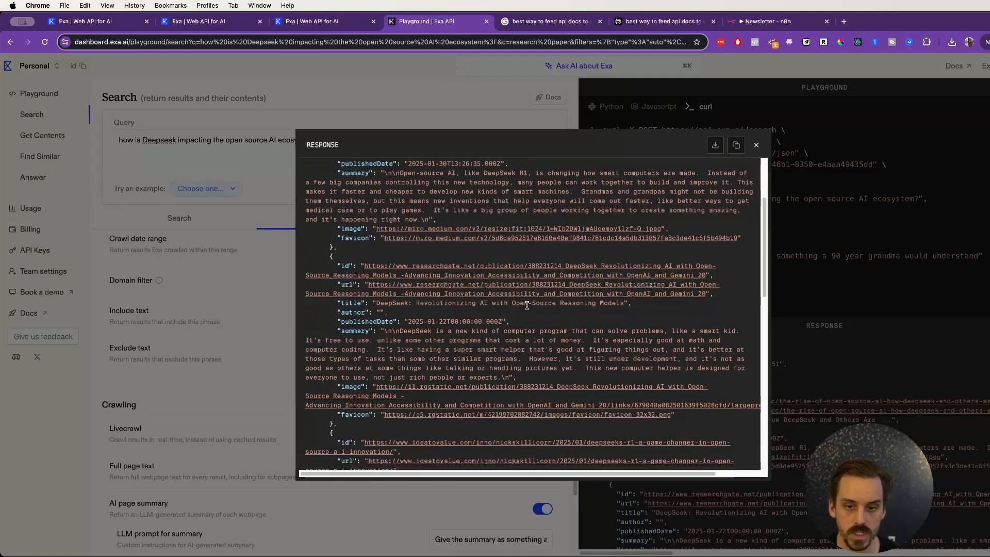
pyautogui.scroll(-3)
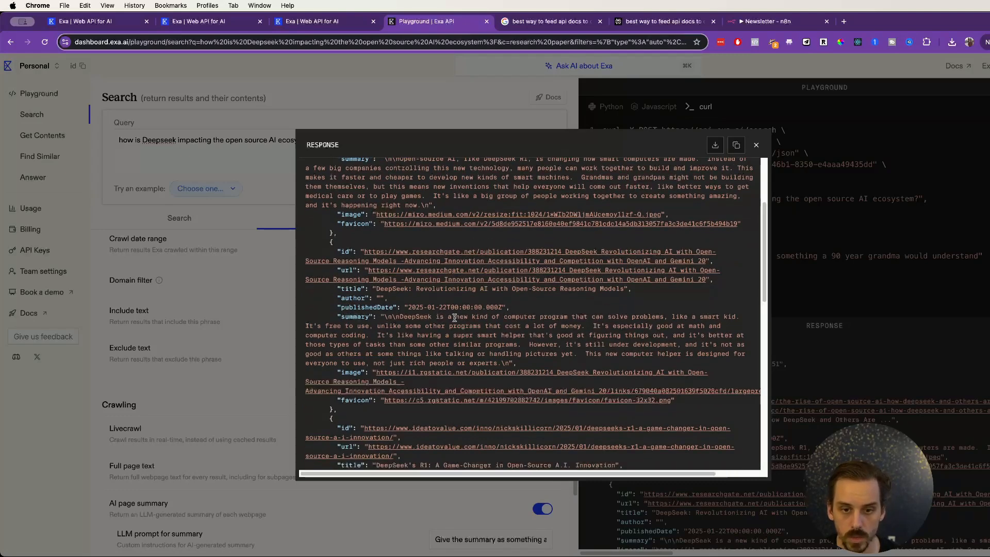
pyautogui.moveTo(499, 323)
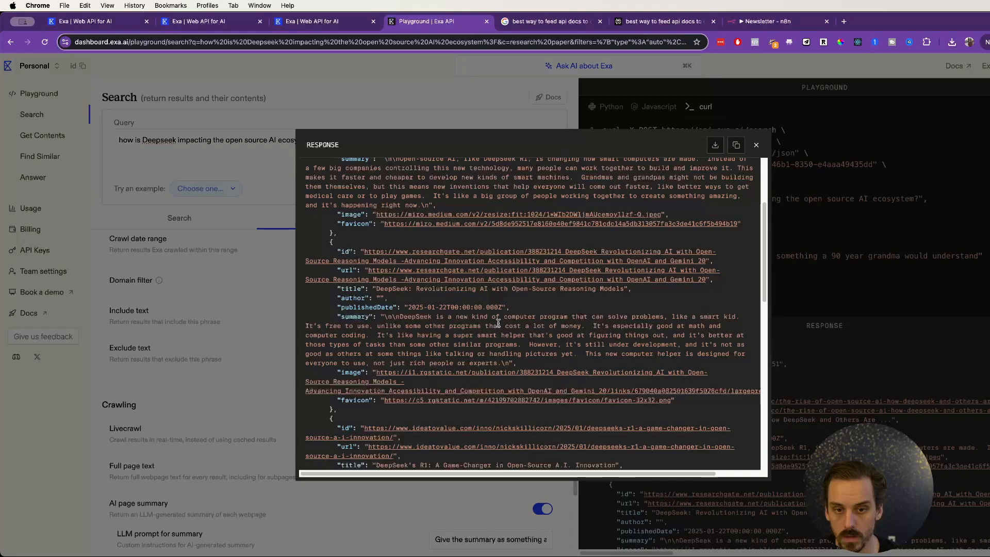
pyautogui.moveTo(658, 316)
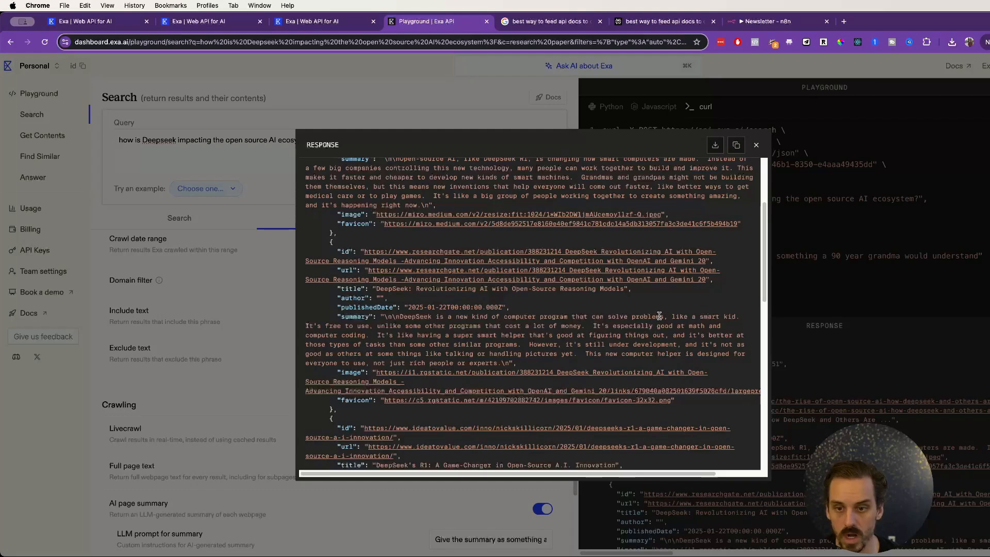
pyautogui.moveTo(404, 329)
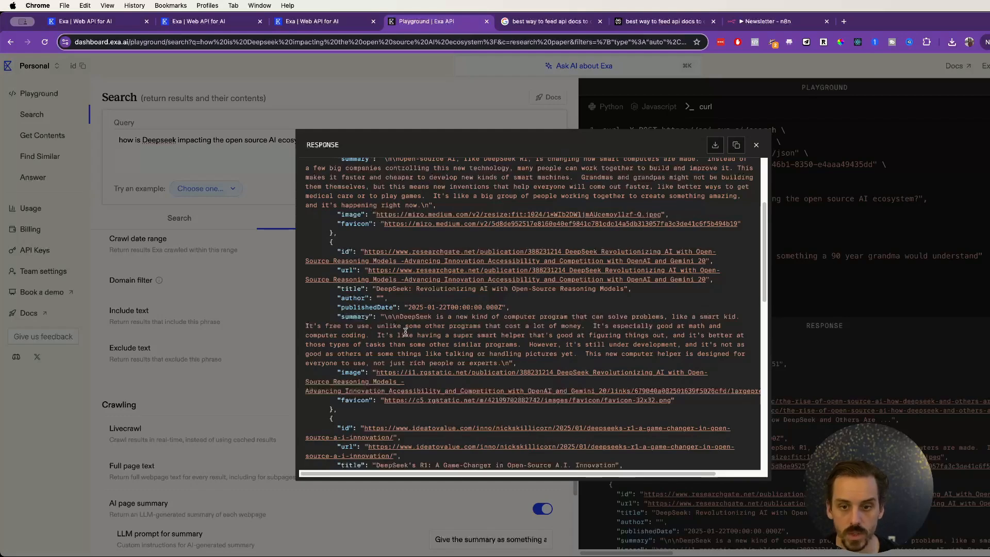
pyautogui.moveTo(646, 331)
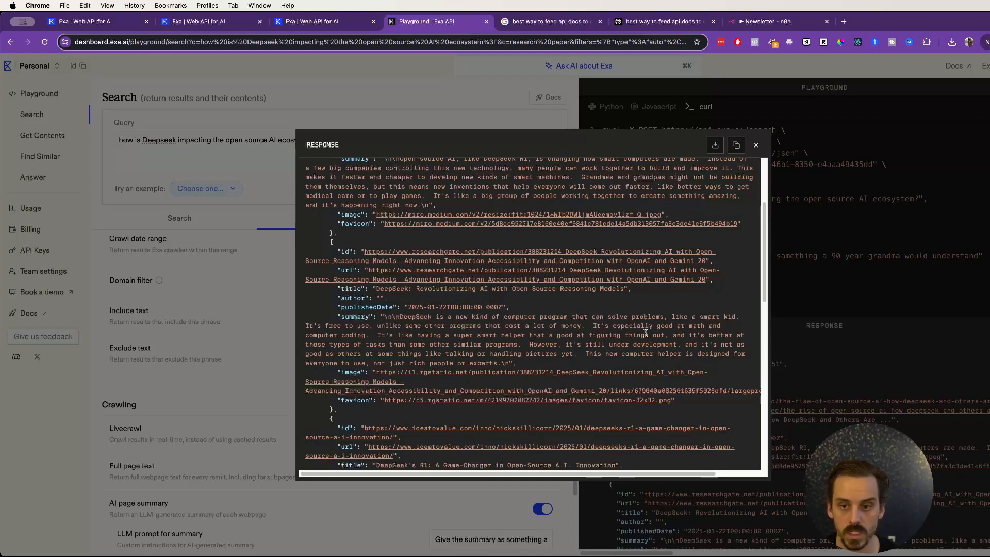
pyautogui.moveTo(597, 310)
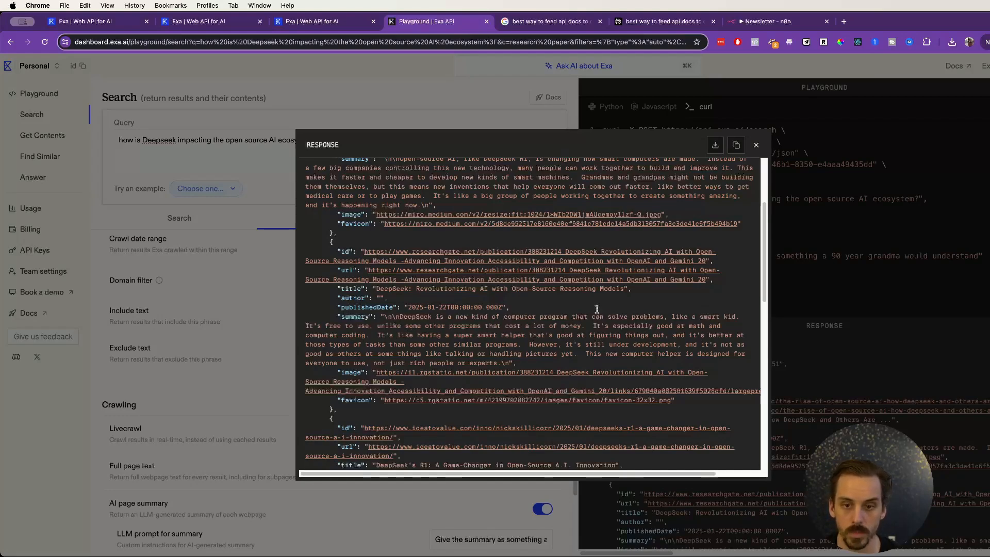
pyautogui.click(756, 144)
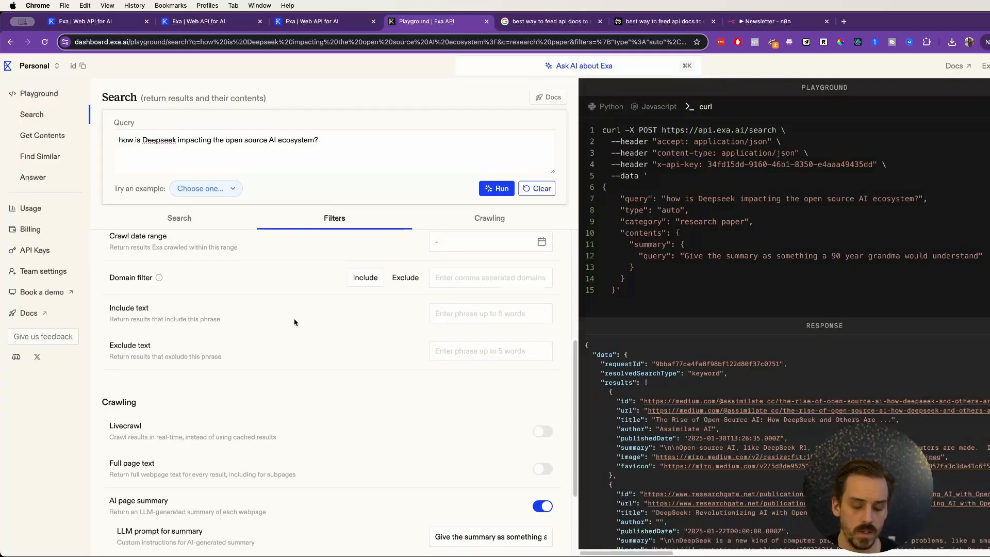
# - Turn off summaries, rerun with five links per result, then view the Filters and Search tabs
pyautogui.click(489, 217)
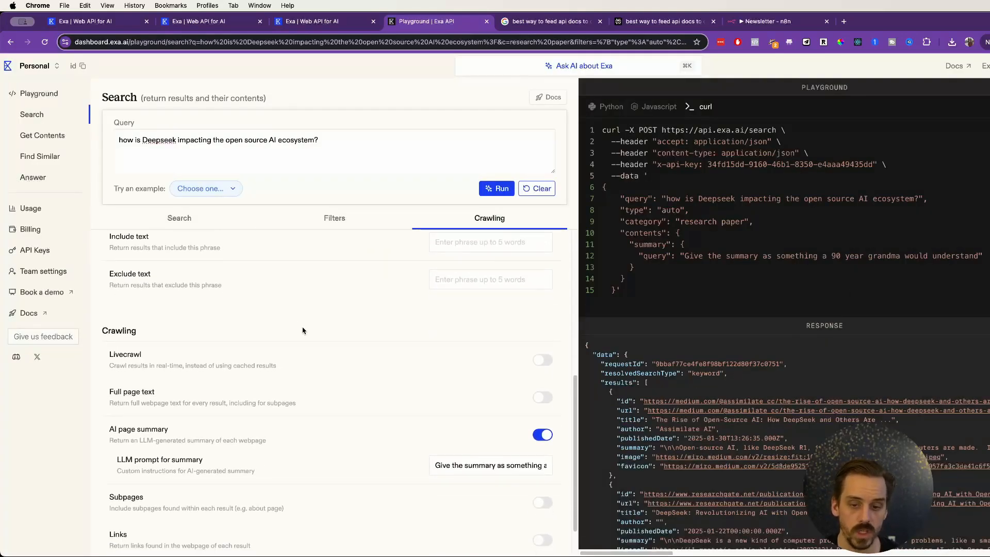
pyautogui.moveTo(310, 348)
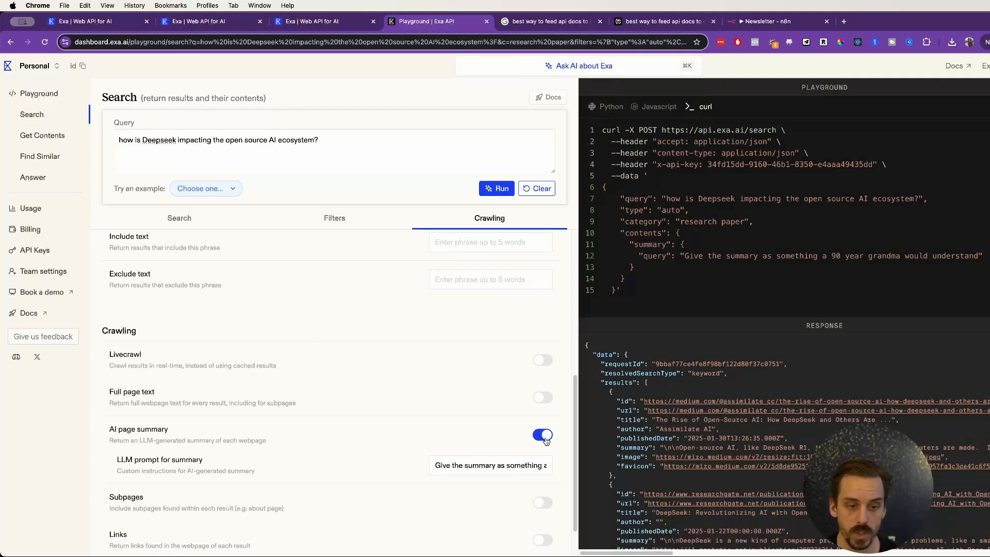
pyautogui.click(541, 435)
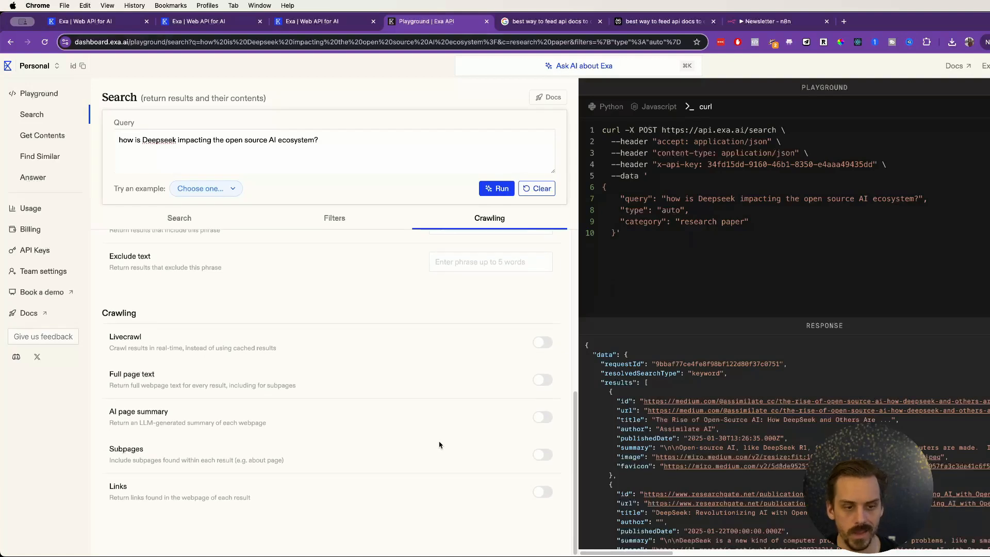
pyautogui.doubleClick(126, 449)
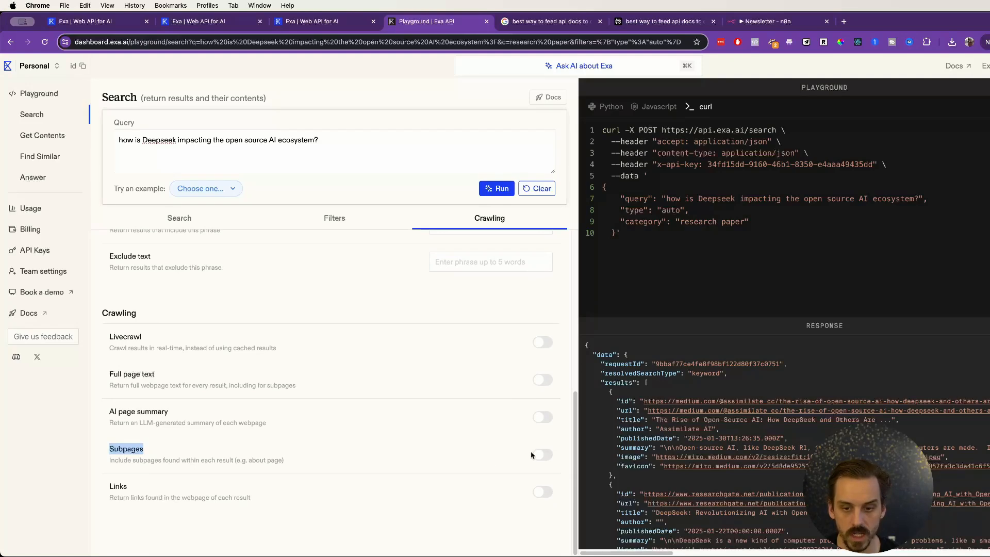
pyautogui.click(542, 454)
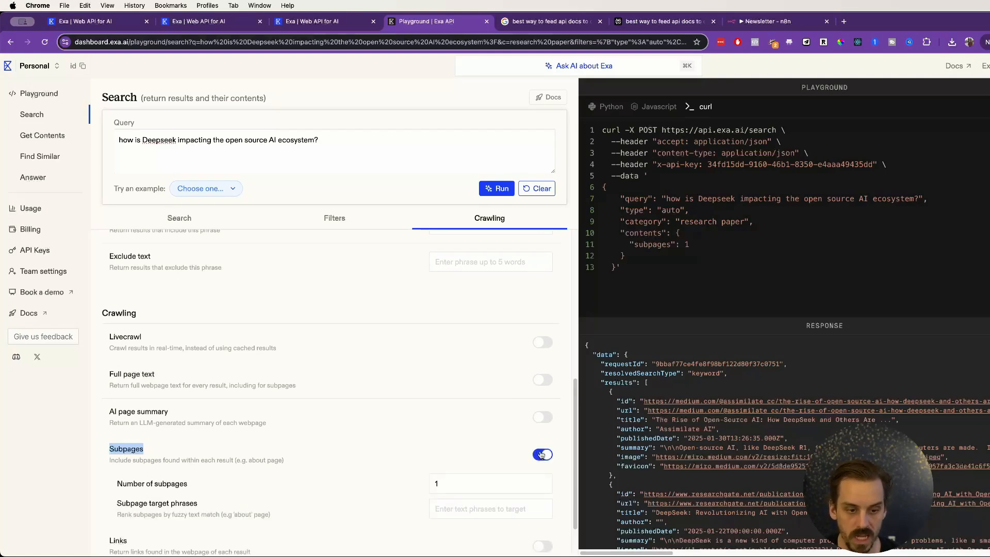
pyautogui.click(541, 454)
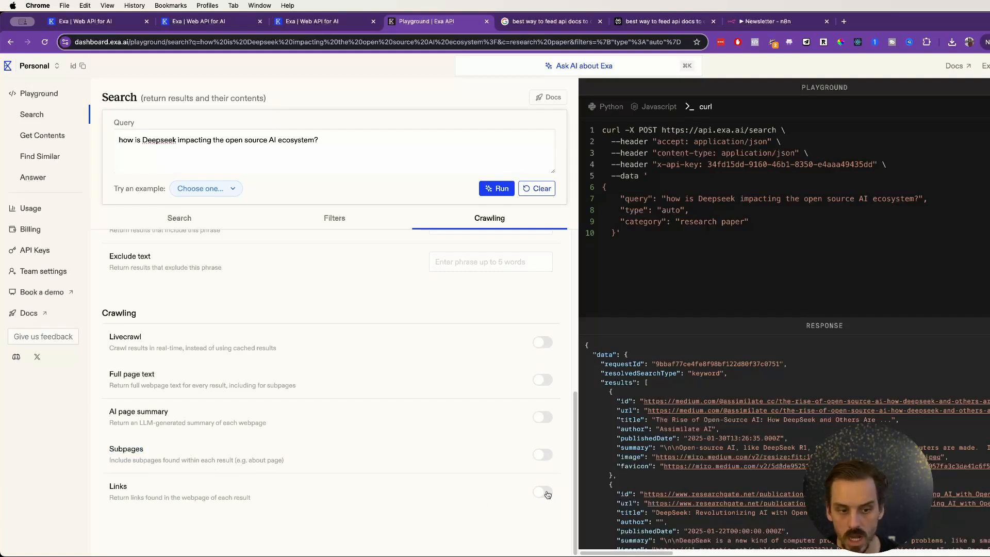
pyautogui.click(542, 492)
pyautogui.write('5')
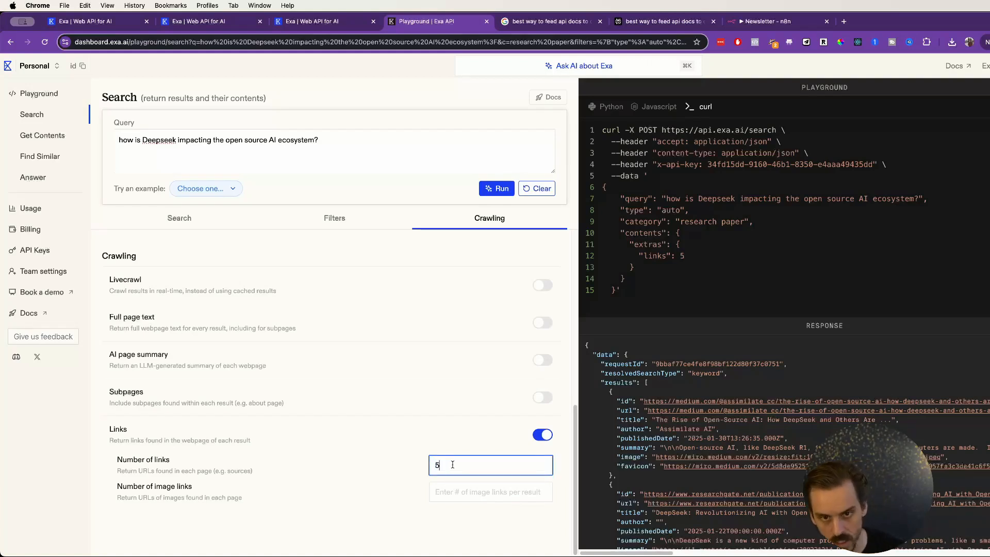
pyautogui.click(496, 189)
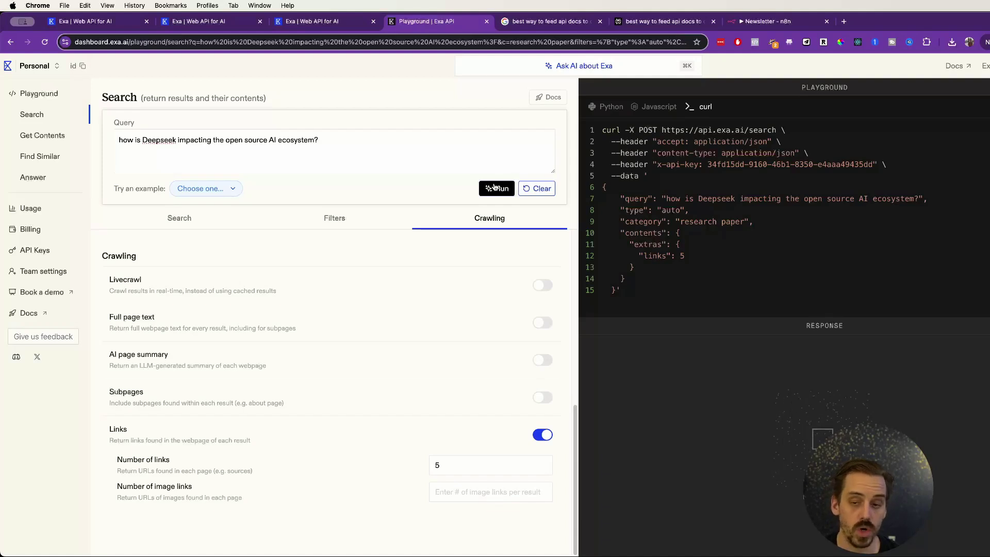
pyautogui.click(496, 188)
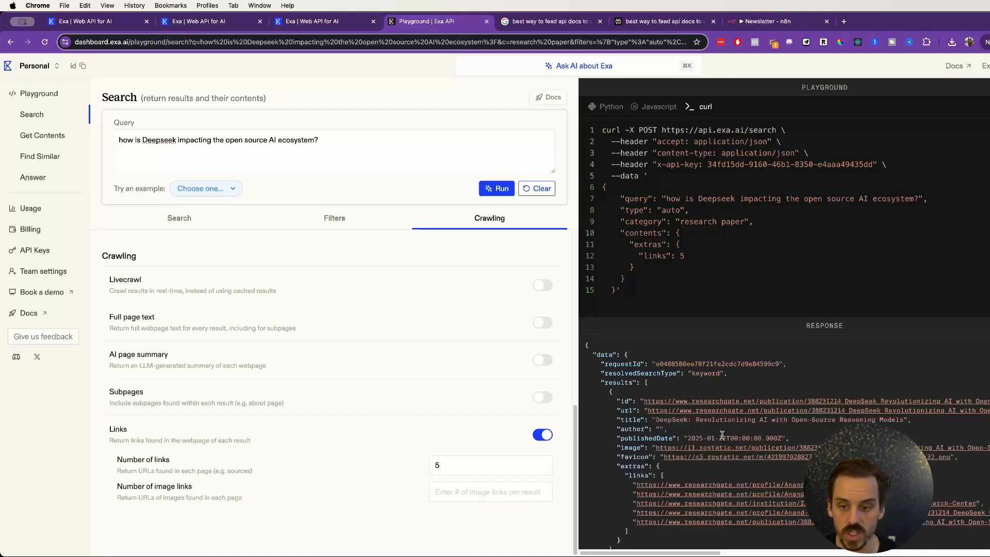
pyautogui.moveTo(778, 490)
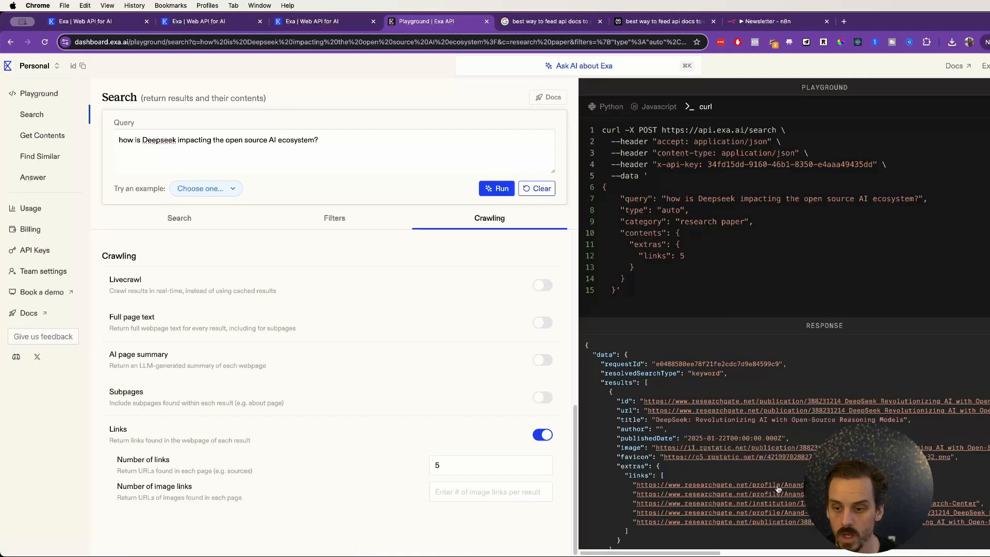
pyautogui.click(334, 218)
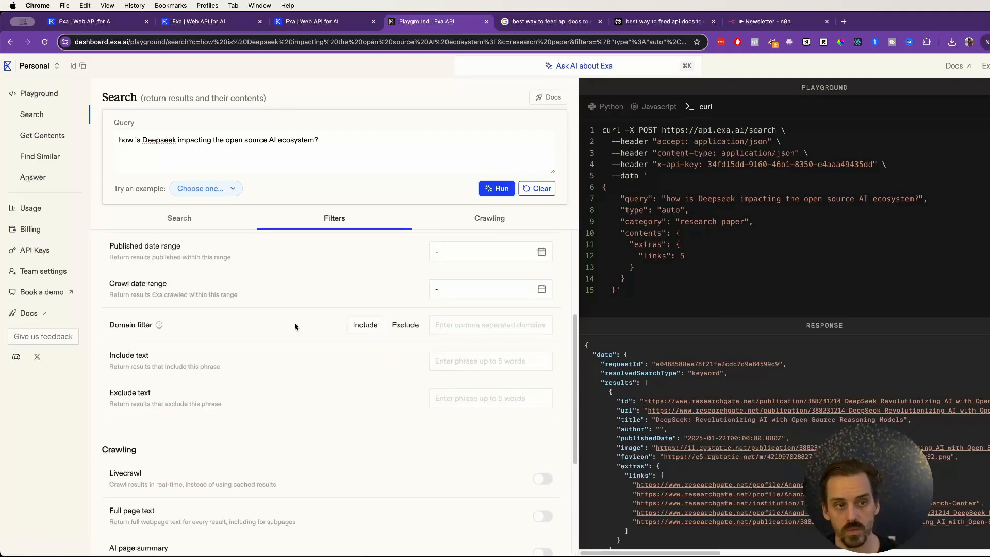
pyautogui.click(179, 217)
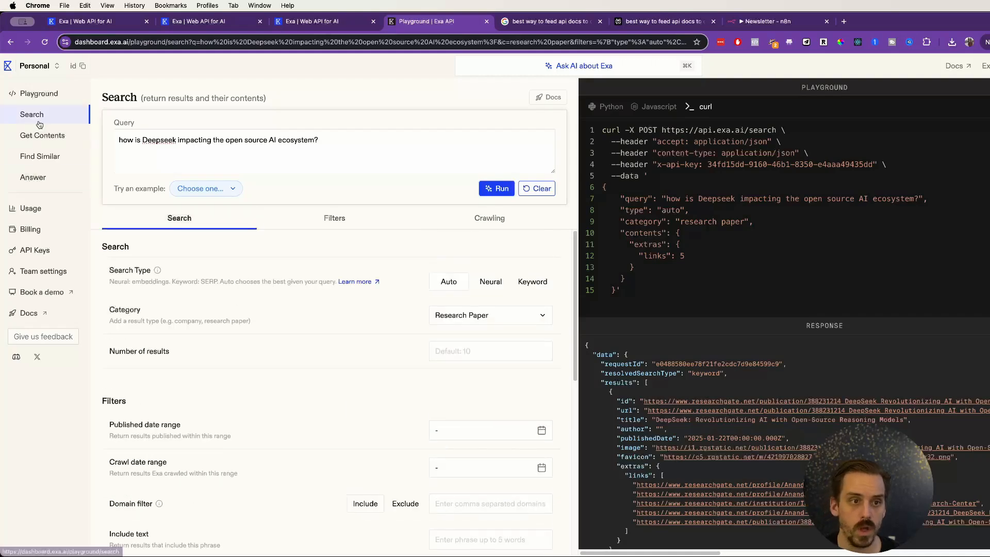
# - View the tesla.com Get Contents example, then load the brex.com Find Similar example
pyautogui.click(43, 135)
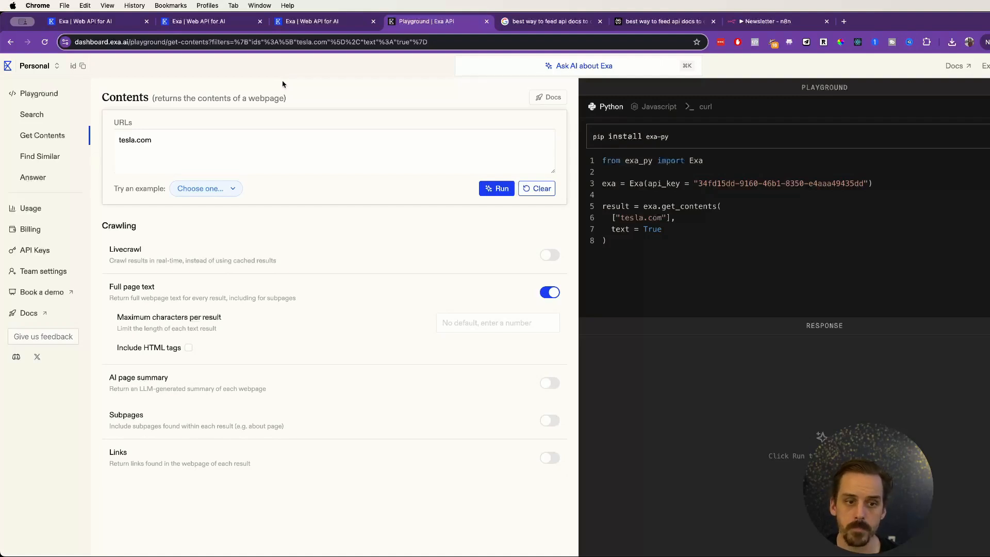
pyautogui.moveTo(201, 456)
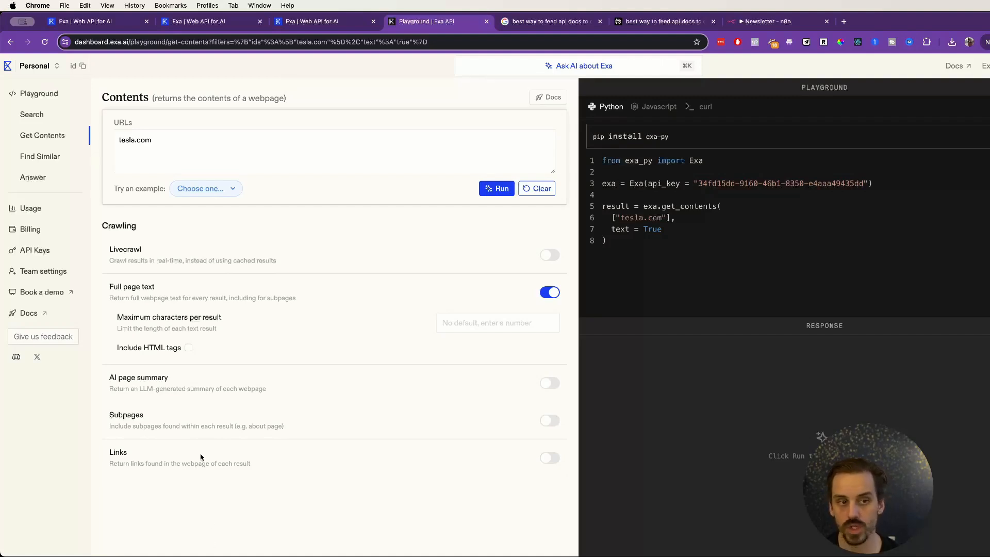
pyautogui.moveTo(156, 302)
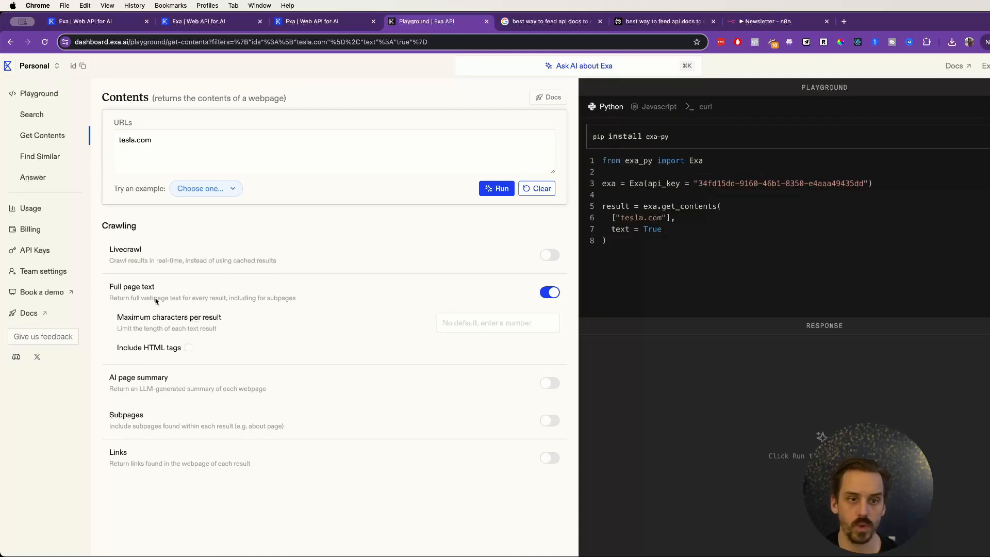
pyautogui.click(152, 140)
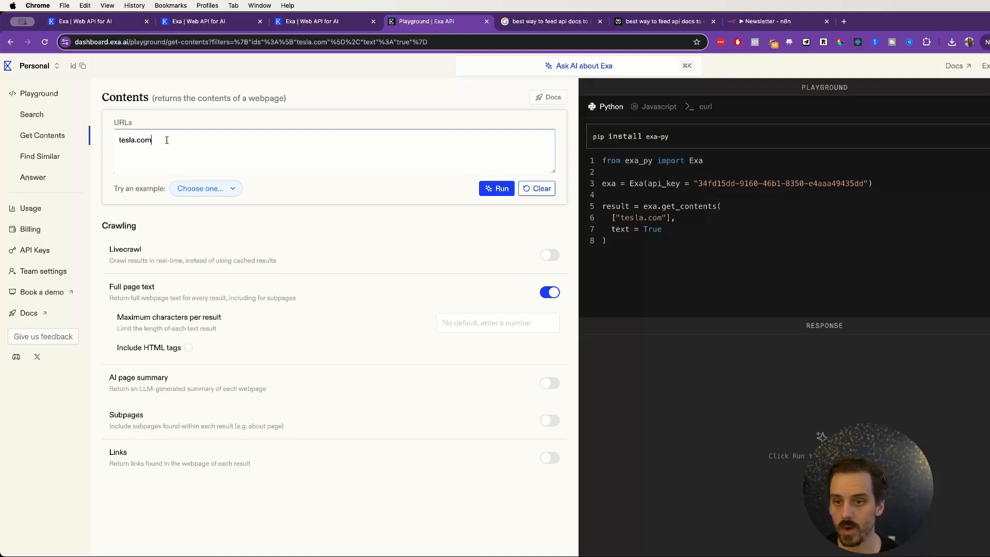
pyautogui.click(39, 156)
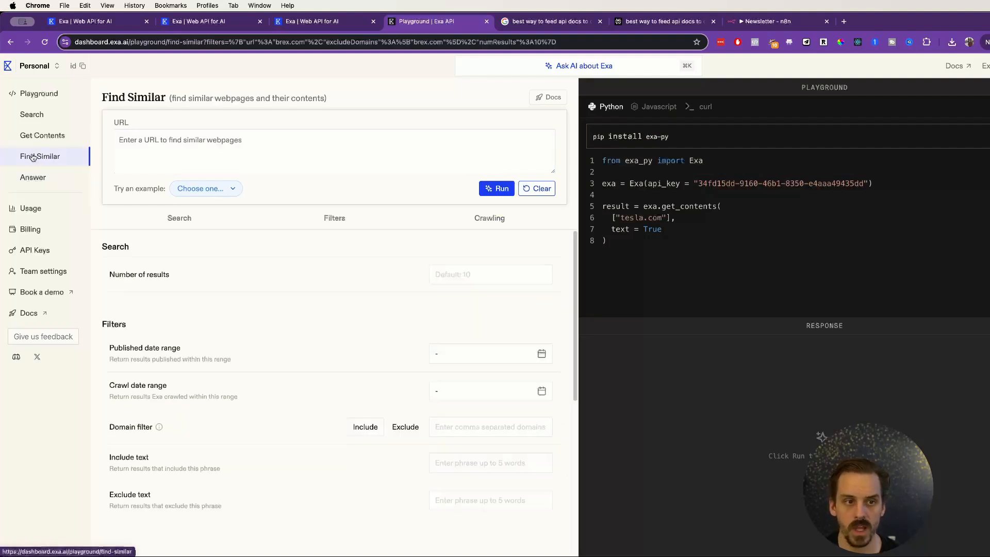
pyautogui.click(205, 188)
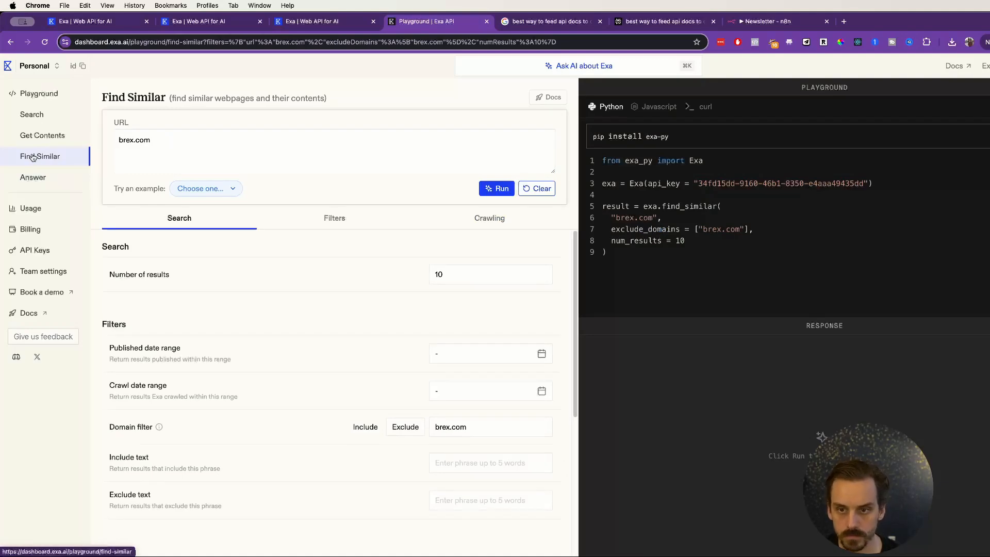
pyautogui.moveTo(33, 177)
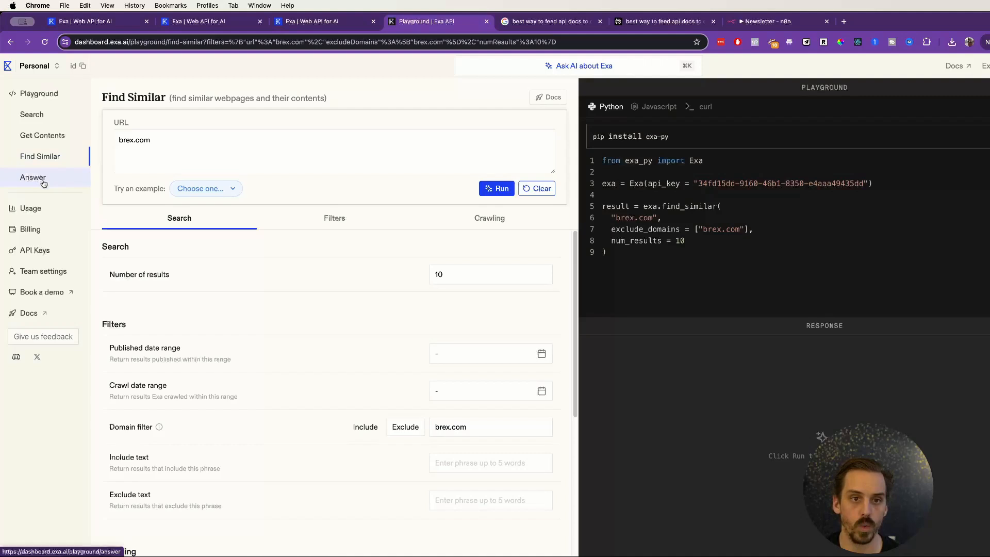
# - Open the Answer playground with the query 'What makes some LLMs so much better than others?'
pyautogui.click(32, 177)
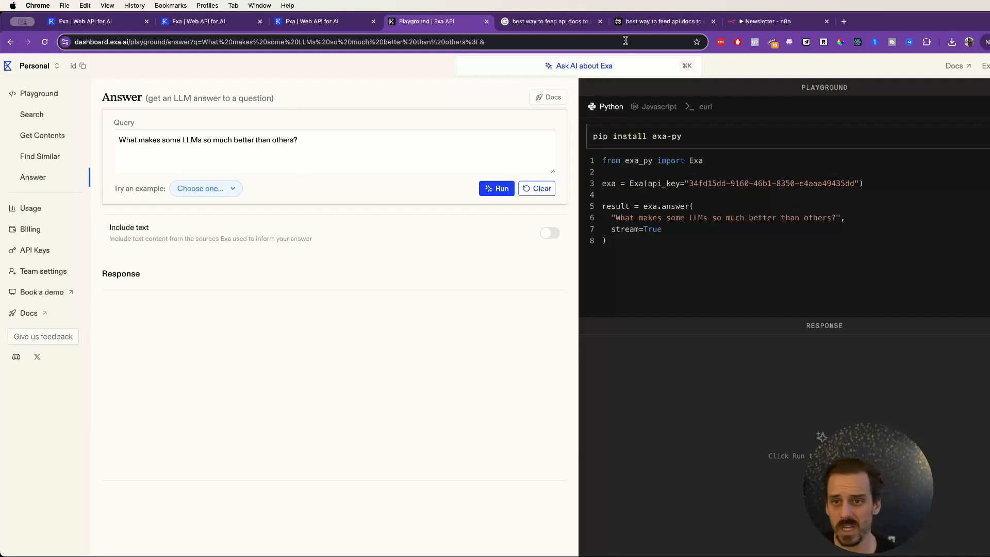
pyautogui.moveTo(429, 243)
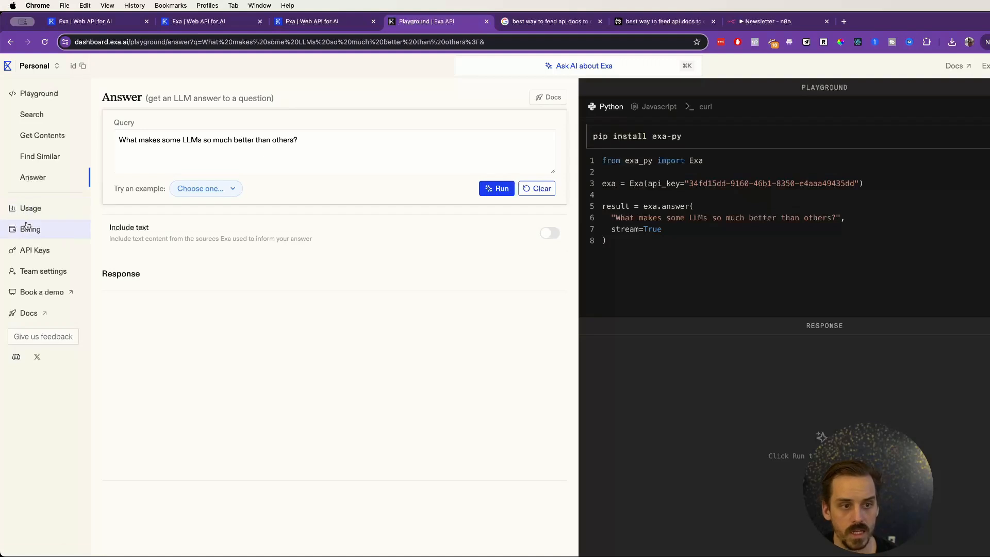
# - Check the usage analytics and remaining balance, then delete the default API key
pyautogui.click(31, 208)
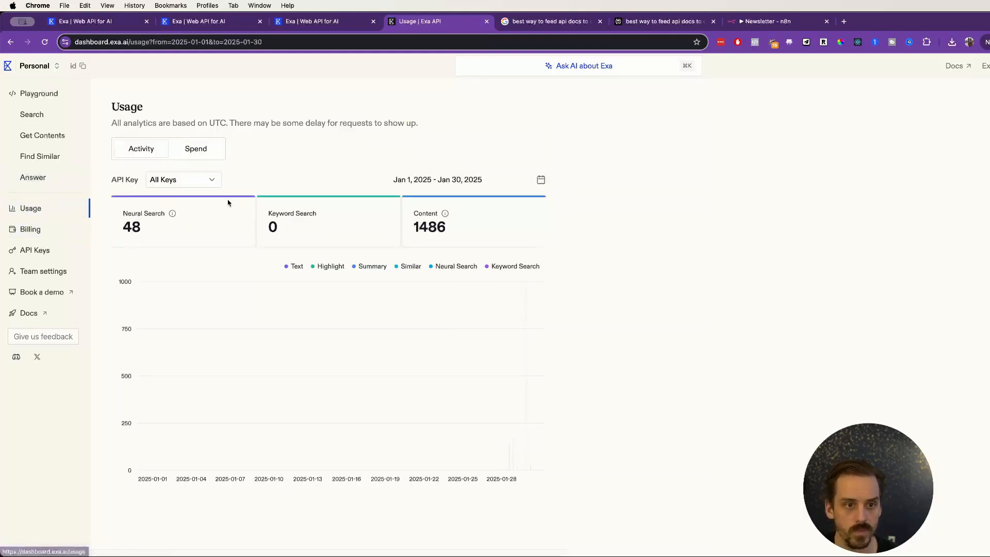
pyautogui.click(30, 228)
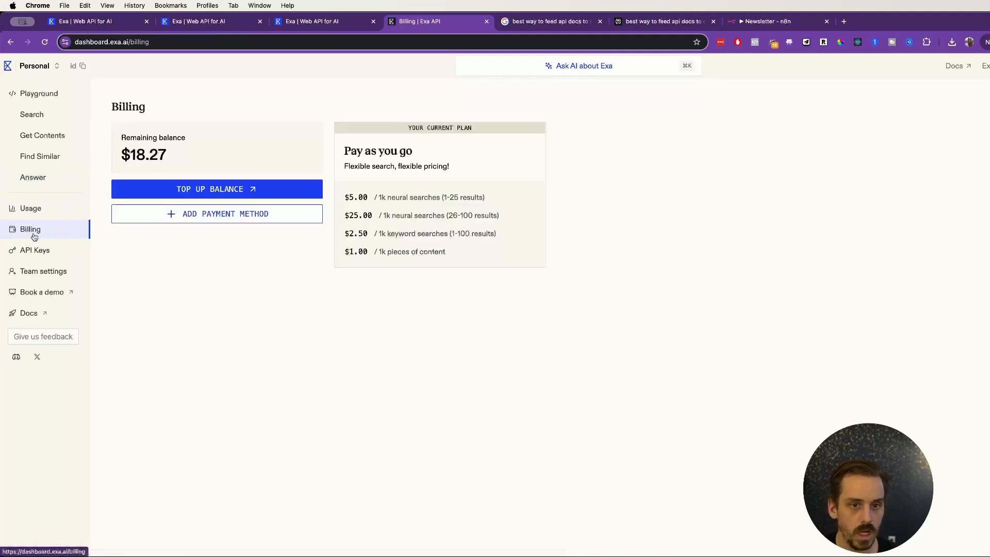
pyautogui.moveTo(157, 174)
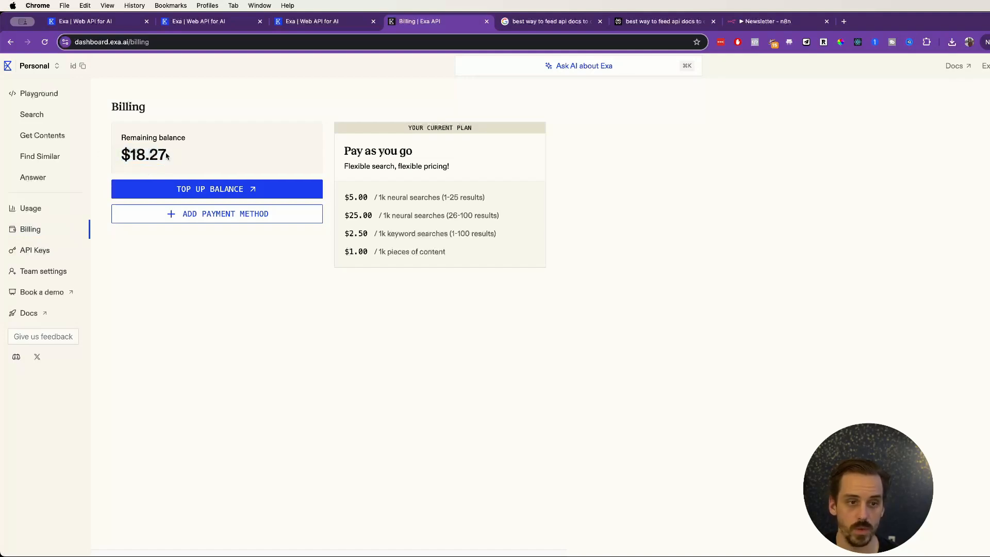
pyautogui.doubleClick(146, 155)
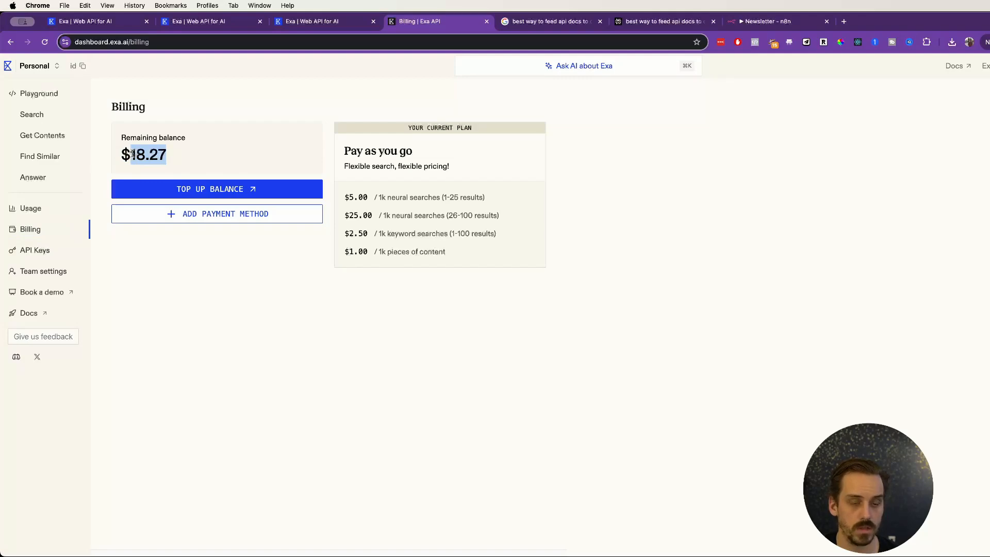
pyautogui.click(34, 250)
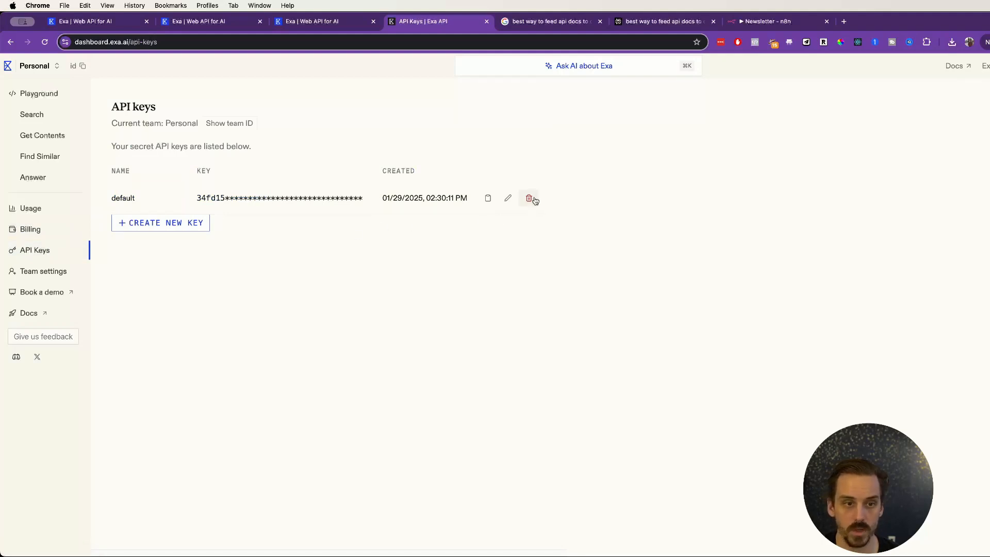
pyautogui.click(530, 198)
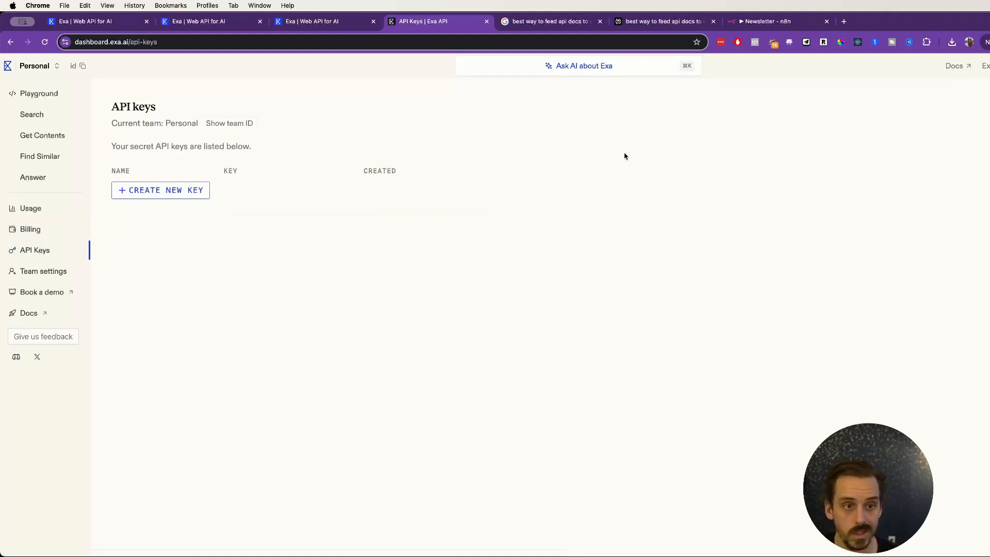
# - In the Newsletter workflow, review the Exa search request's headers and JSON body
pyautogui.click(766, 21)
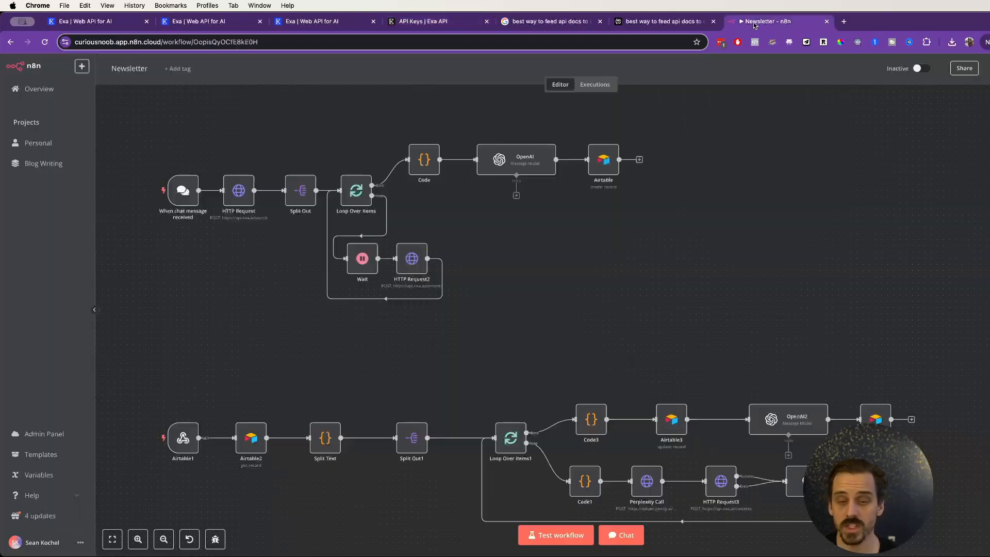
pyautogui.moveTo(653, 251)
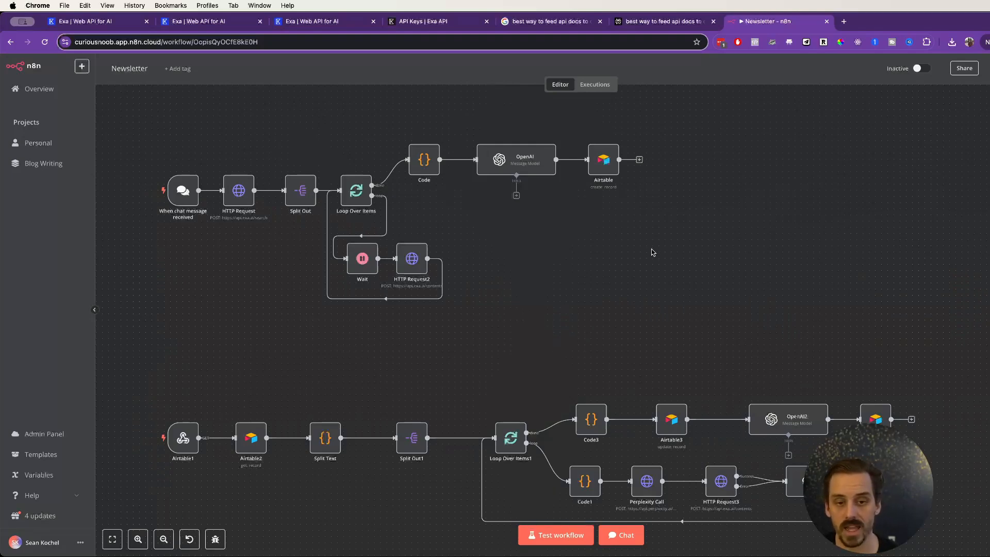
pyautogui.moveTo(655, 261)
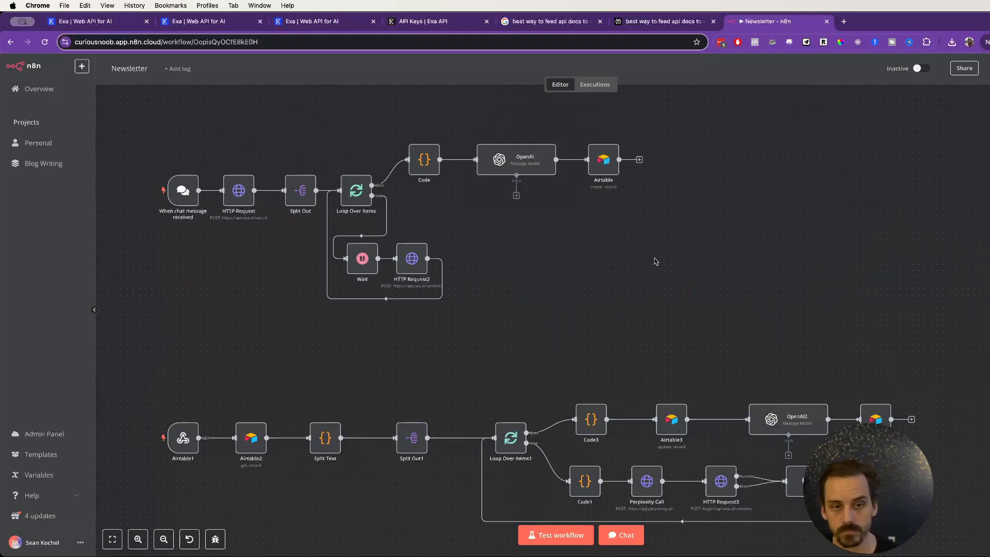
pyautogui.moveTo(568, 268)
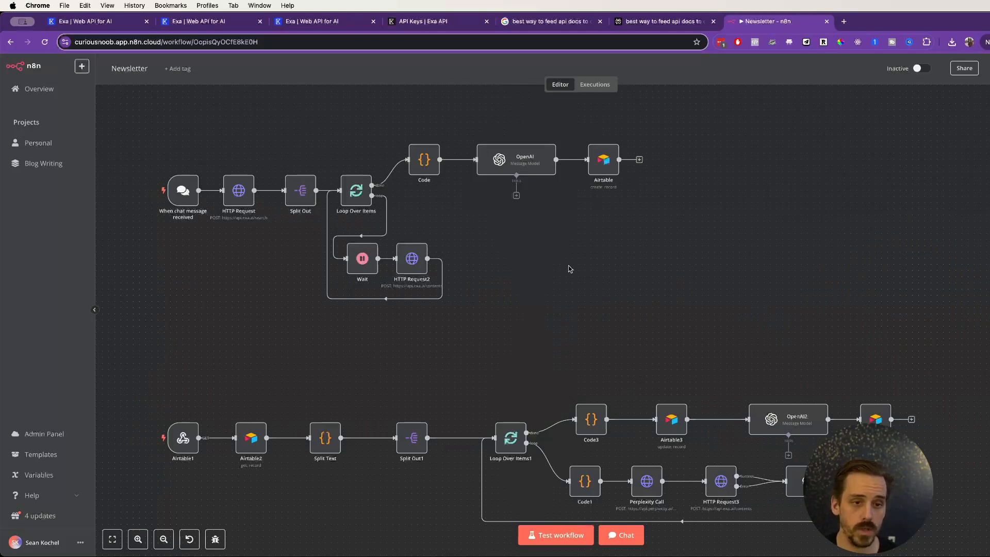
pyautogui.moveTo(184, 192)
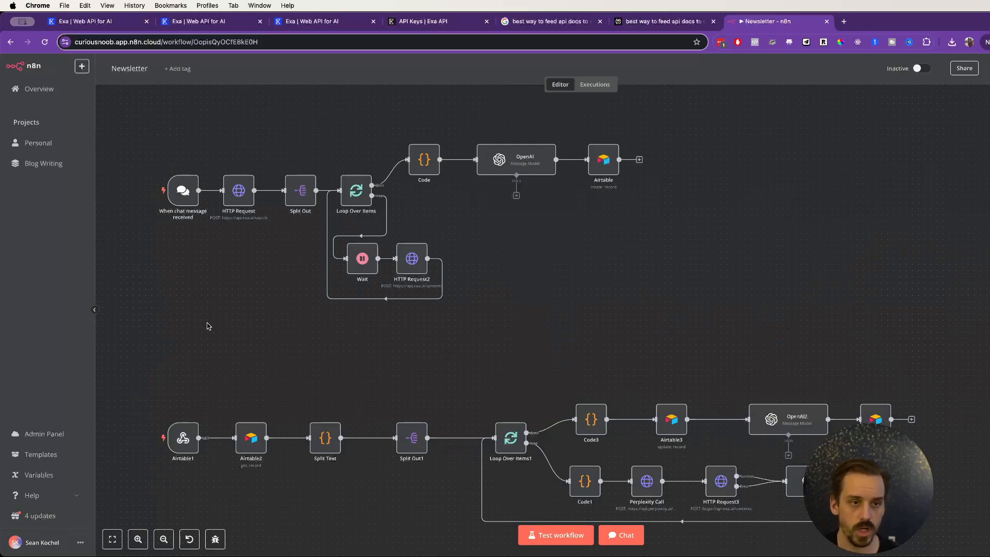
pyautogui.moveTo(184, 190)
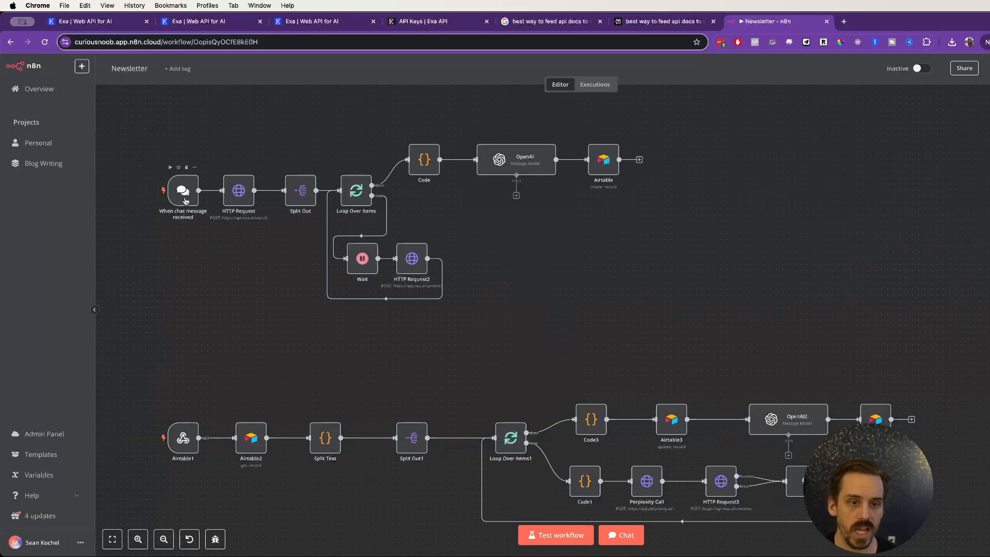
pyautogui.moveTo(251, 172)
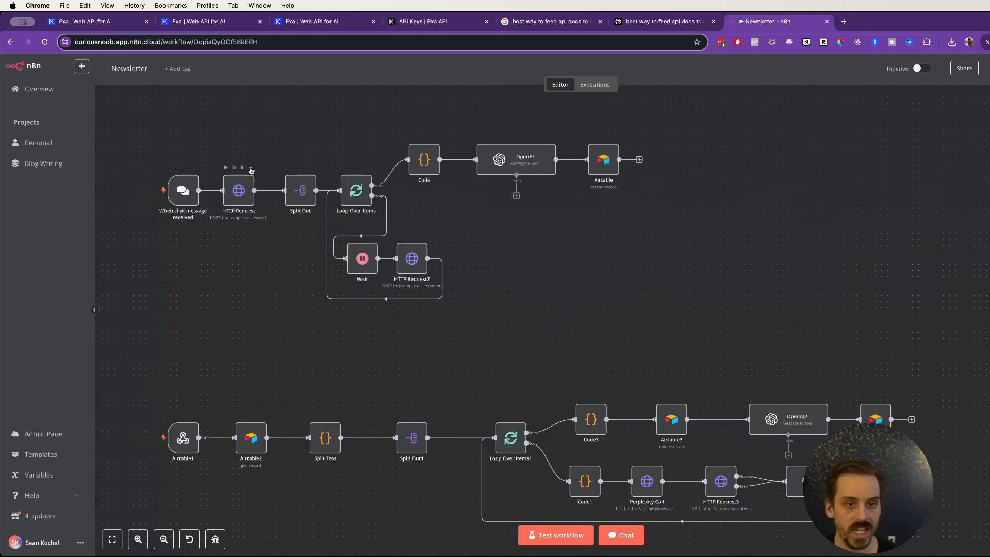
pyautogui.doubleClick(238, 191)
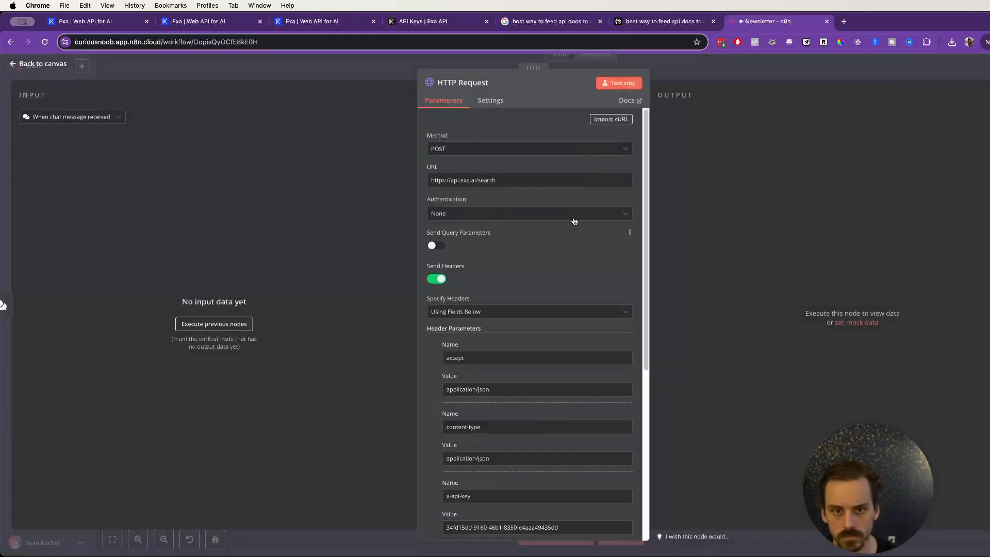
pyautogui.scroll(-3)
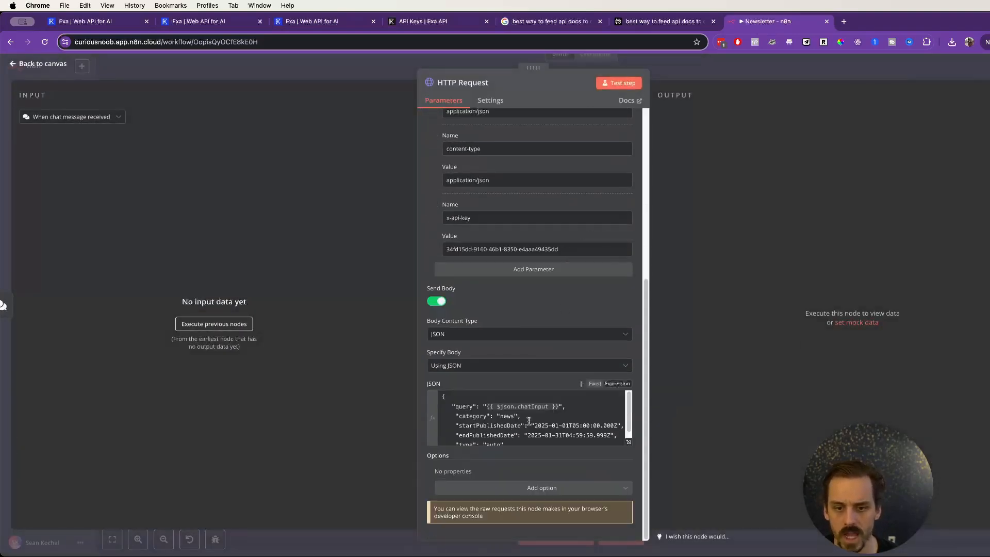
pyautogui.scroll(-3)
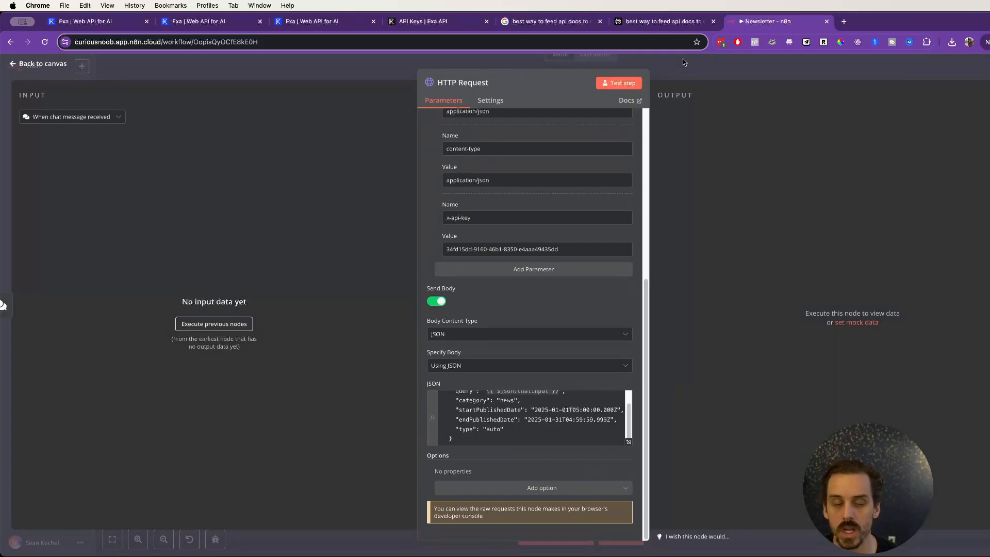
pyautogui.click(36, 63)
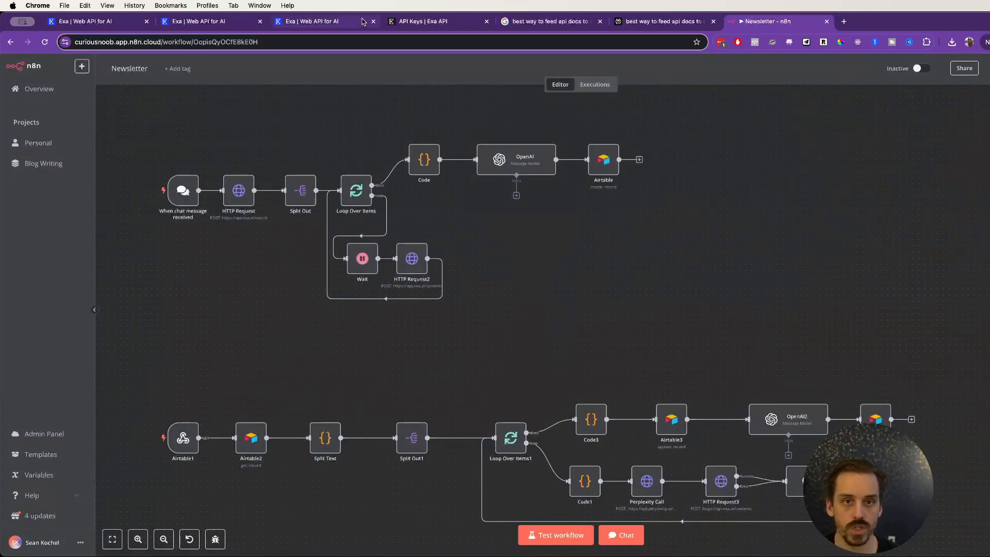
pyautogui.click(429, 21)
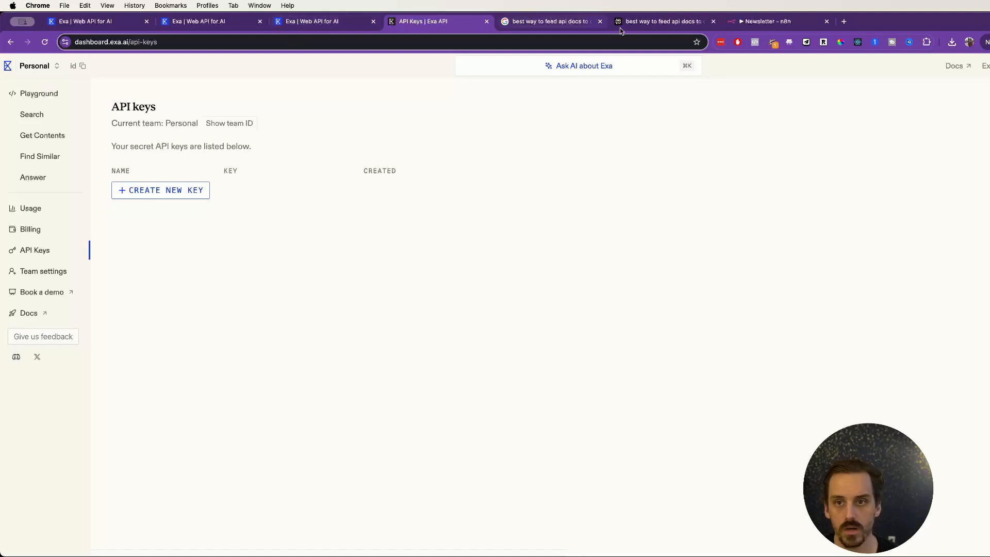
pyautogui.click(767, 20)
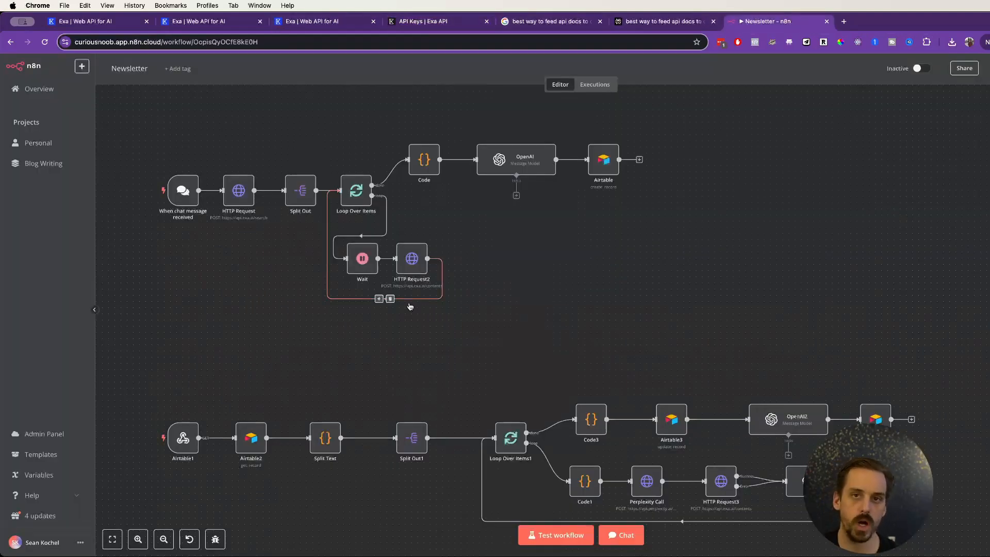
pyautogui.moveTo(492, 318)
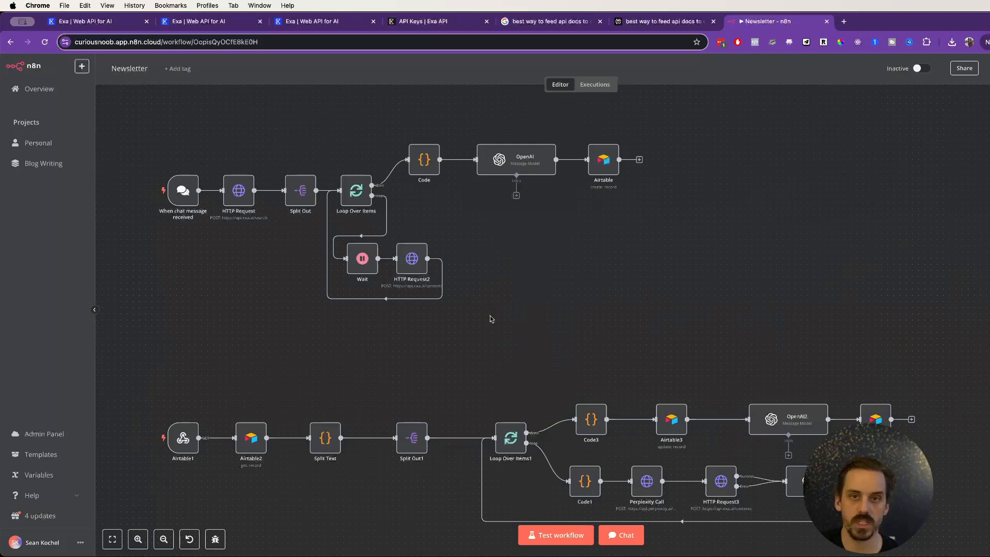
pyautogui.moveTo(250, 189)
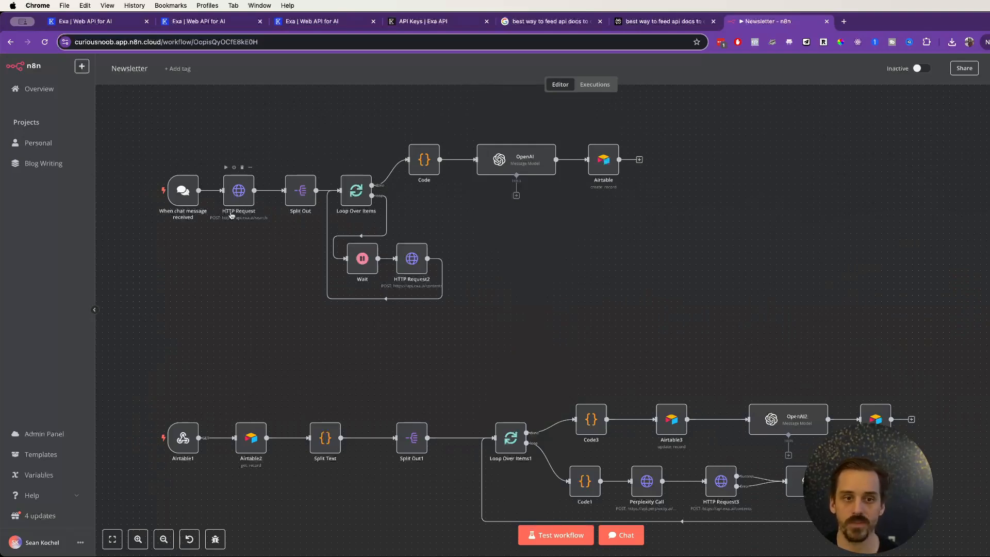
pyautogui.moveTo(232, 234)
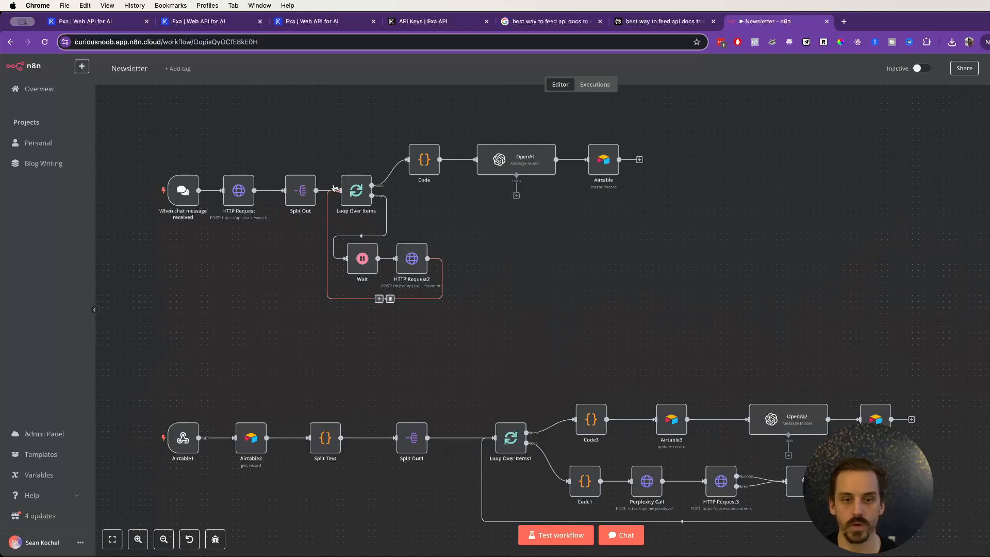
pyautogui.moveTo(411, 258)
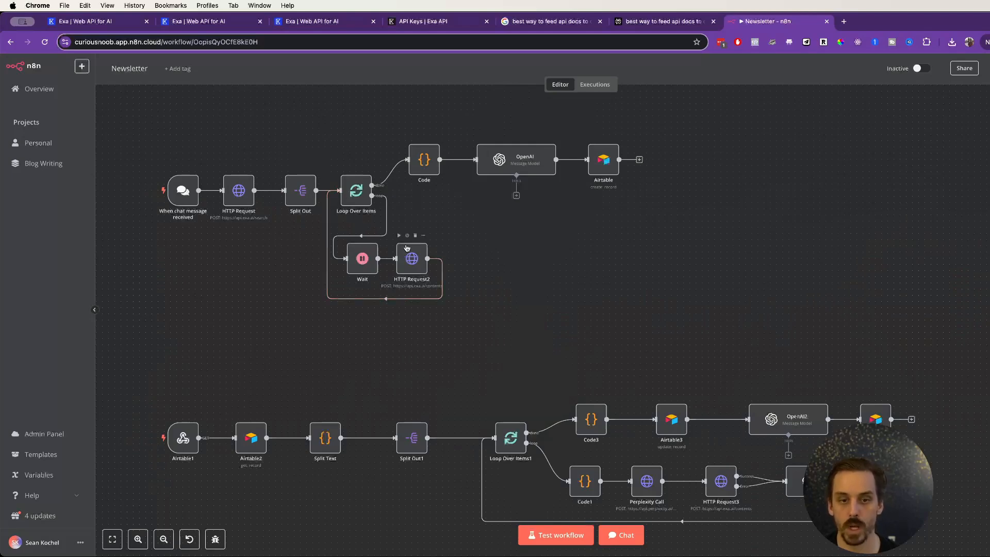
pyautogui.moveTo(413, 235)
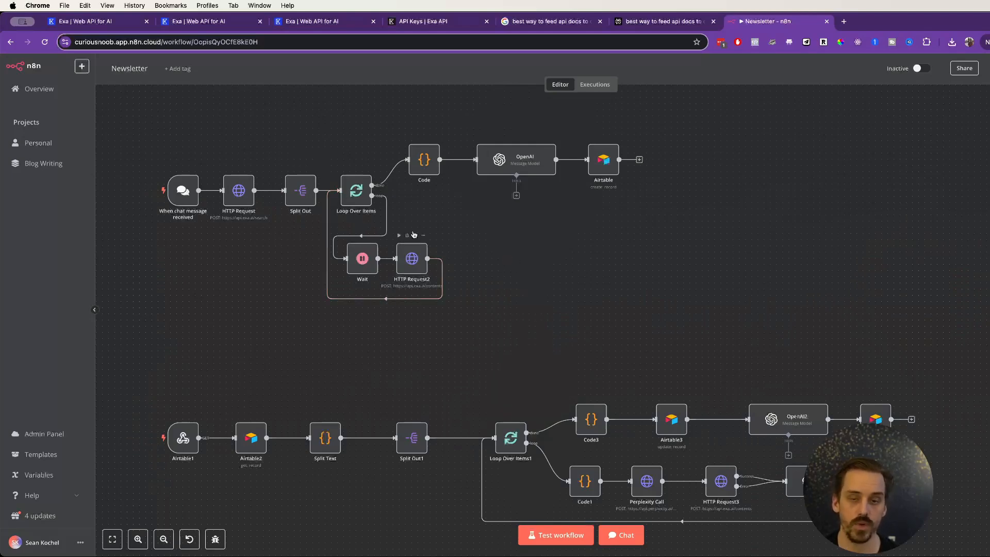
pyautogui.moveTo(459, 159)
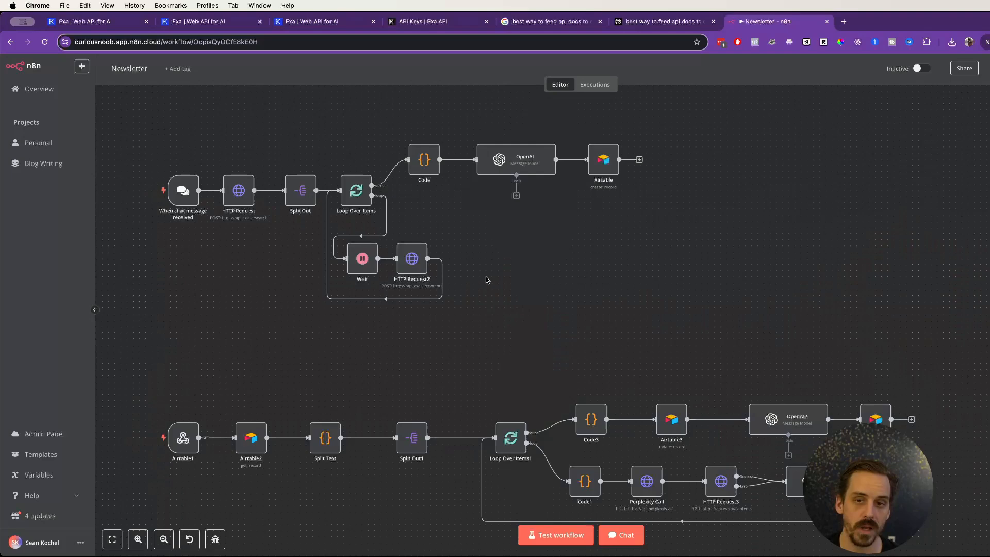
pyautogui.moveTo(505, 294)
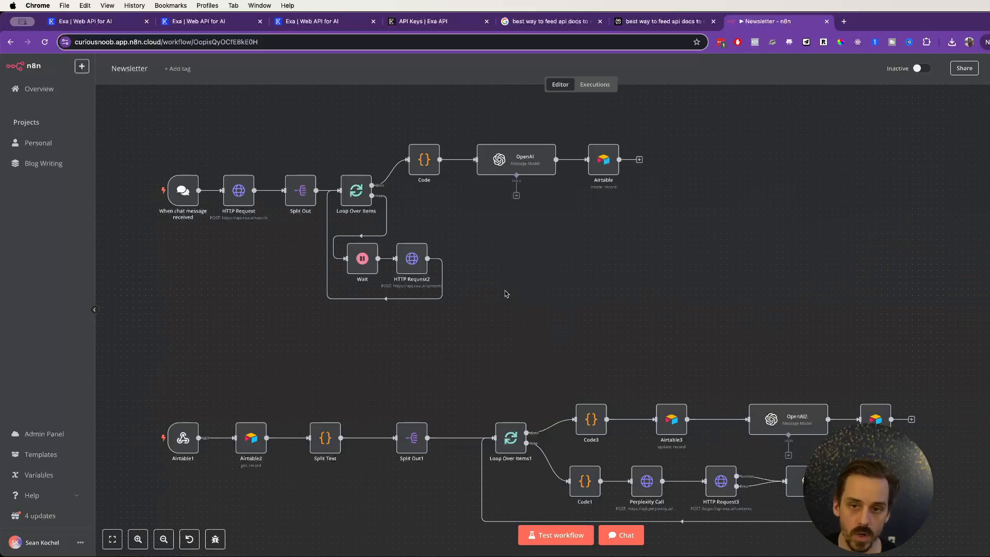
pyautogui.moveTo(599, 270)
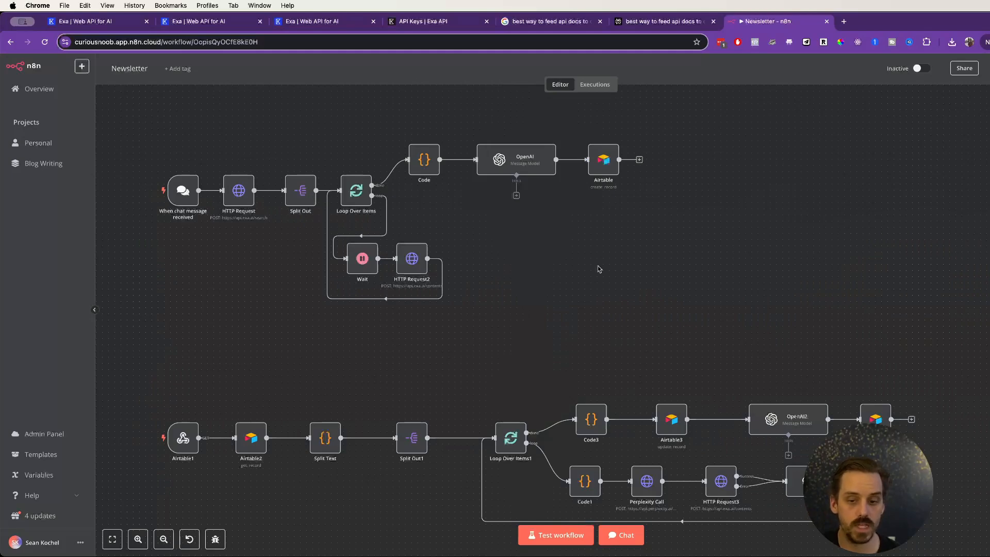
pyautogui.moveTo(428, 337)
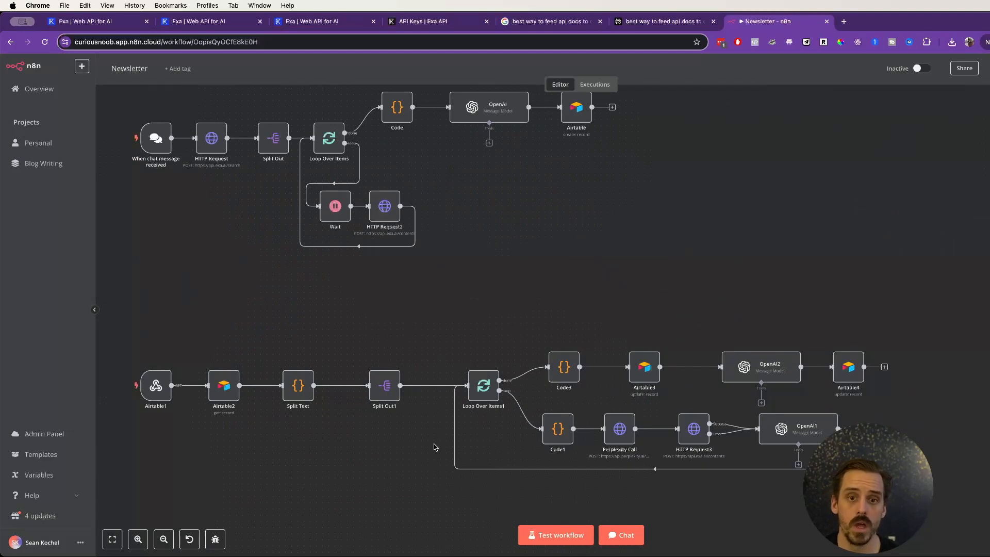
pyautogui.moveTo(430, 447)
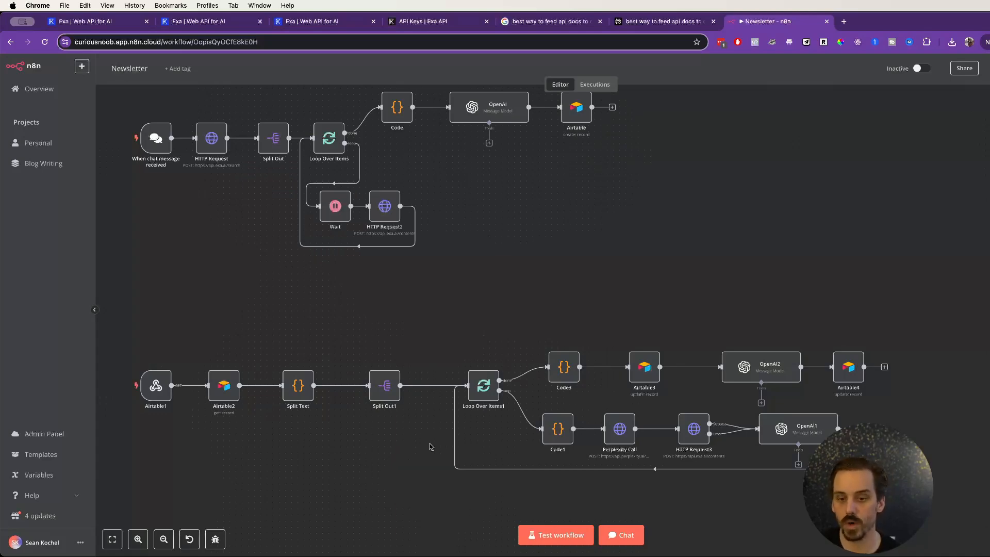
pyautogui.moveTo(619, 430)
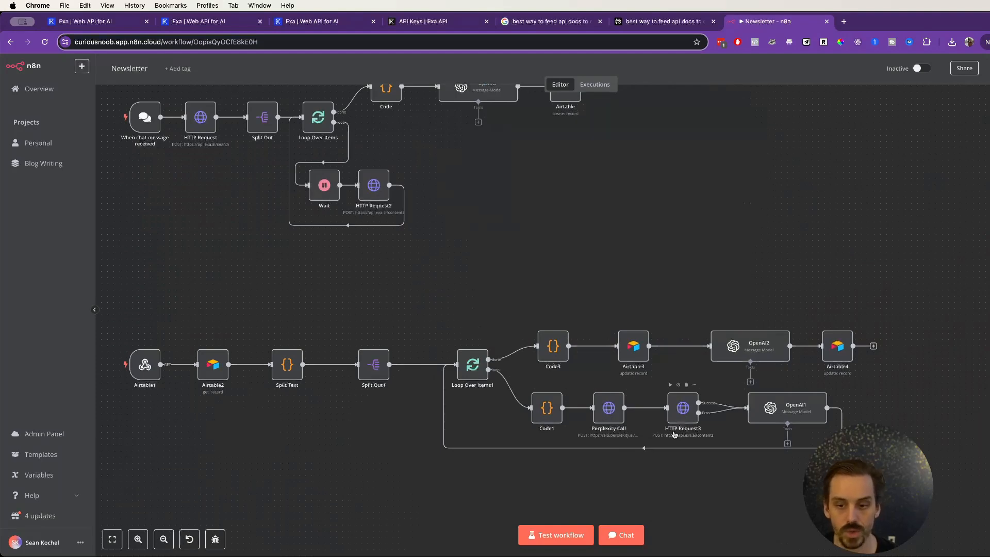
pyautogui.moveTo(697, 472)
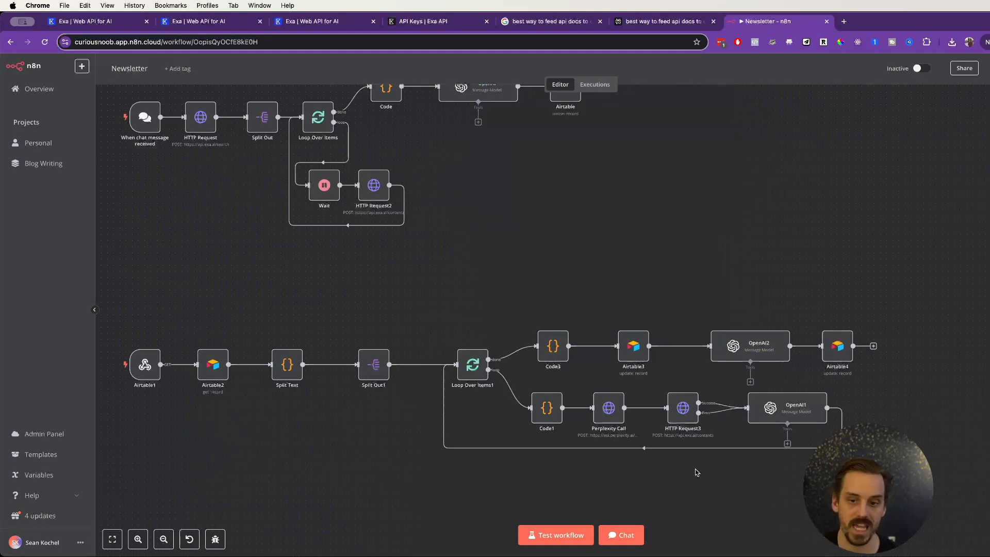
pyautogui.moveTo(687, 479)
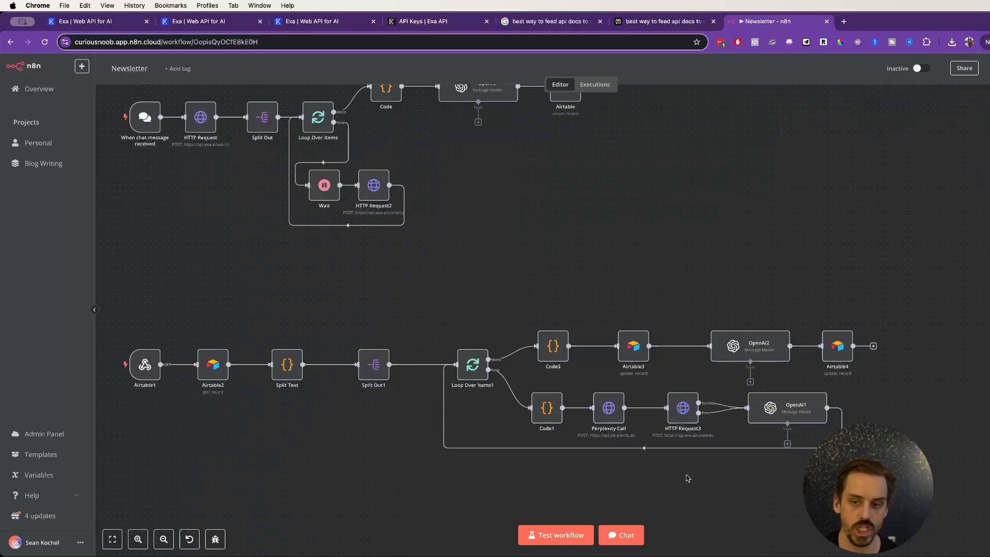
pyautogui.moveTo(798, 407)
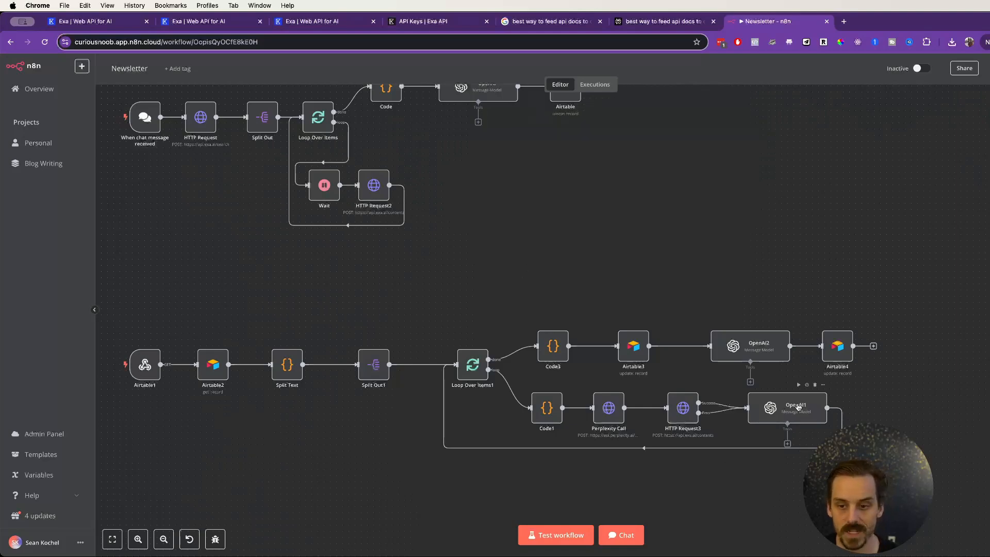
pyautogui.moveTo(961, 364)
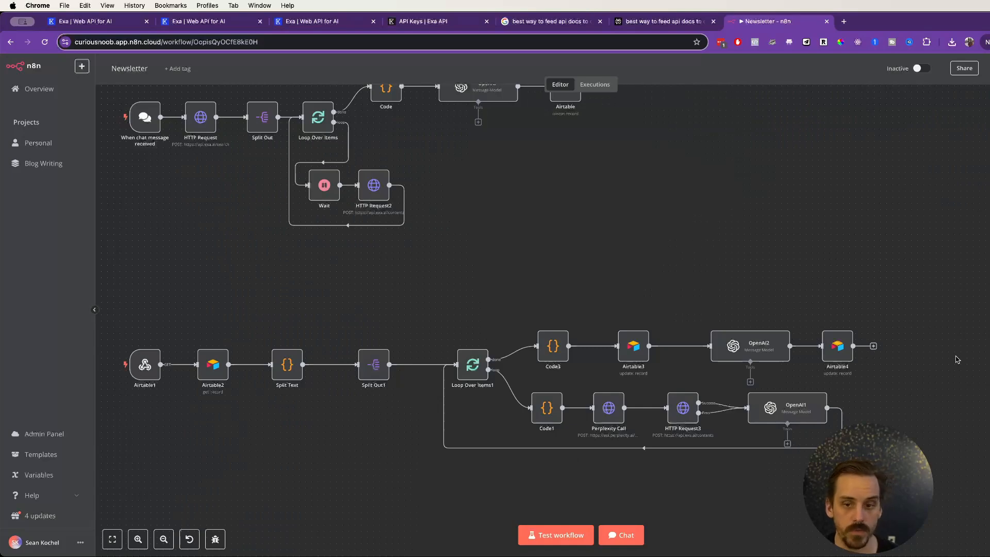
pyautogui.moveTo(947, 362)
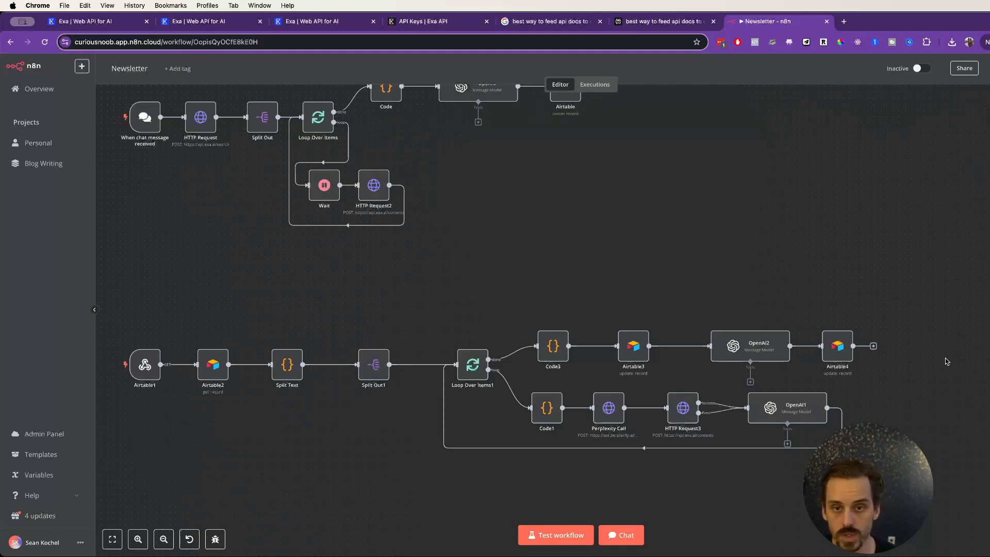
pyautogui.moveTo(194, 85)
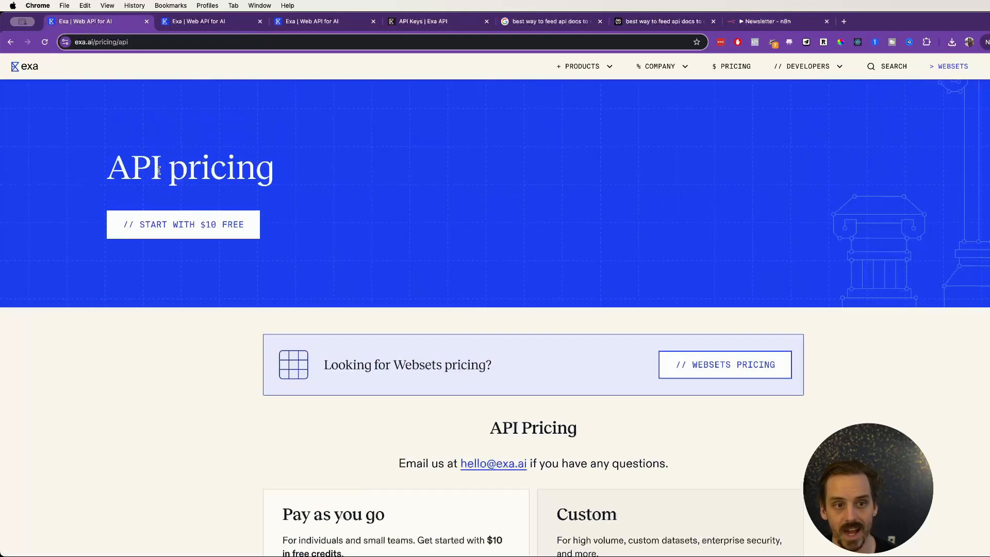
# - Visit the Exa homepage from the pricing page, then return to the Newsletter workflow tab
pyautogui.click(23, 67)
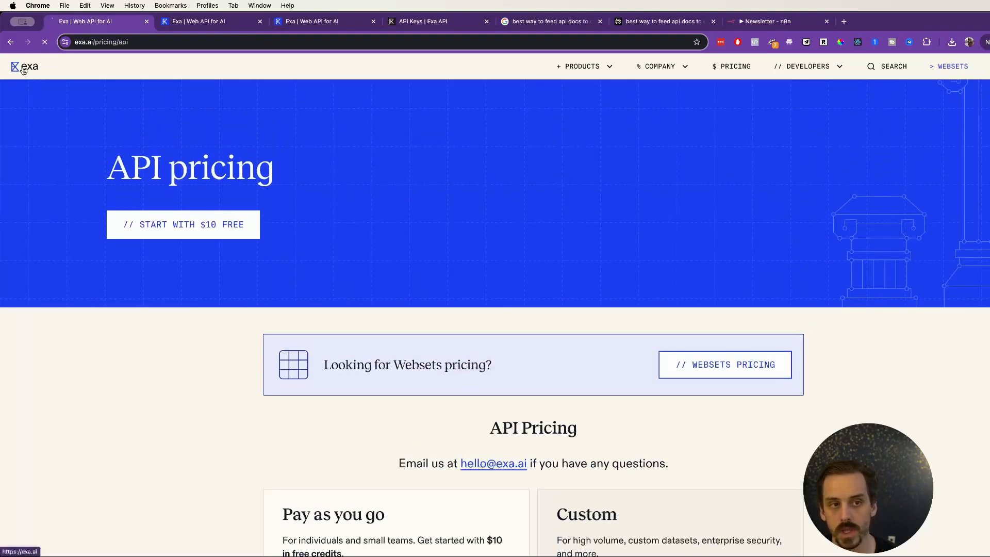
pyautogui.click(23, 67)
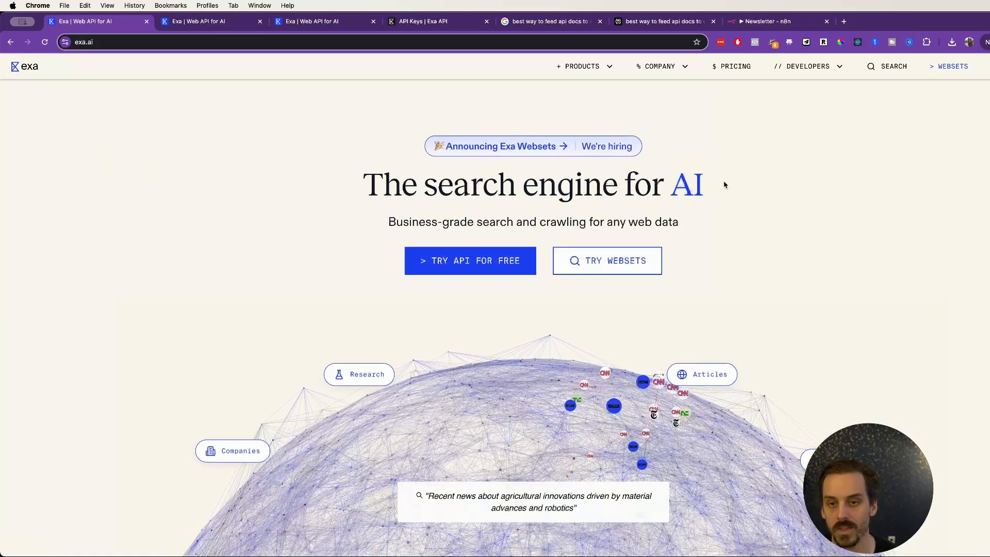
pyautogui.doubleClick(687, 183)
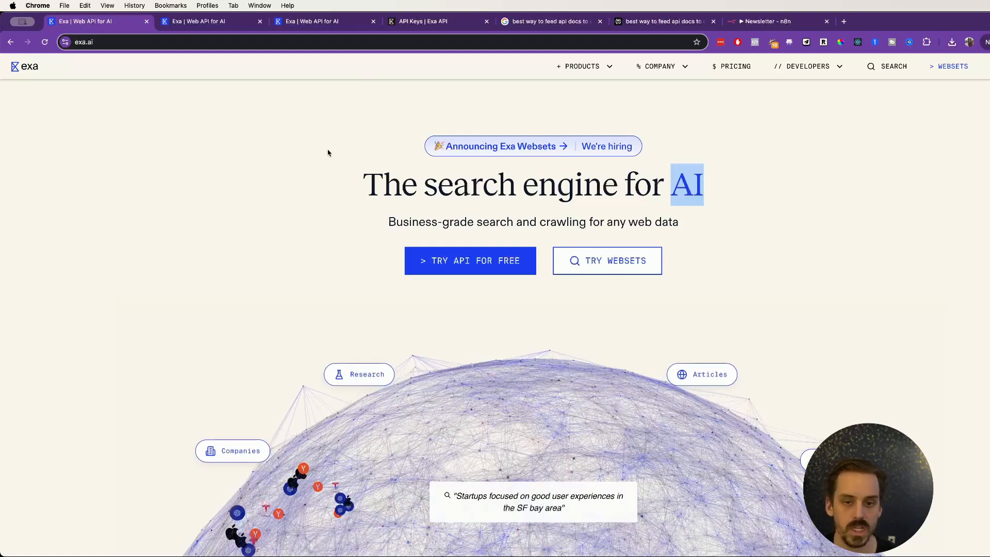
pyautogui.moveTo(309, 194)
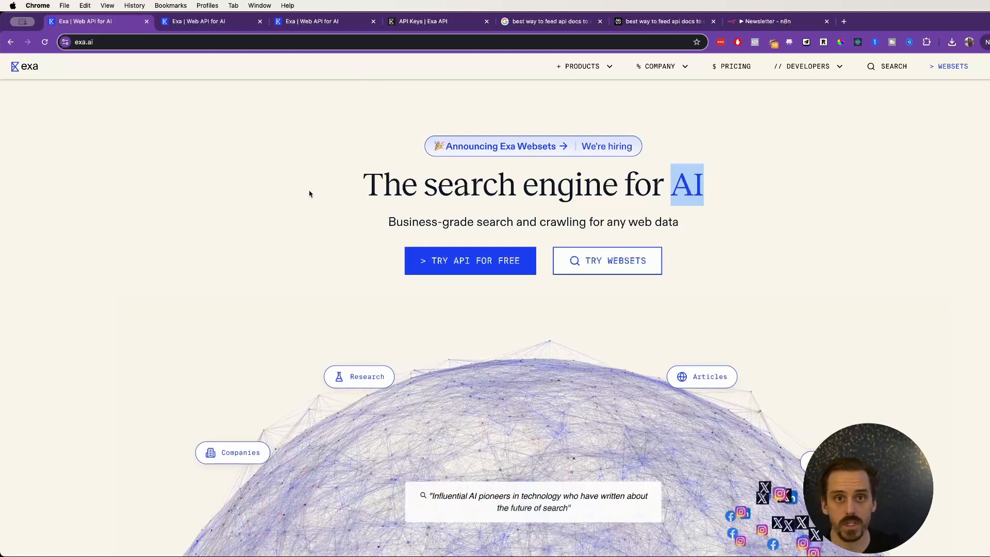
pyautogui.click(765, 20)
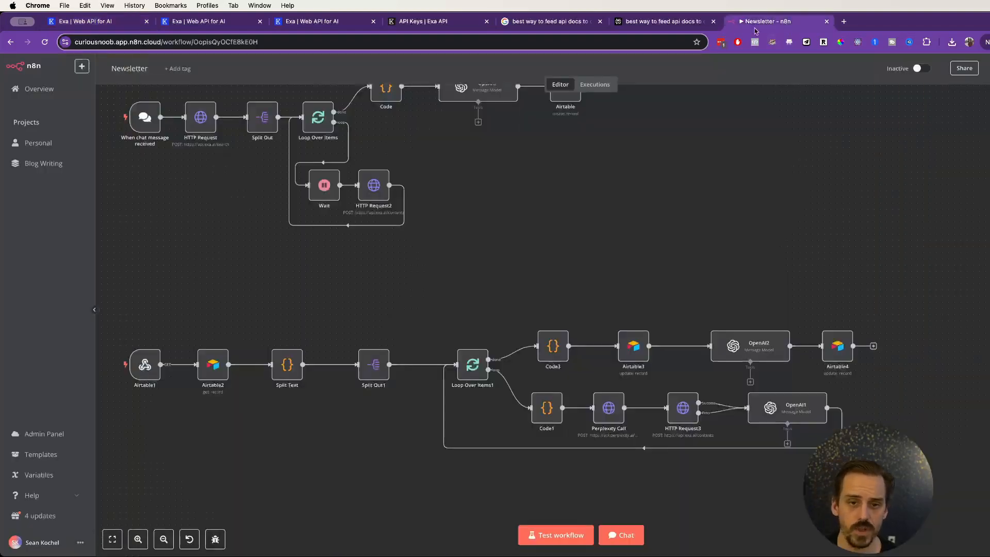